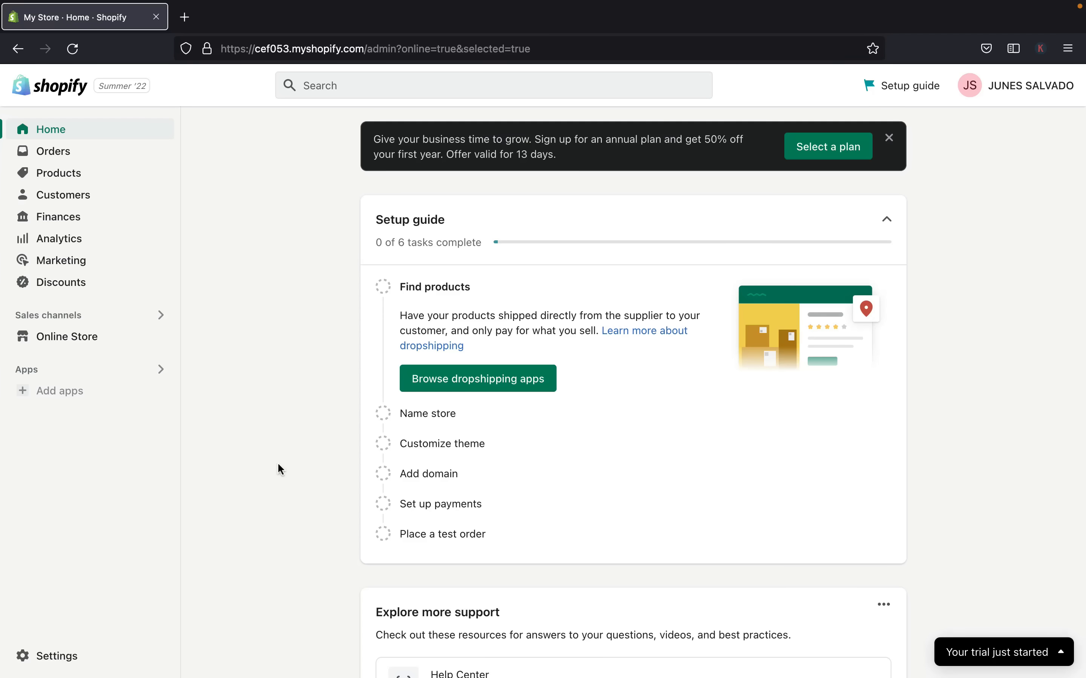
mouse_move(287, 492)
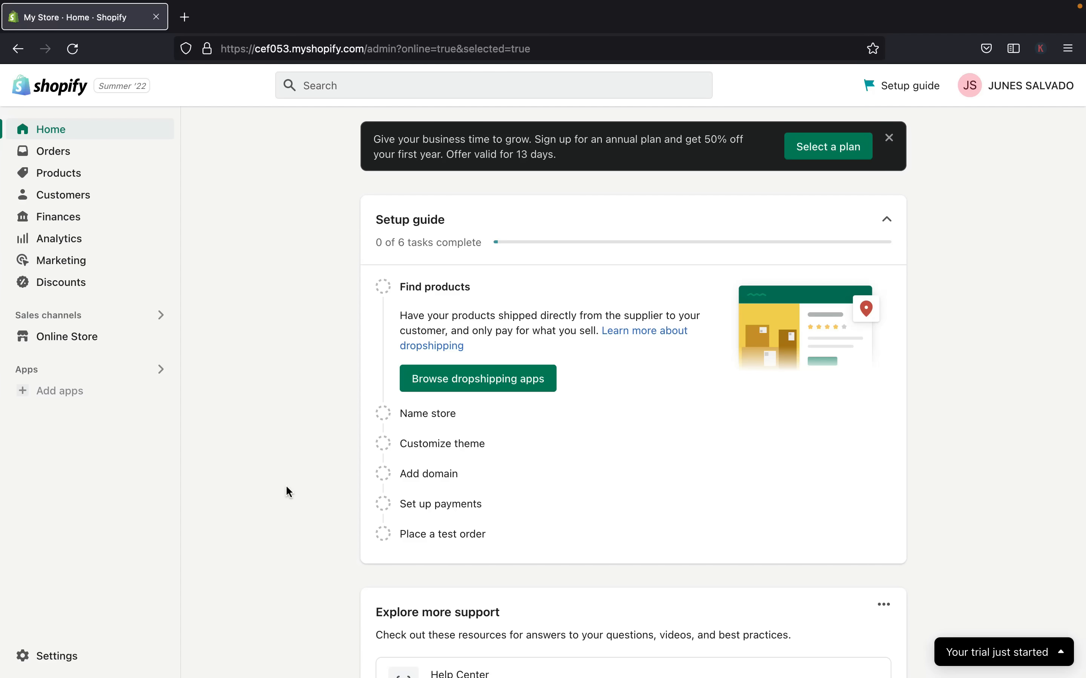
mouse_move(48, 664)
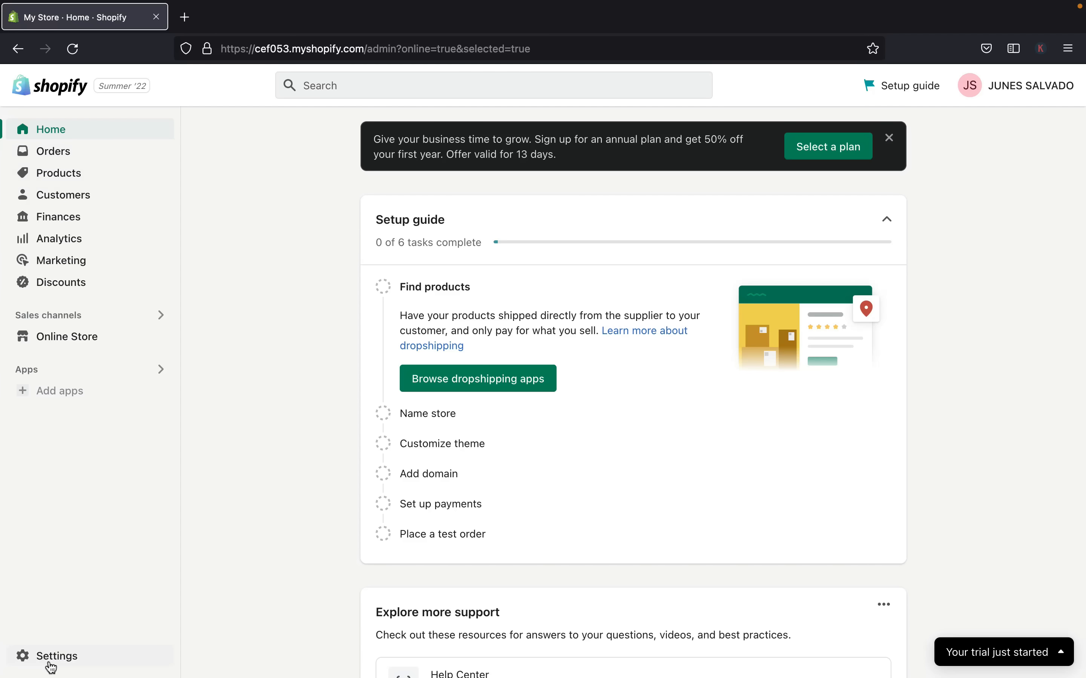
Go to the store's Settings, landing on the Store details page for My Store.
left_click(56, 656)
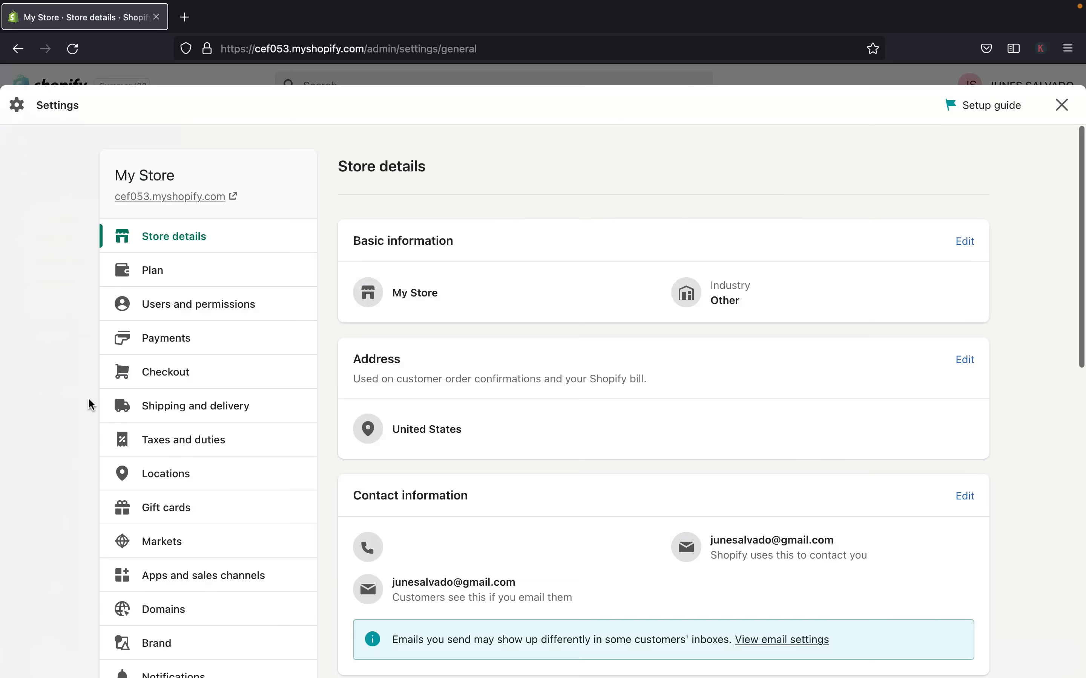
mouse_move(226, 362)
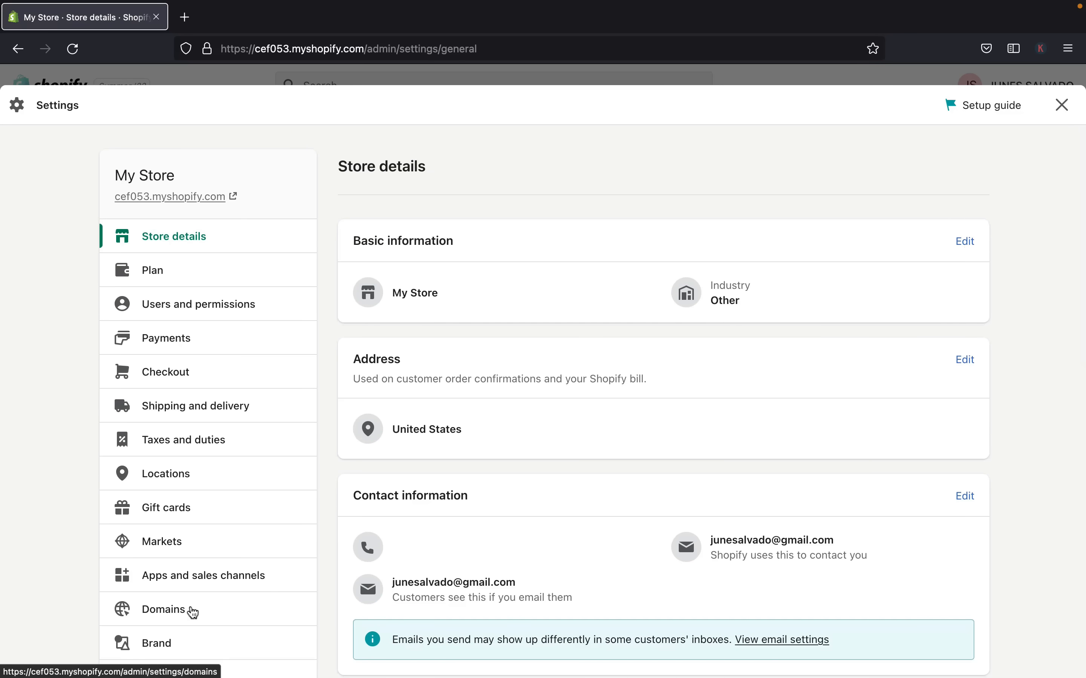
mouse_move(190, 367)
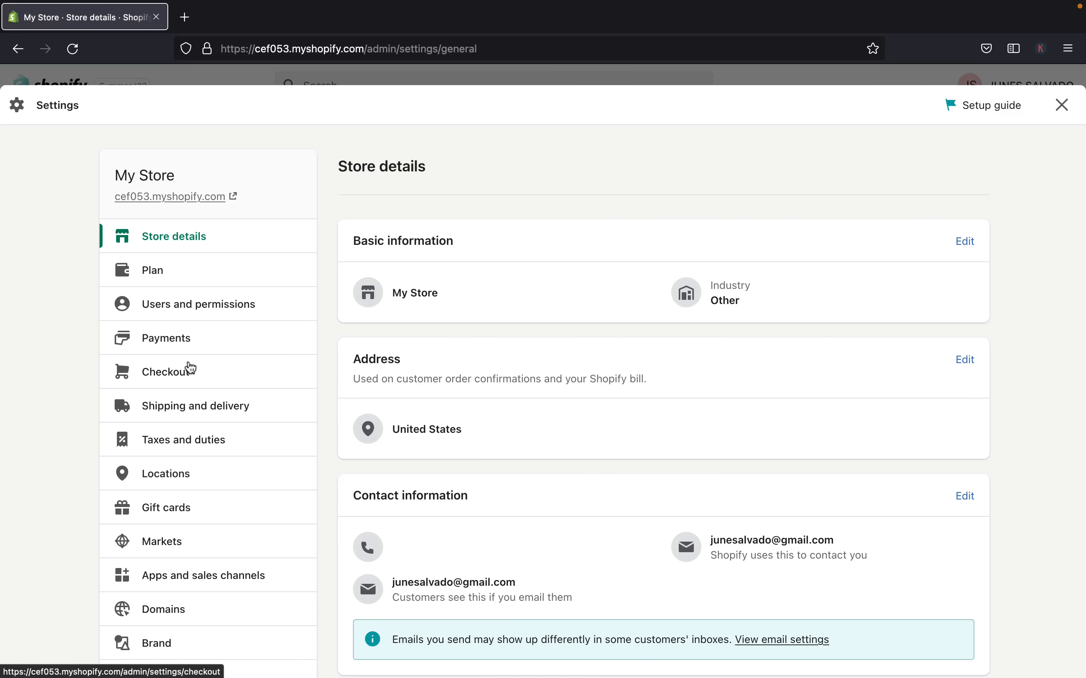
mouse_move(189, 425)
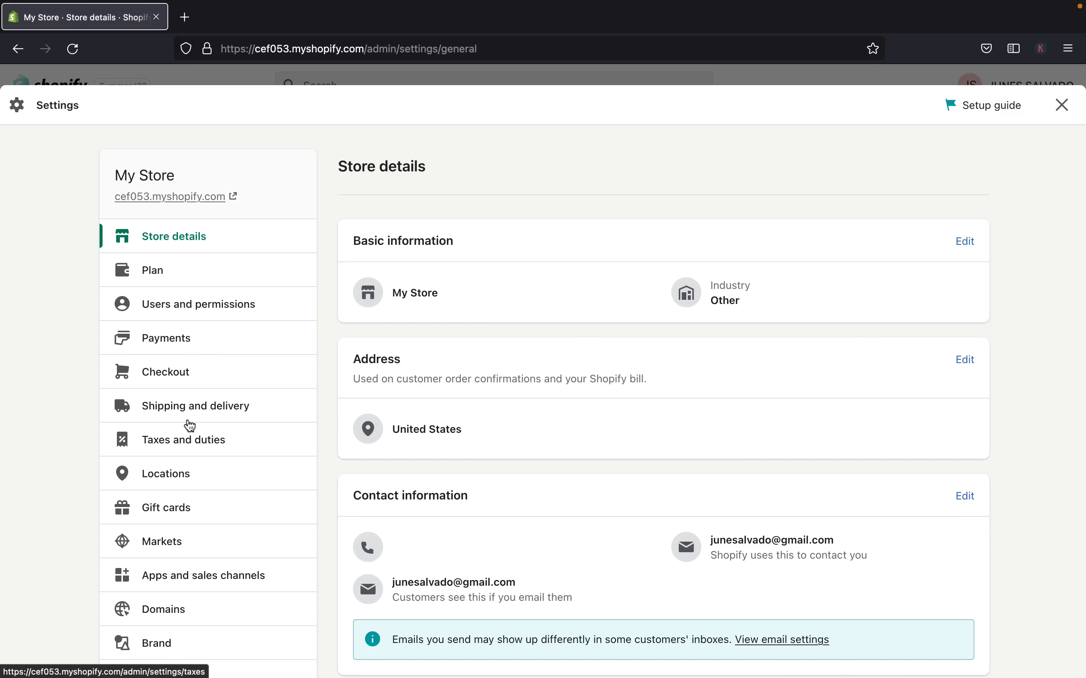
mouse_move(166, 342)
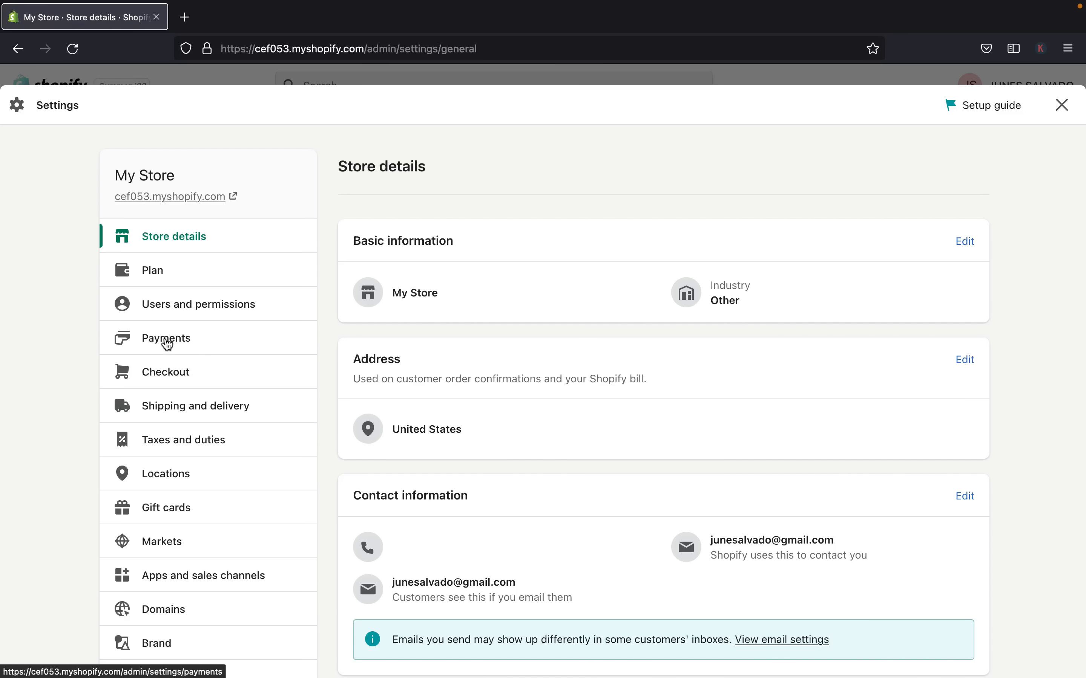
Switch to the Payments settings with the Shopify Payments offer and capture options.
left_click(166, 338)
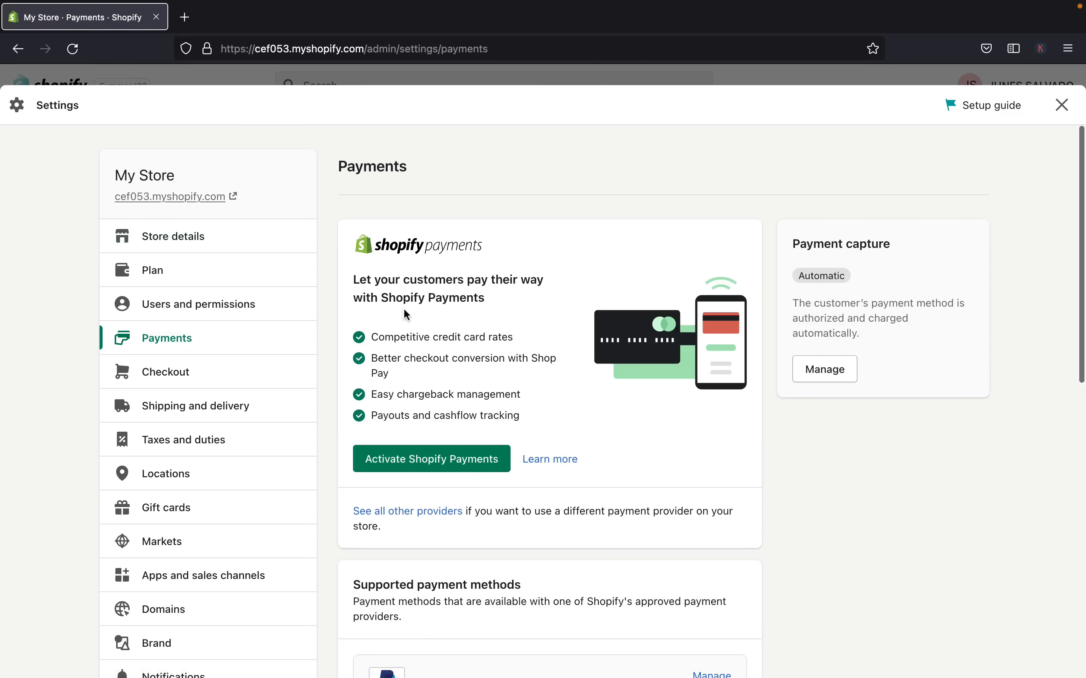
mouse_move(505, 496)
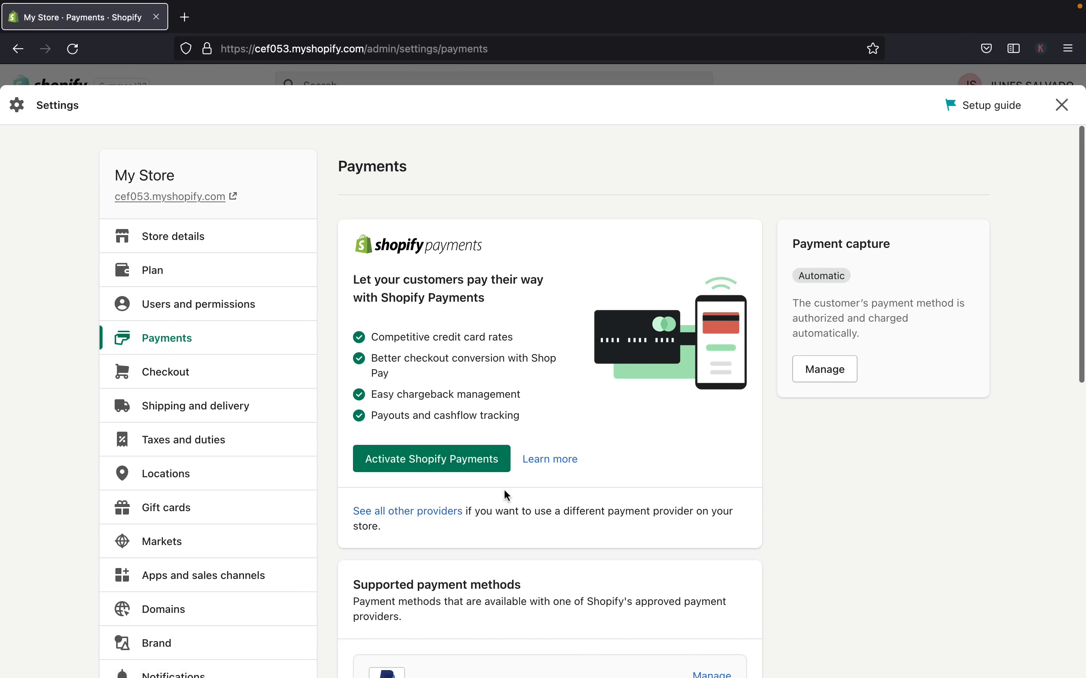
mouse_move(519, 446)
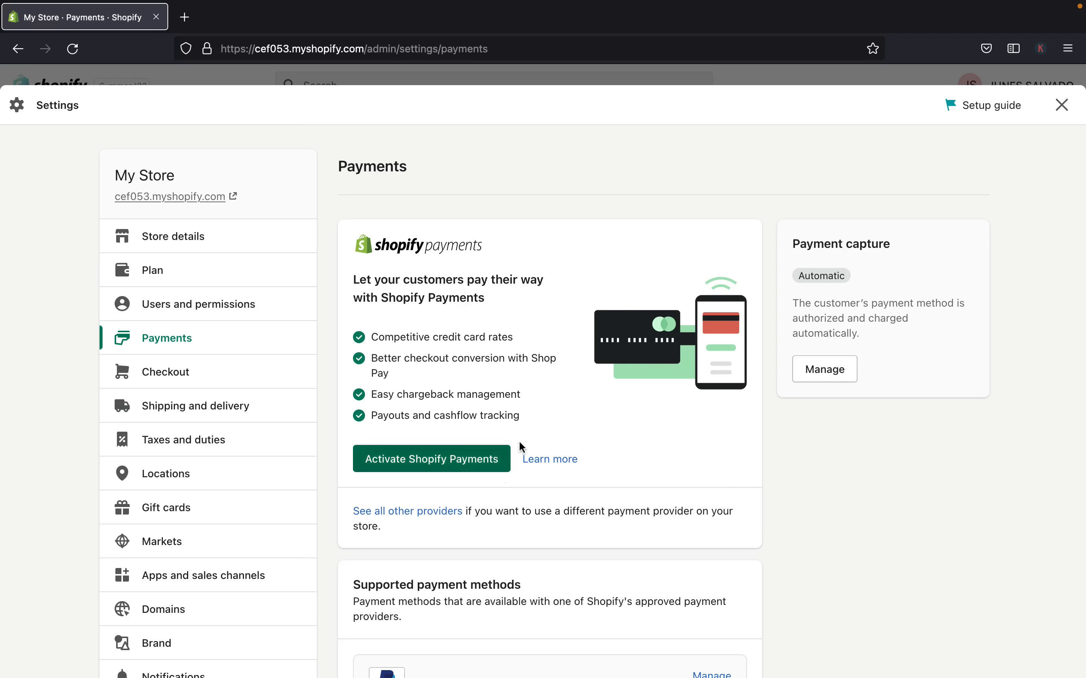
mouse_move(545, 338)
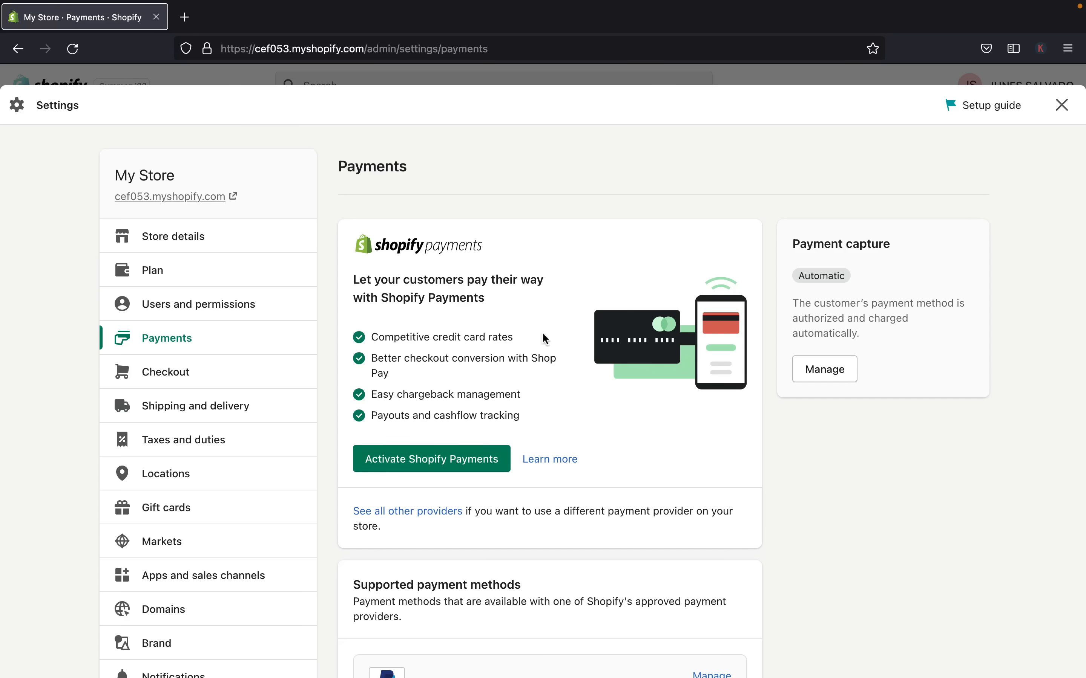
mouse_move(449, 458)
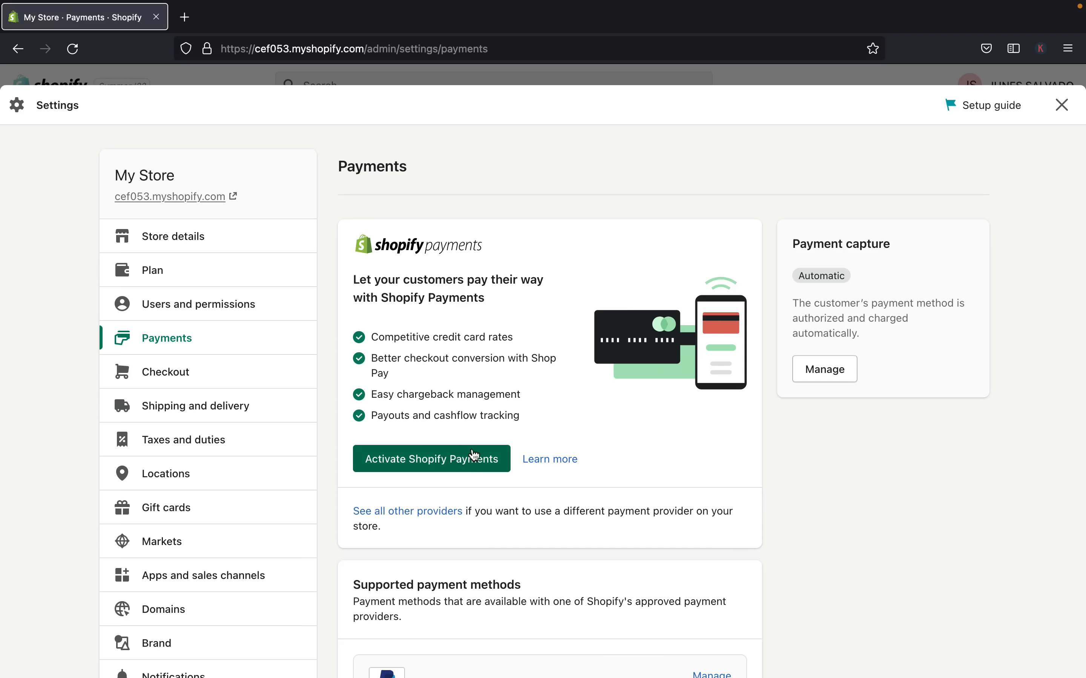
mouse_move(610, 212)
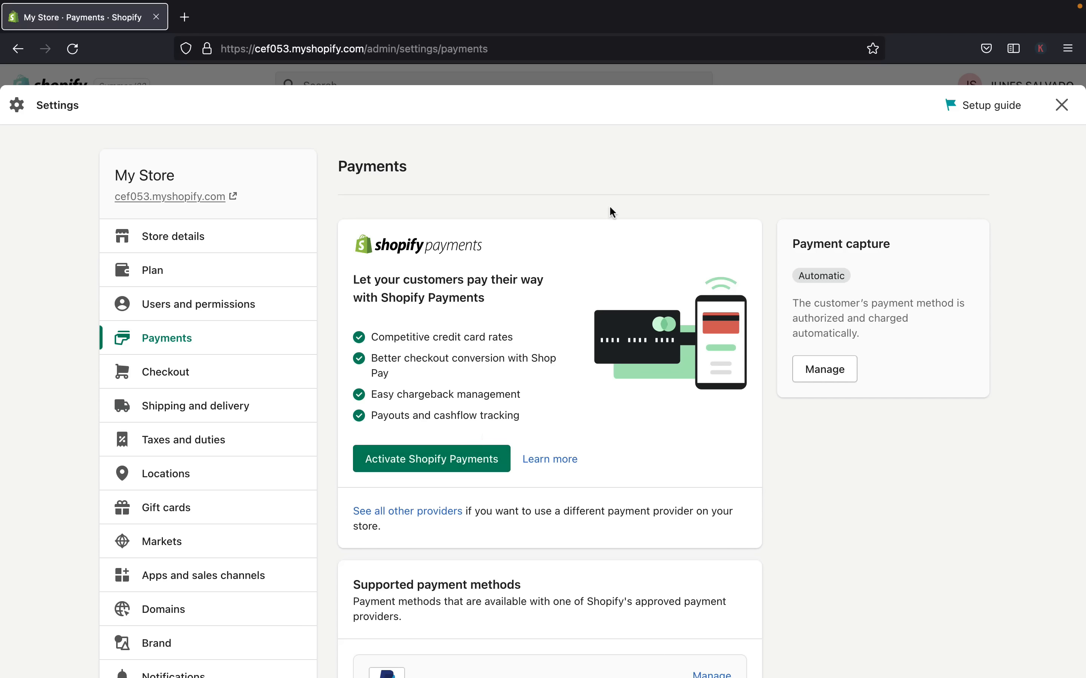
mouse_move(793, 227)
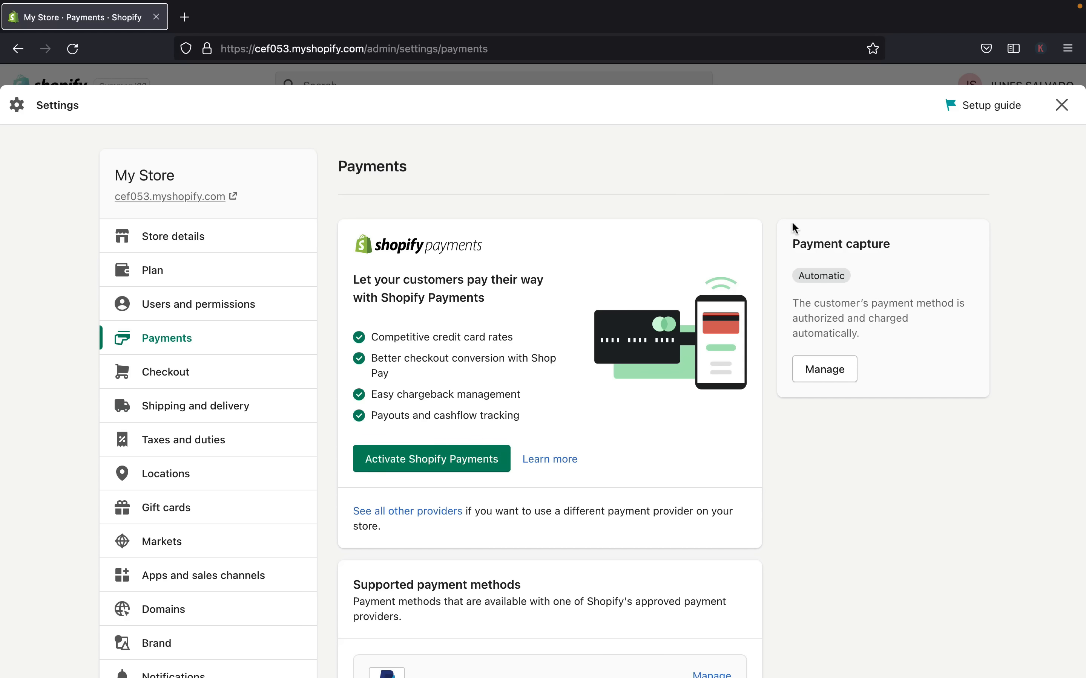
mouse_move(777, 157)
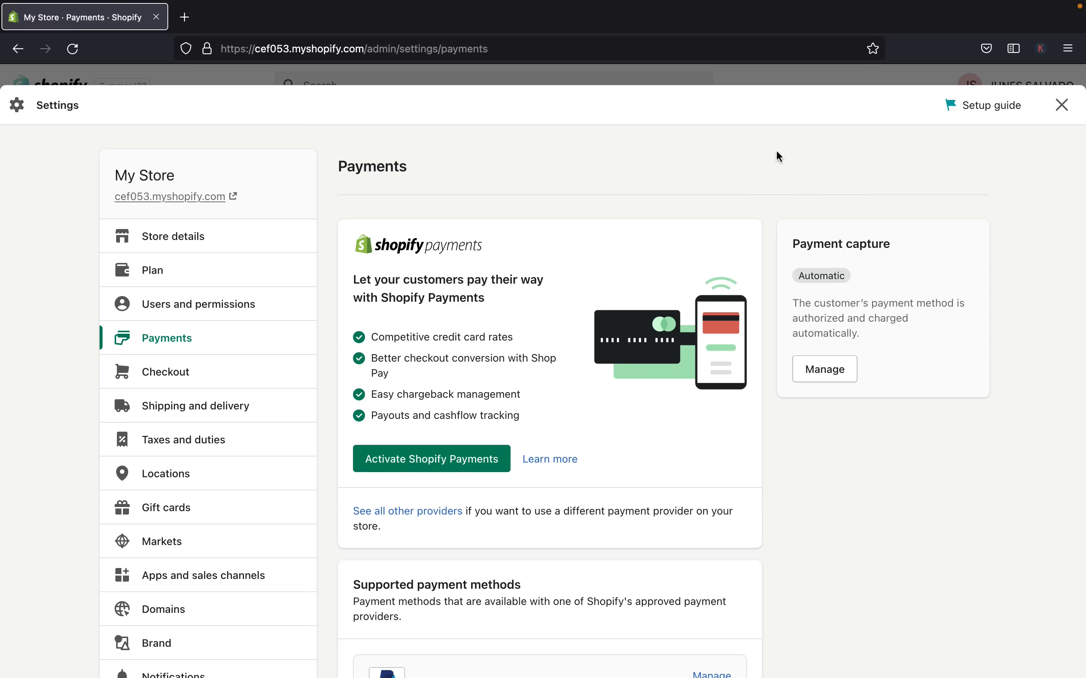
mouse_move(1049, 15)
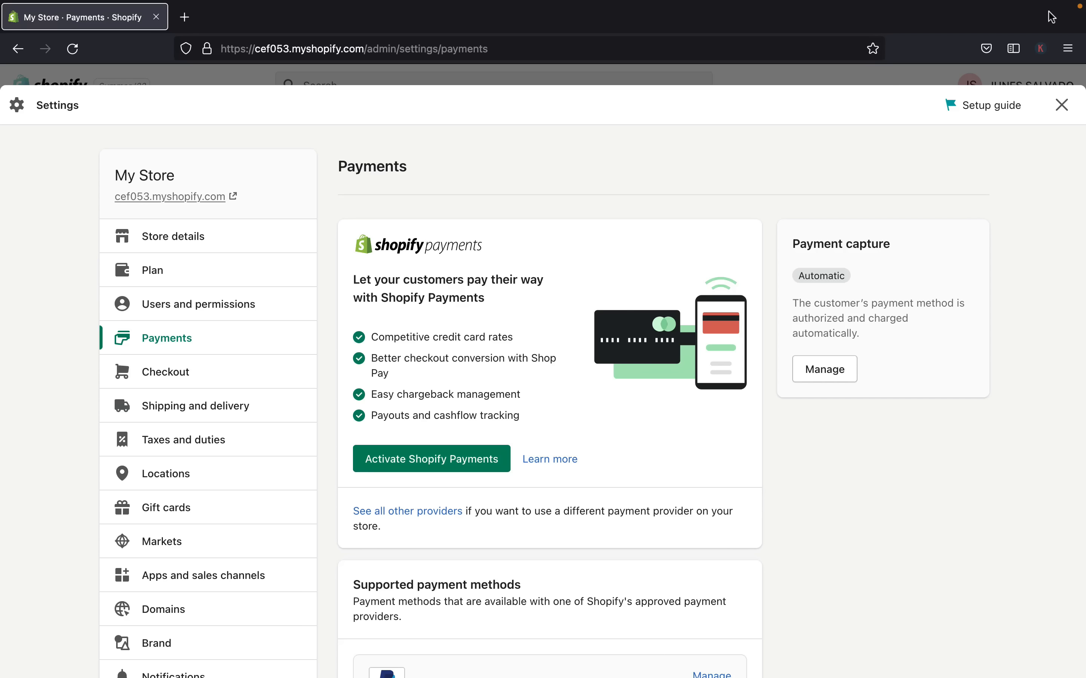
mouse_move(705, 48)
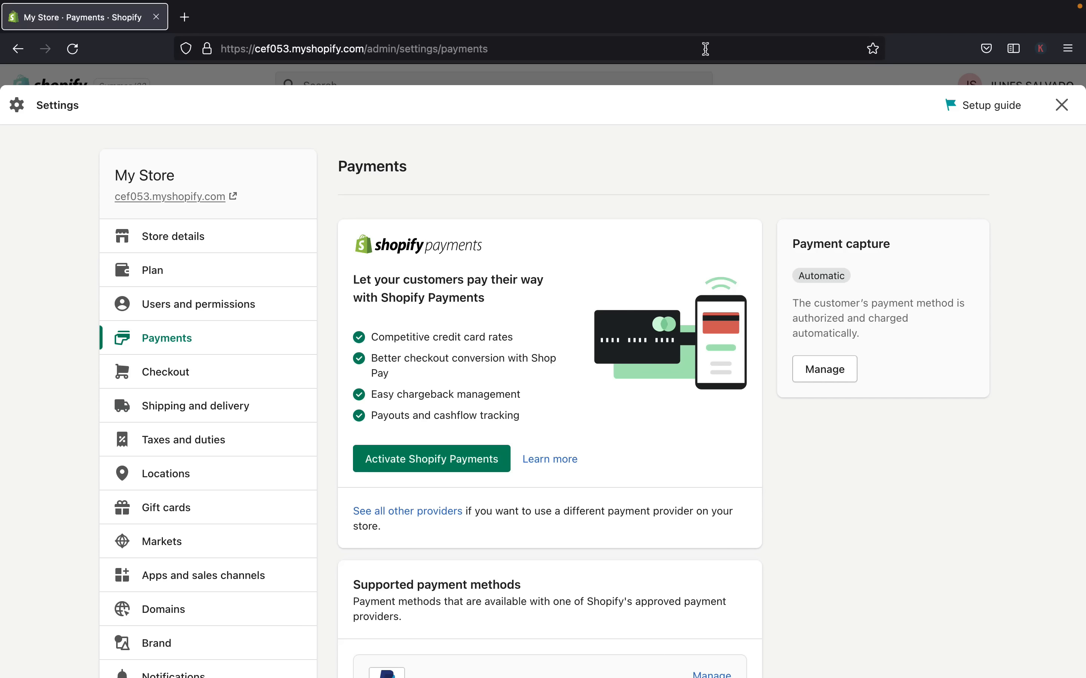
mouse_move(688, 185)
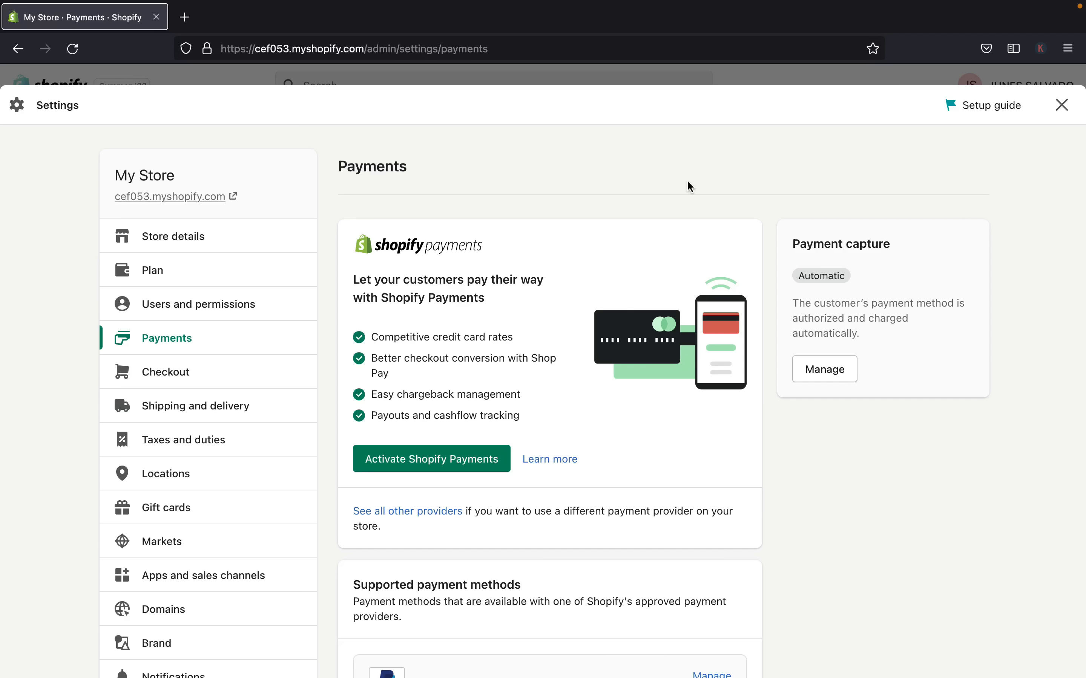
Scroll the Payments page to the supported methods listing PayPal setup incomplete and Amazon Pay inactive.
scroll("down", 3)
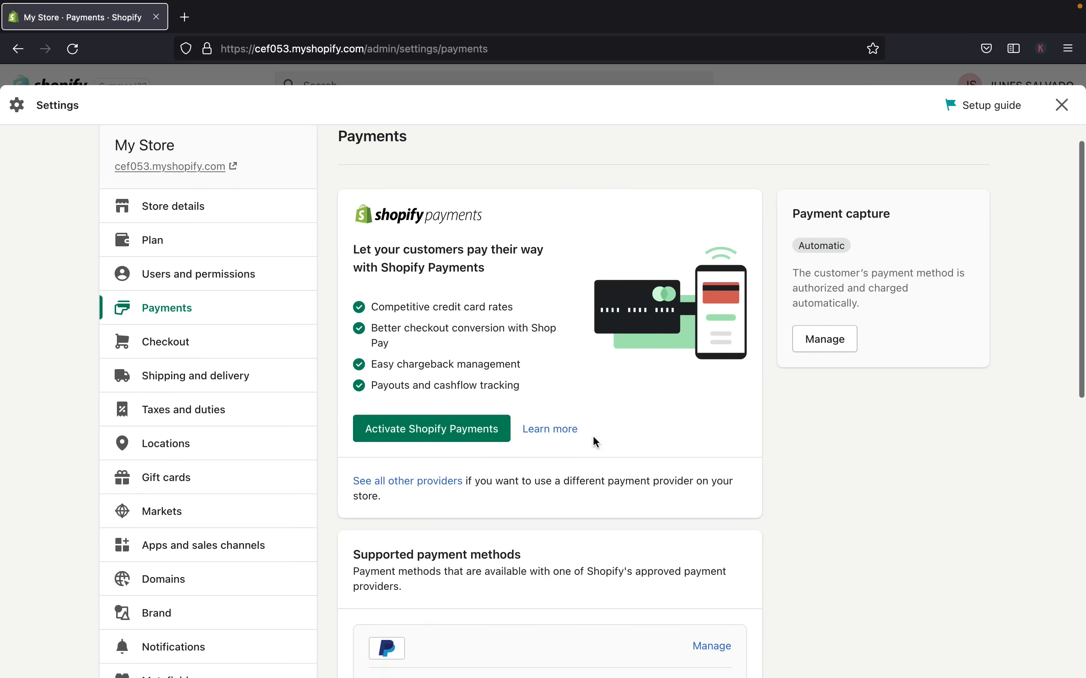
scroll("down", 3)
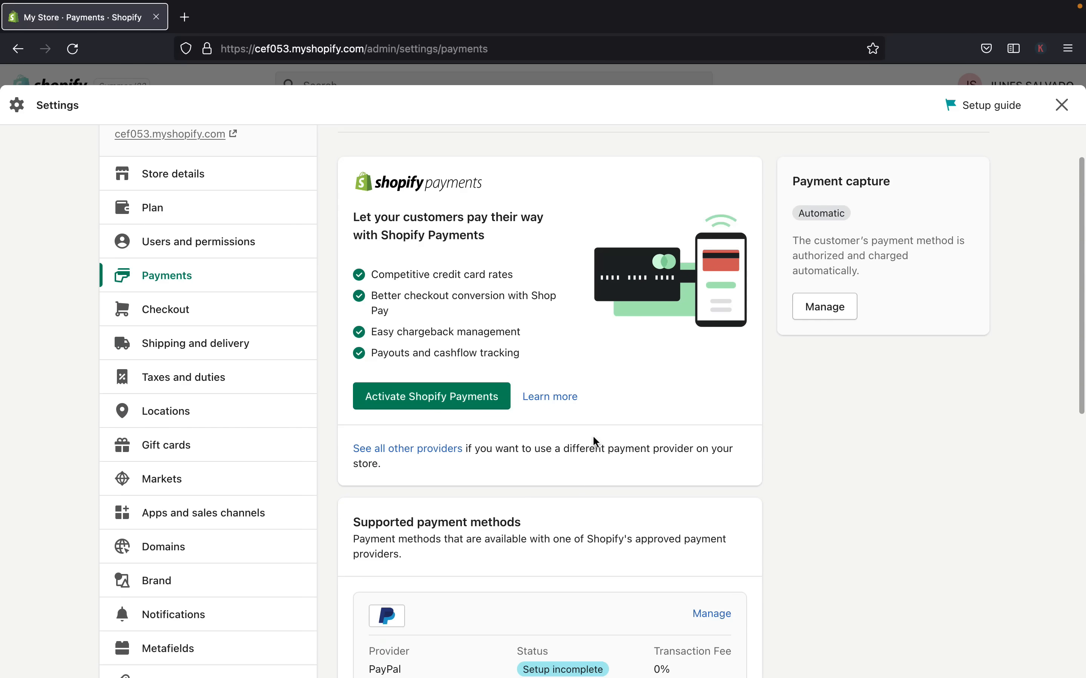
scroll("down", 3)
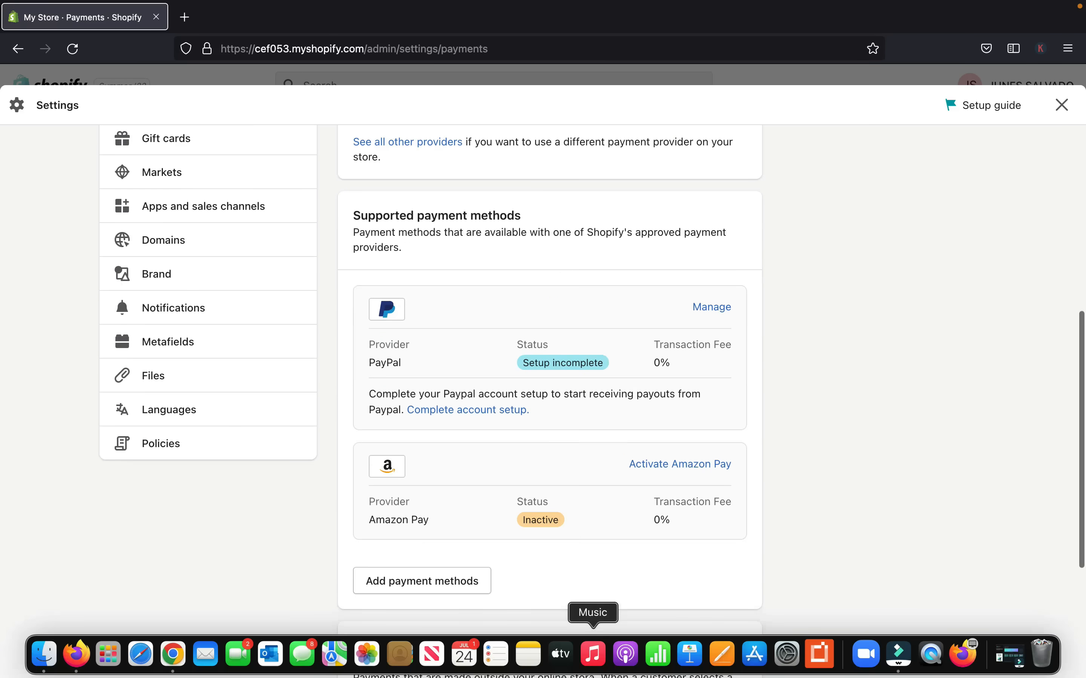
scroll("up", 3)
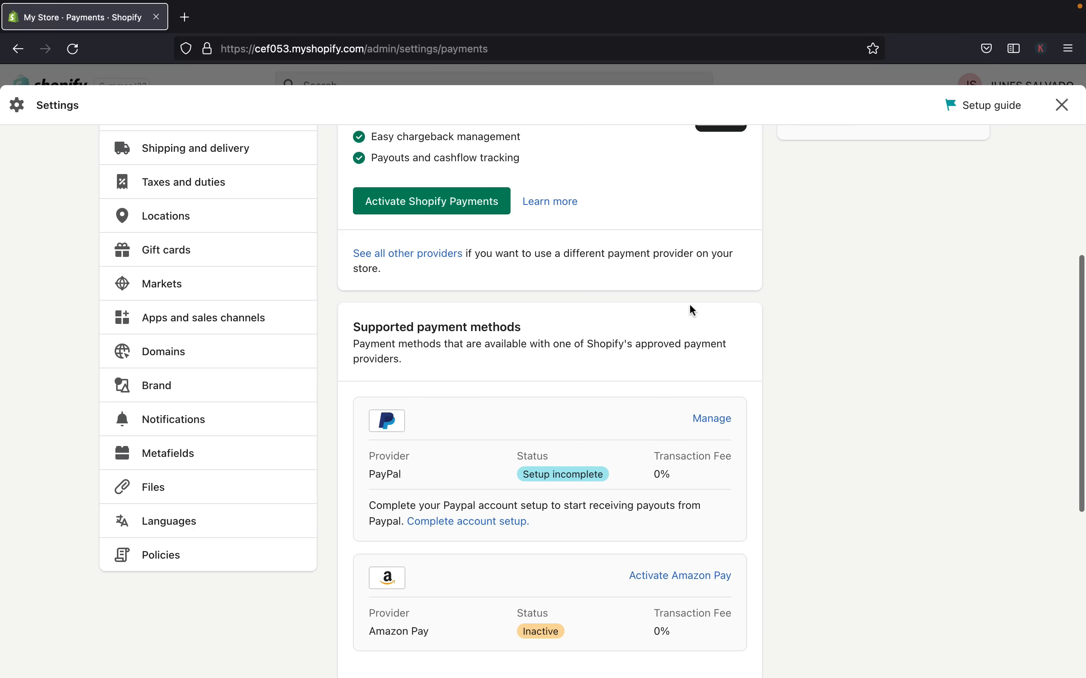
mouse_move(565, 514)
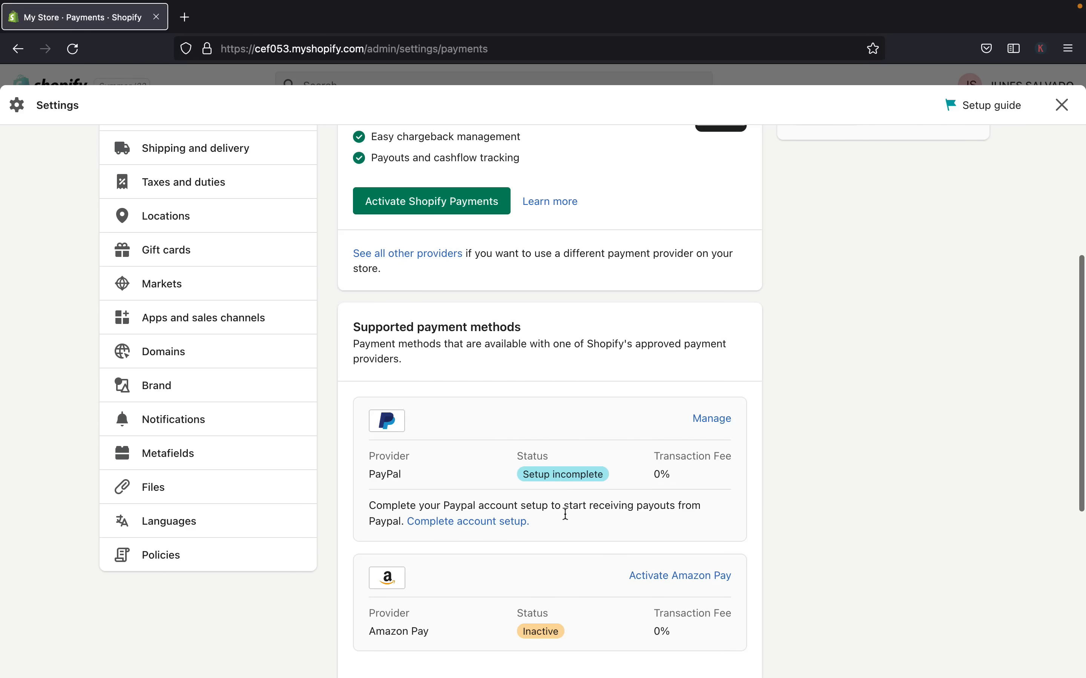
mouse_move(566, 533)
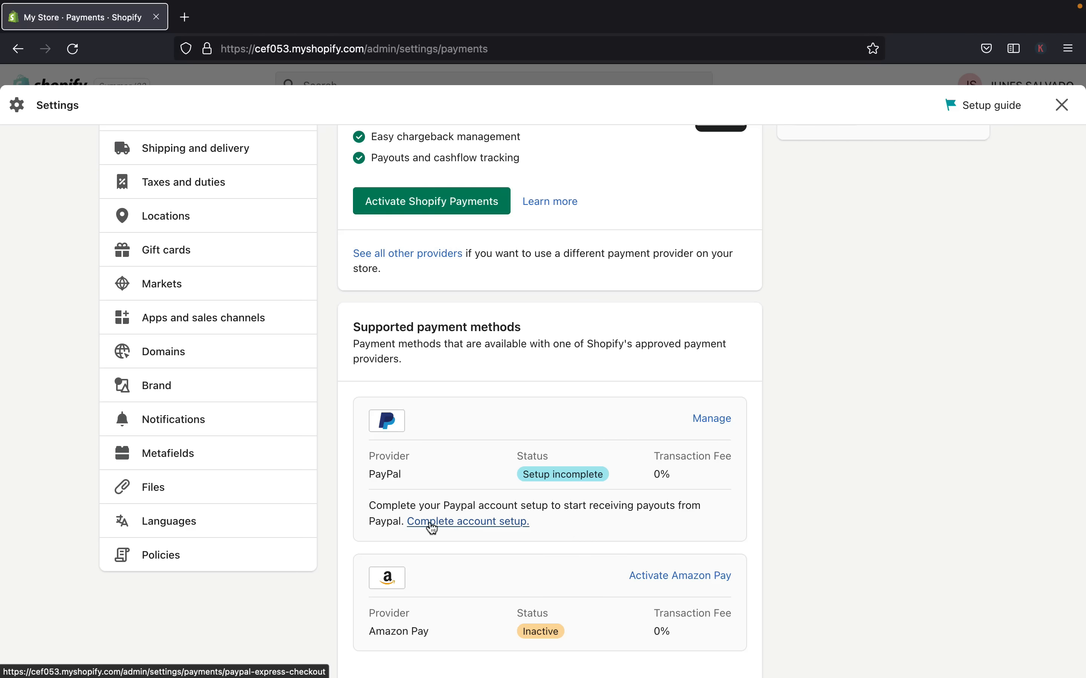
mouse_move(467, 541)
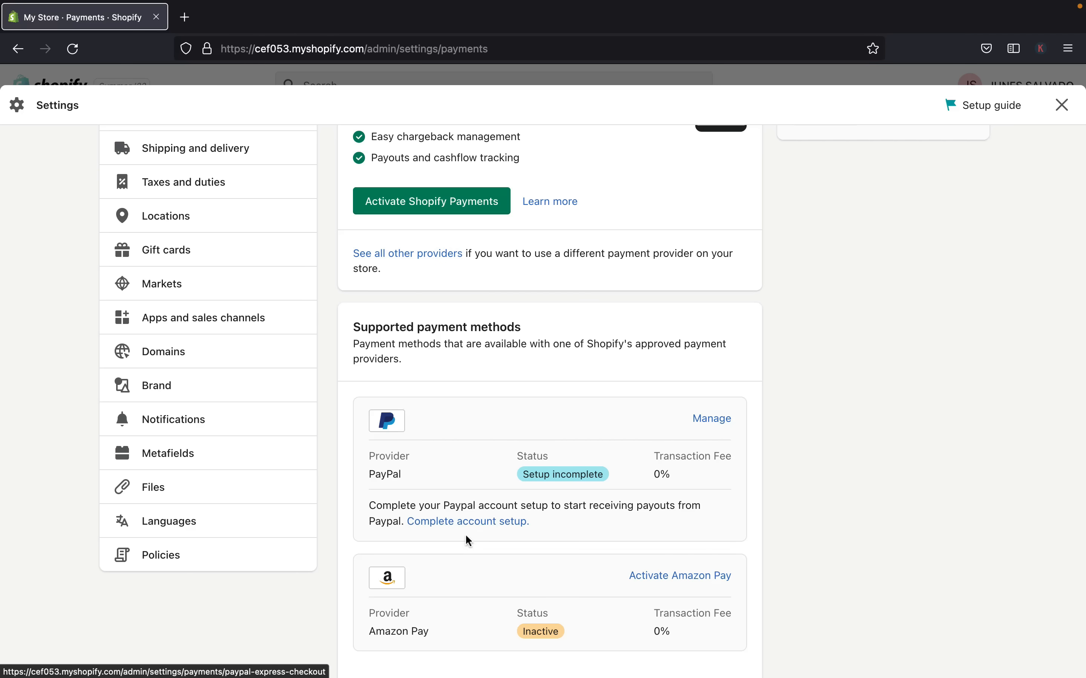
mouse_move(467, 522)
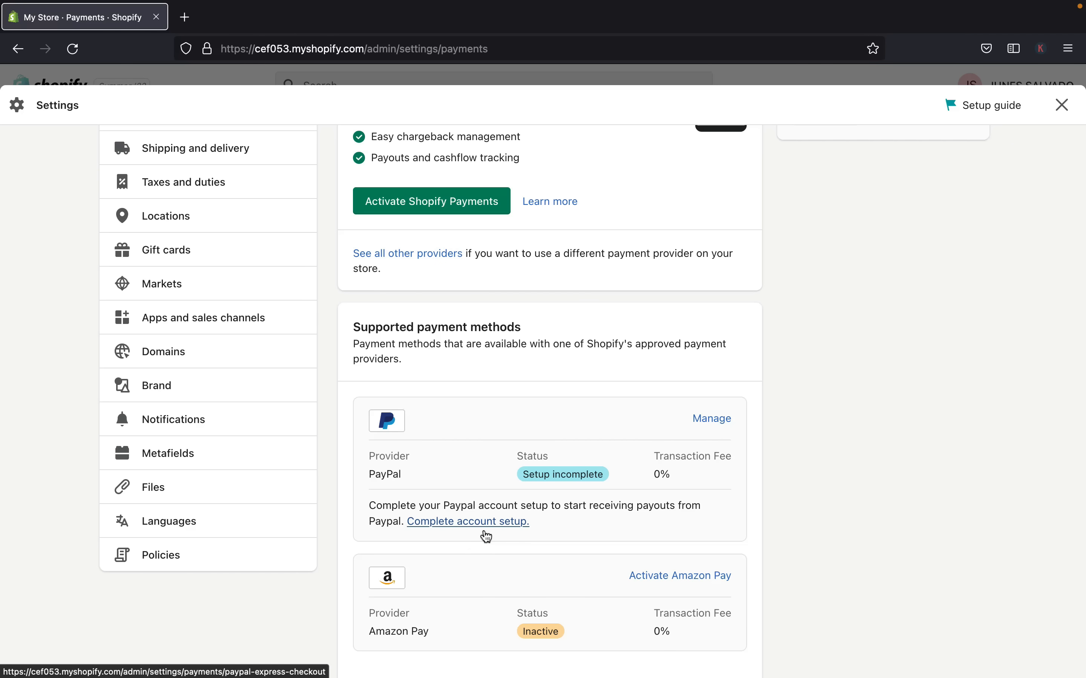
mouse_move(461, 522)
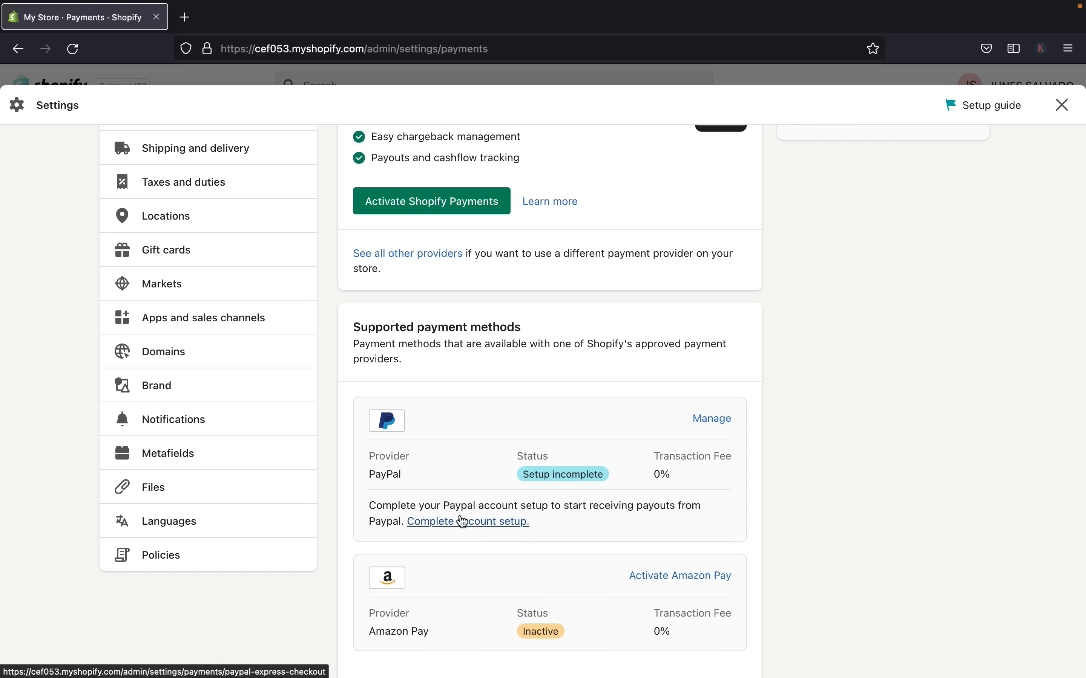
mouse_move(505, 444)
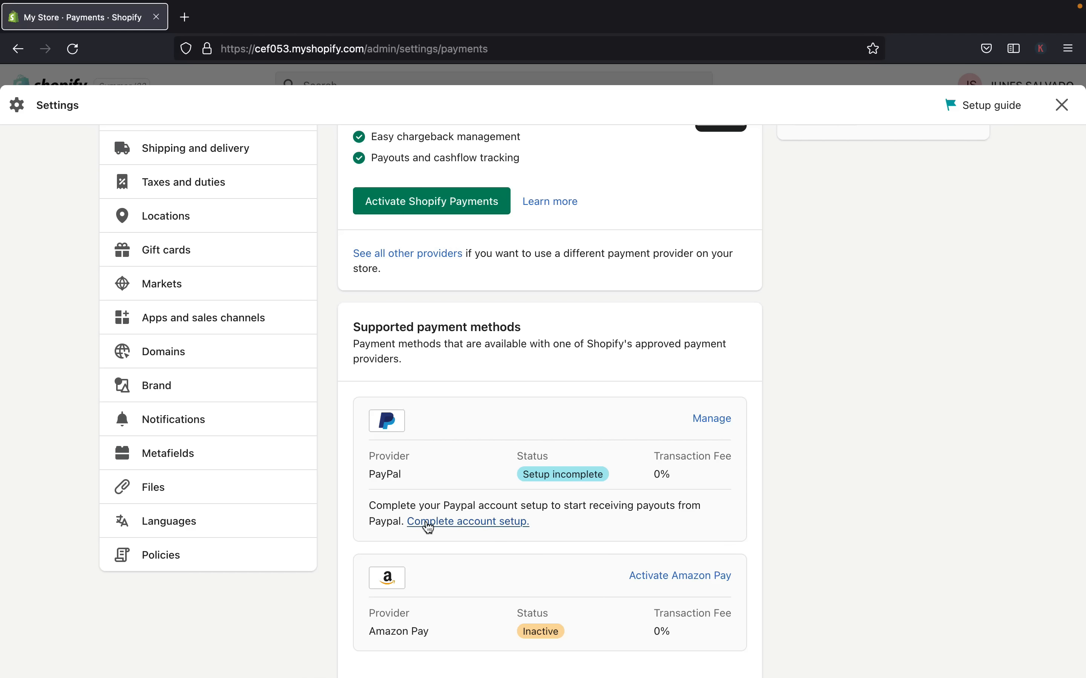
mouse_move(475, 530)
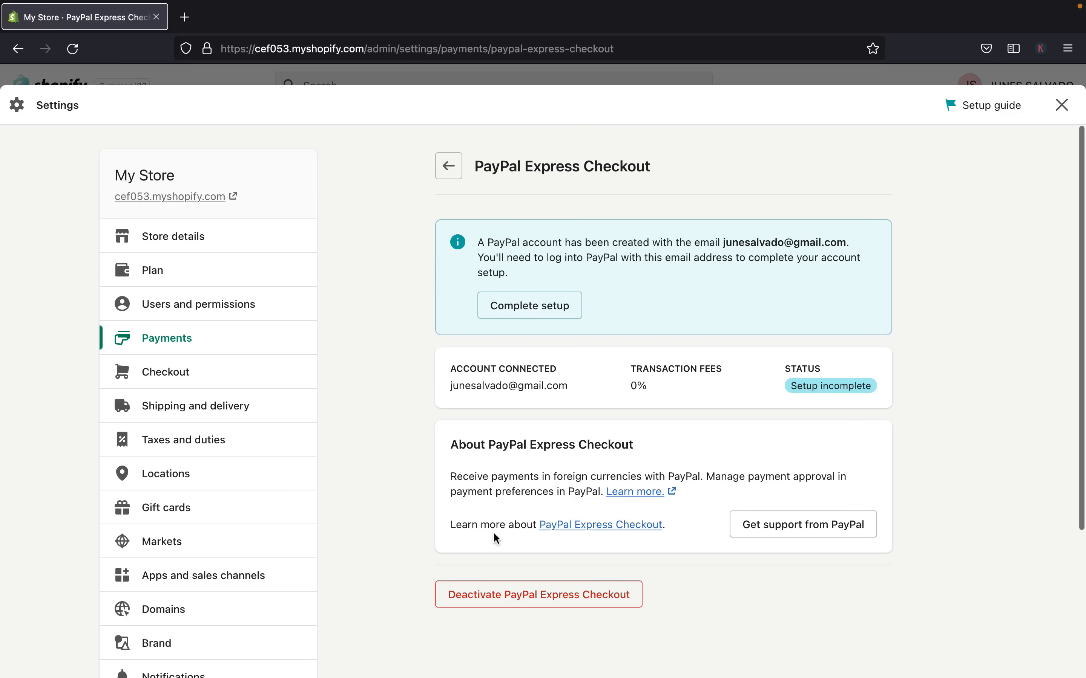
mouse_move(542, 361)
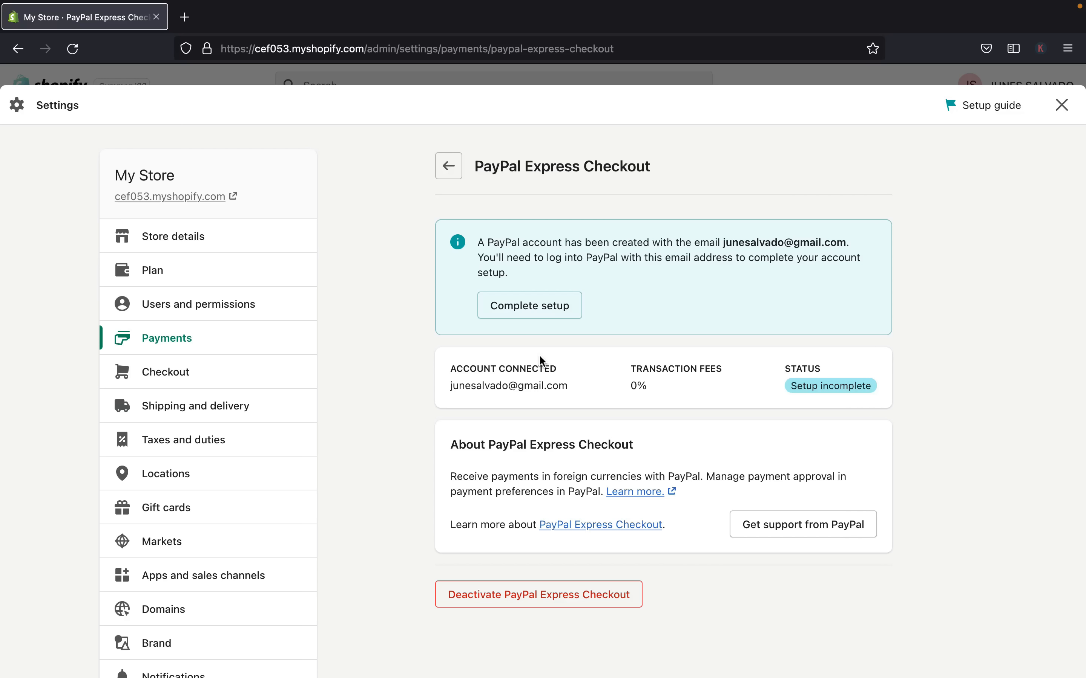
mouse_move(756, 428)
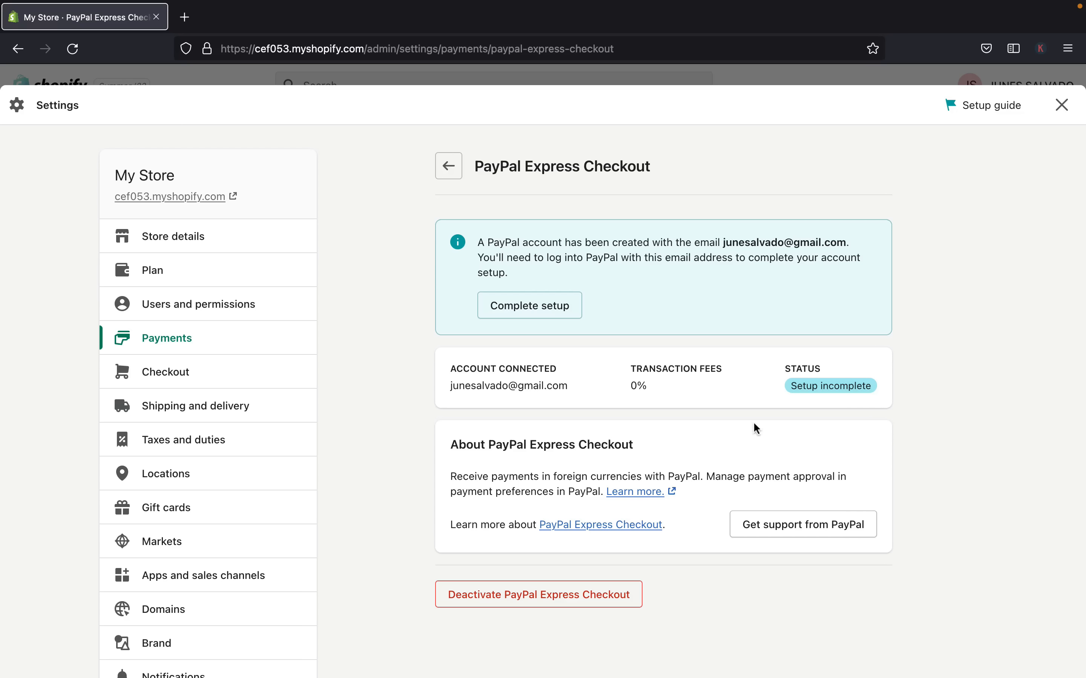
mouse_move(646, 353)
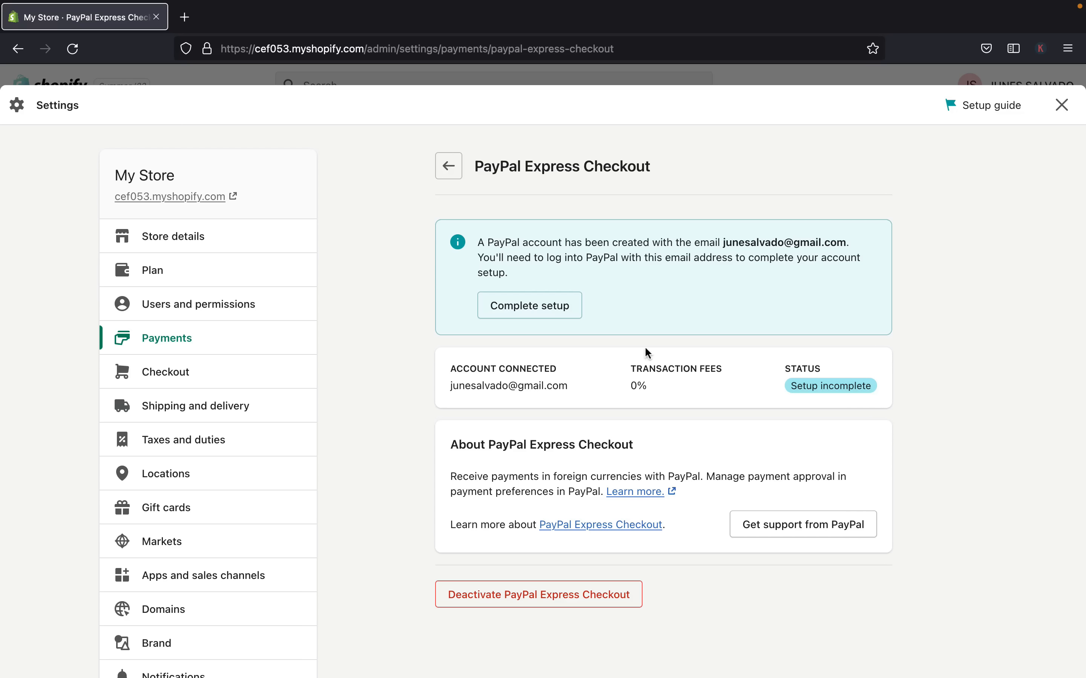
mouse_move(473, 386)
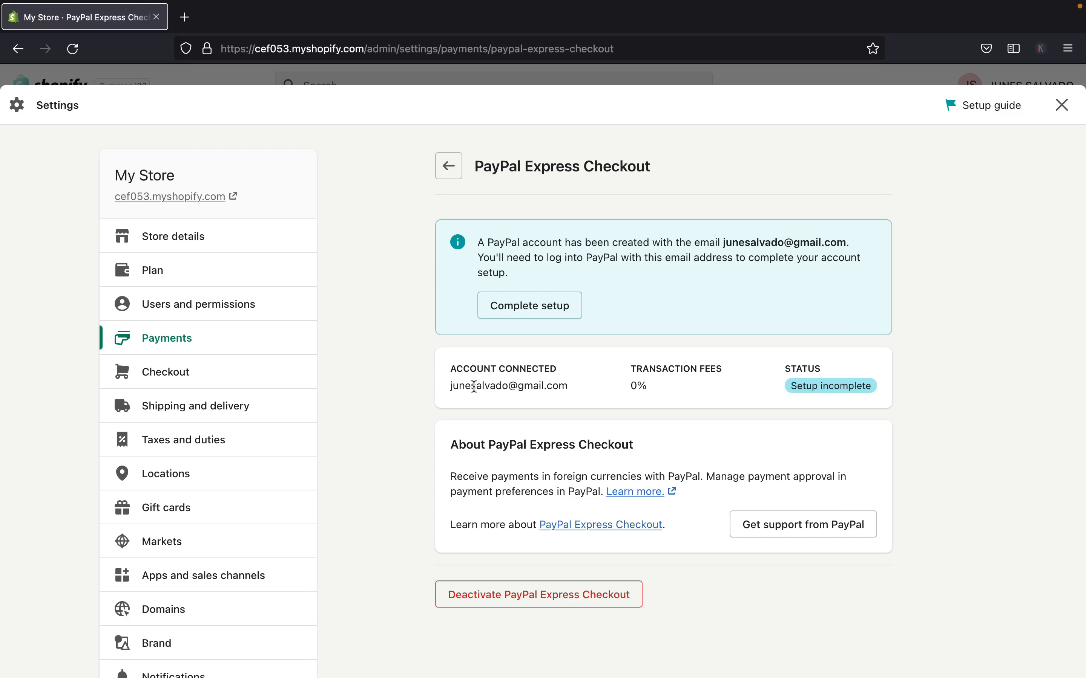
mouse_move(523, 385)
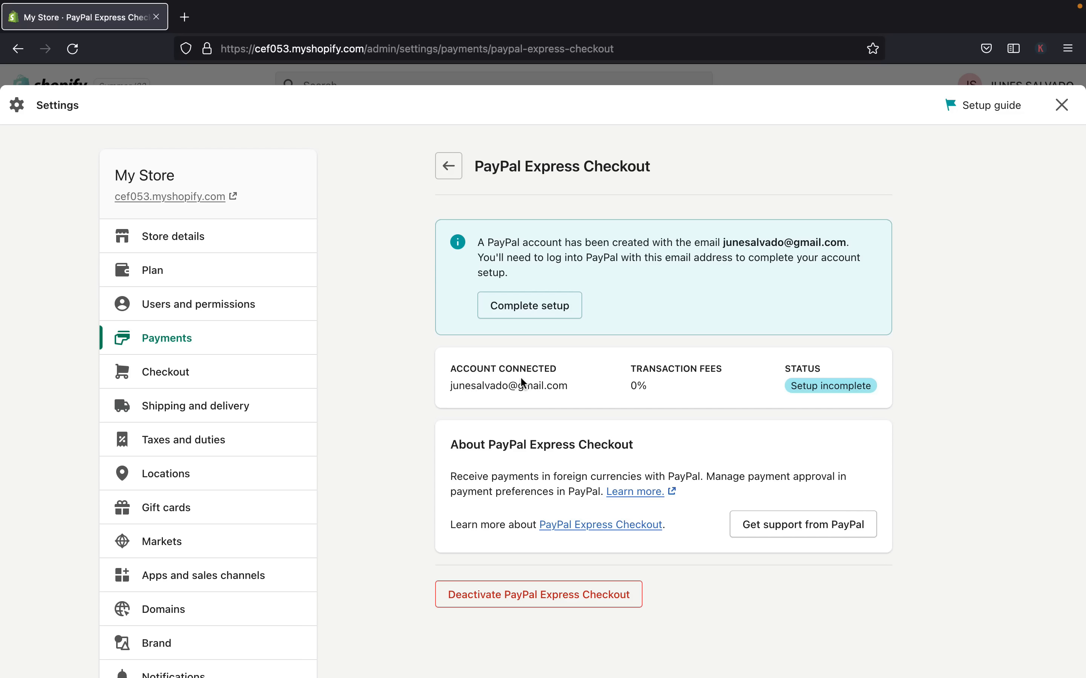
mouse_move(528, 378)
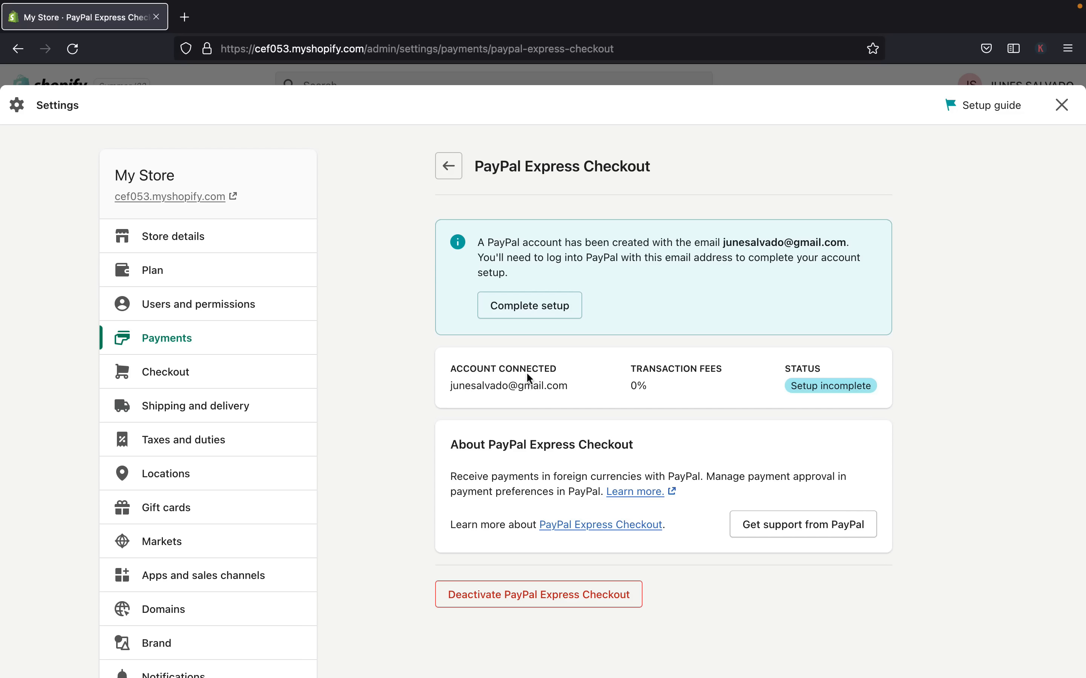
mouse_move(466, 389)
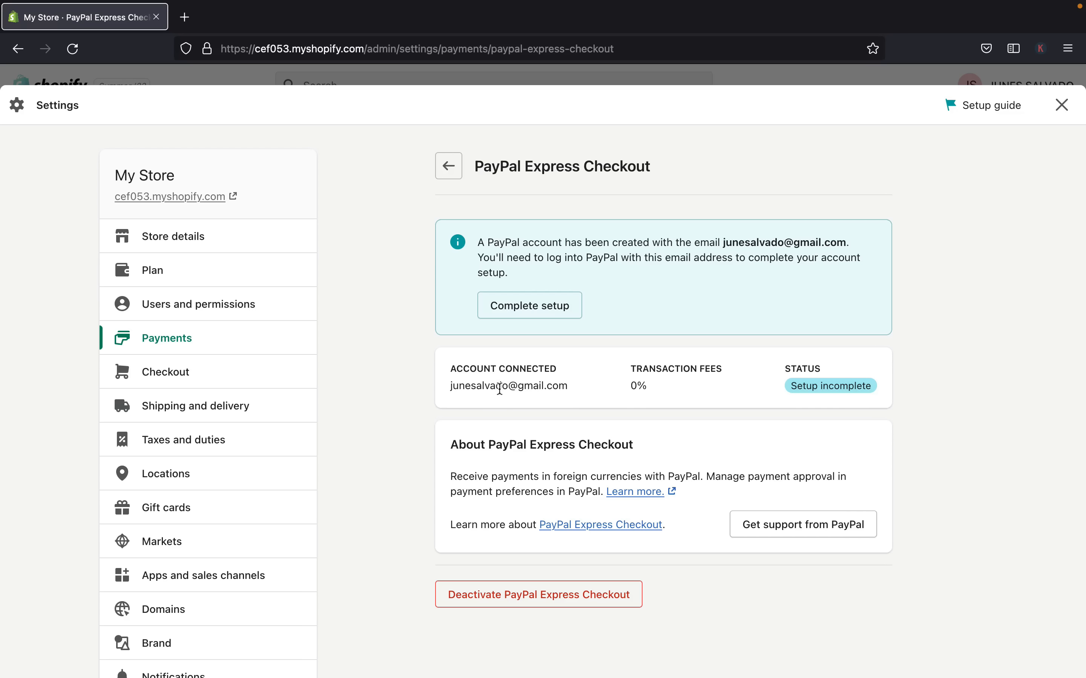
mouse_move(823, 386)
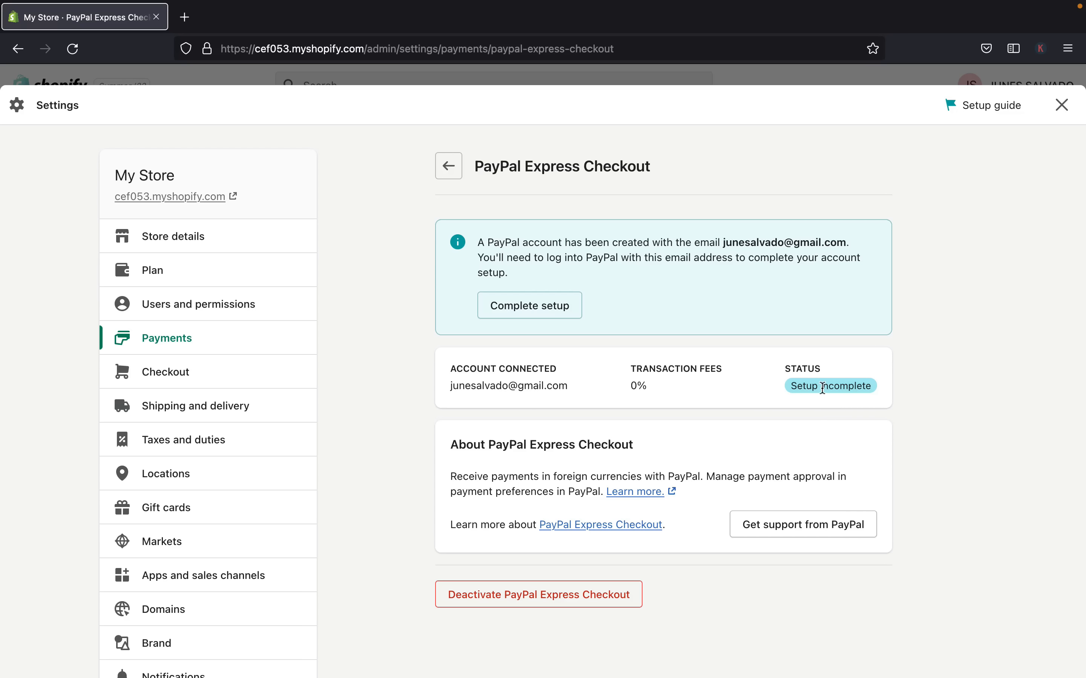
mouse_move(476, 388)
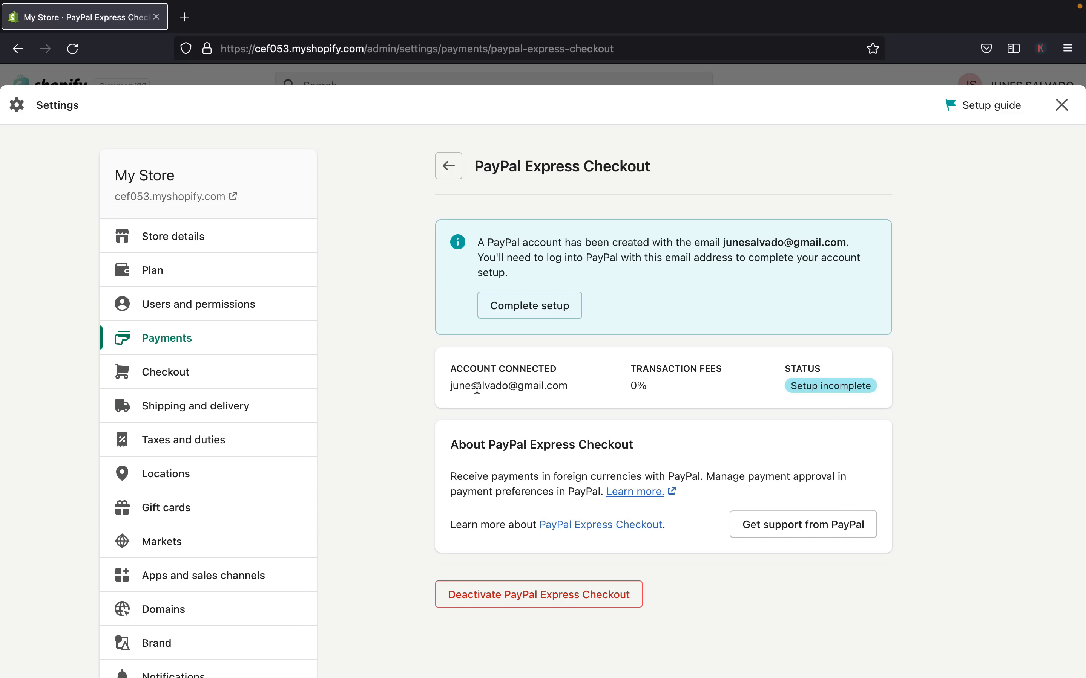
mouse_move(504, 407)
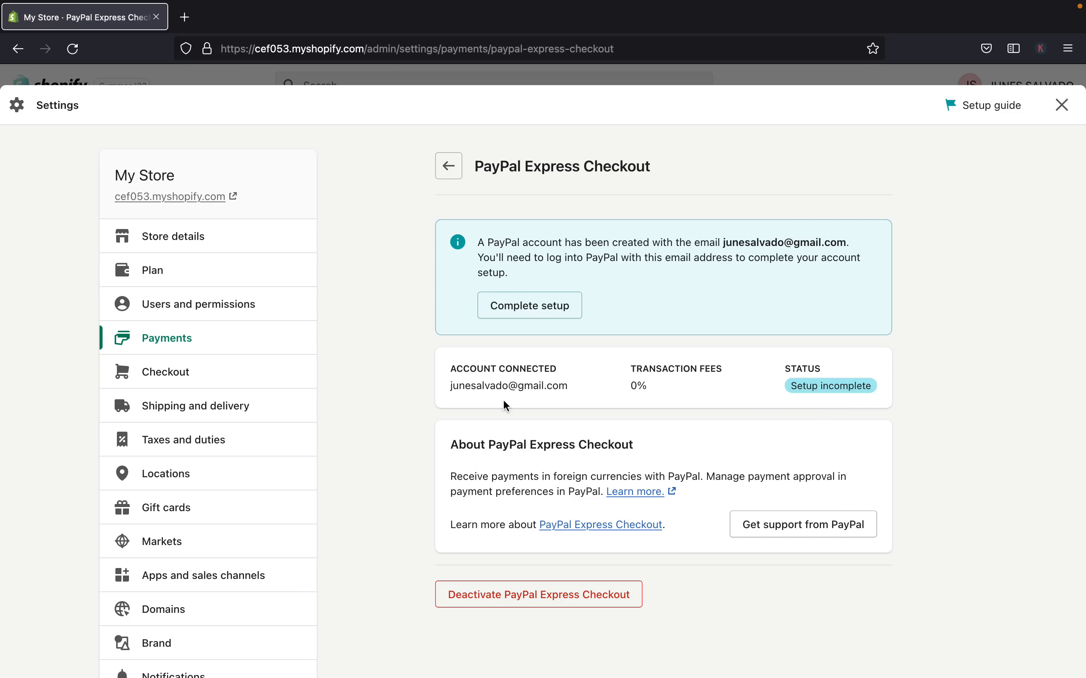
mouse_move(521, 386)
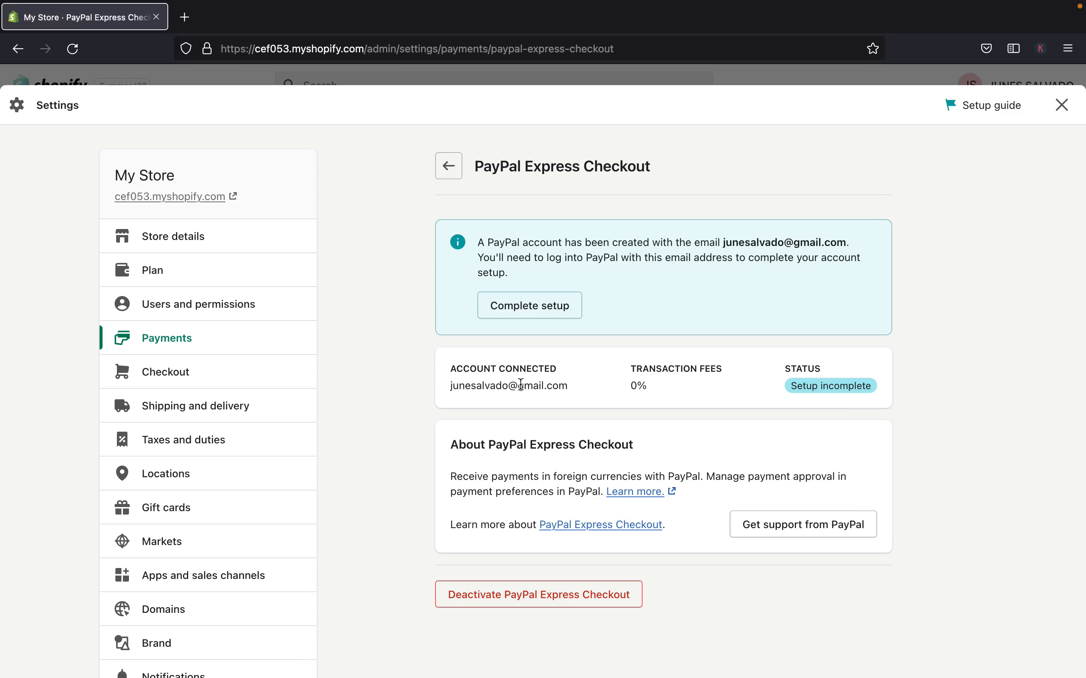
mouse_move(532, 401)
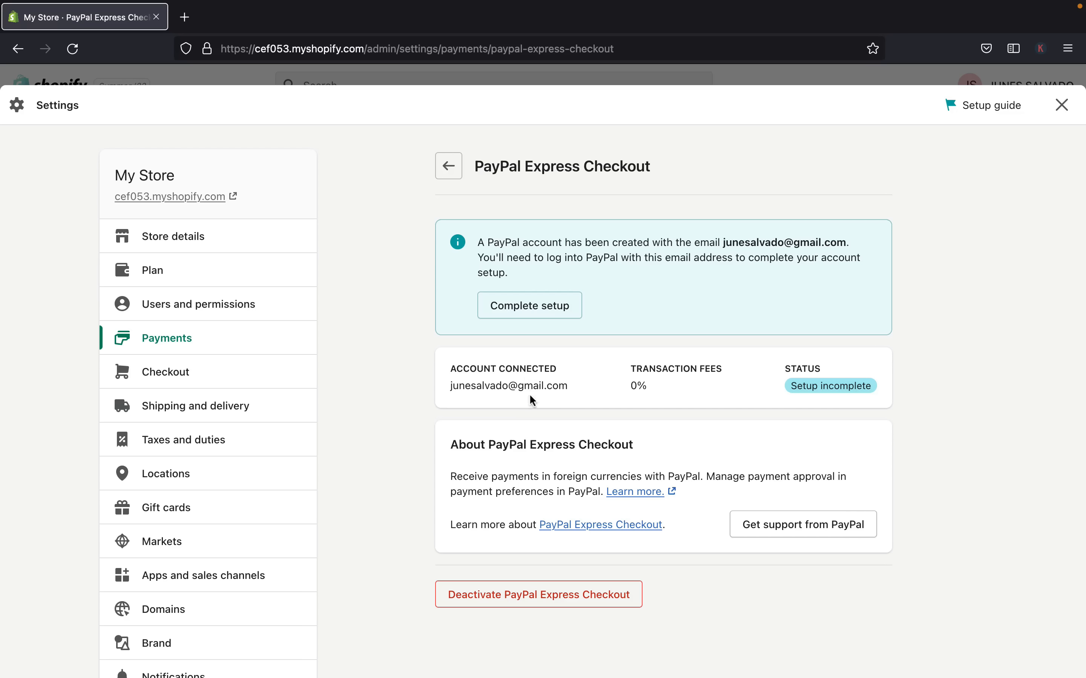
mouse_move(522, 445)
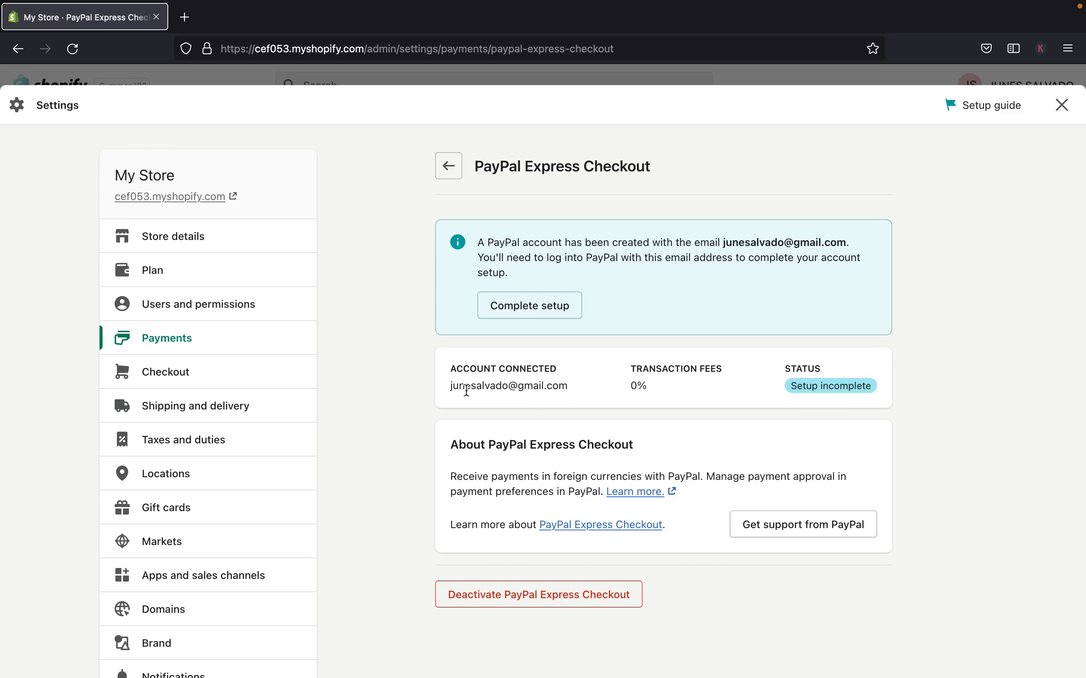
mouse_move(466, 368)
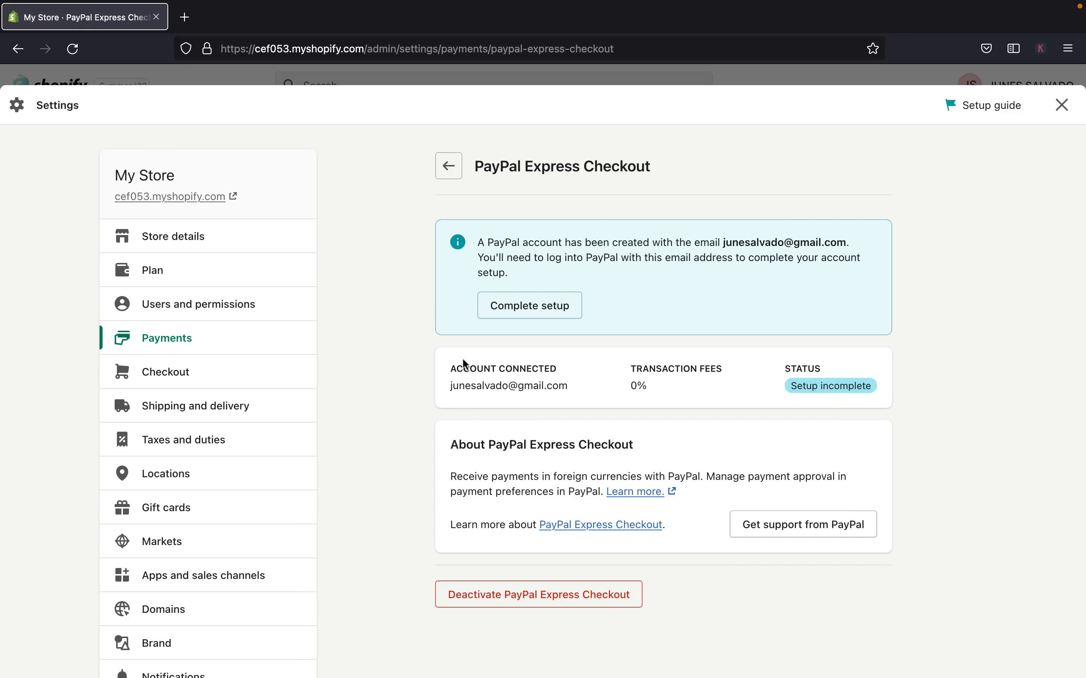
mouse_move(521, 386)
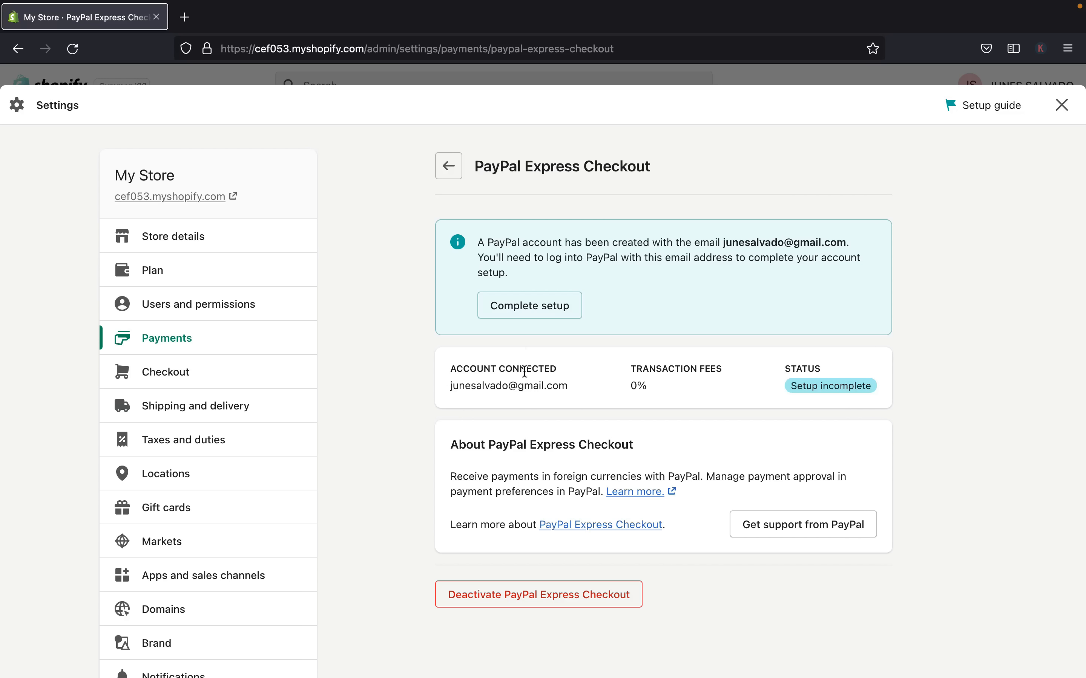
mouse_move(522, 379)
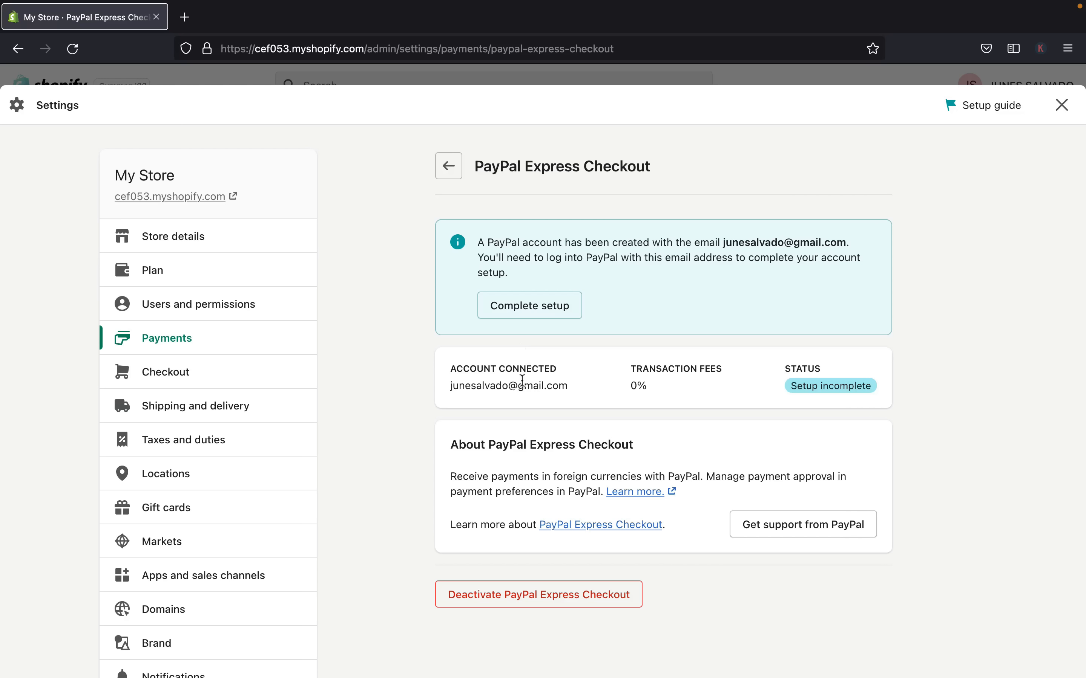
mouse_move(519, 328)
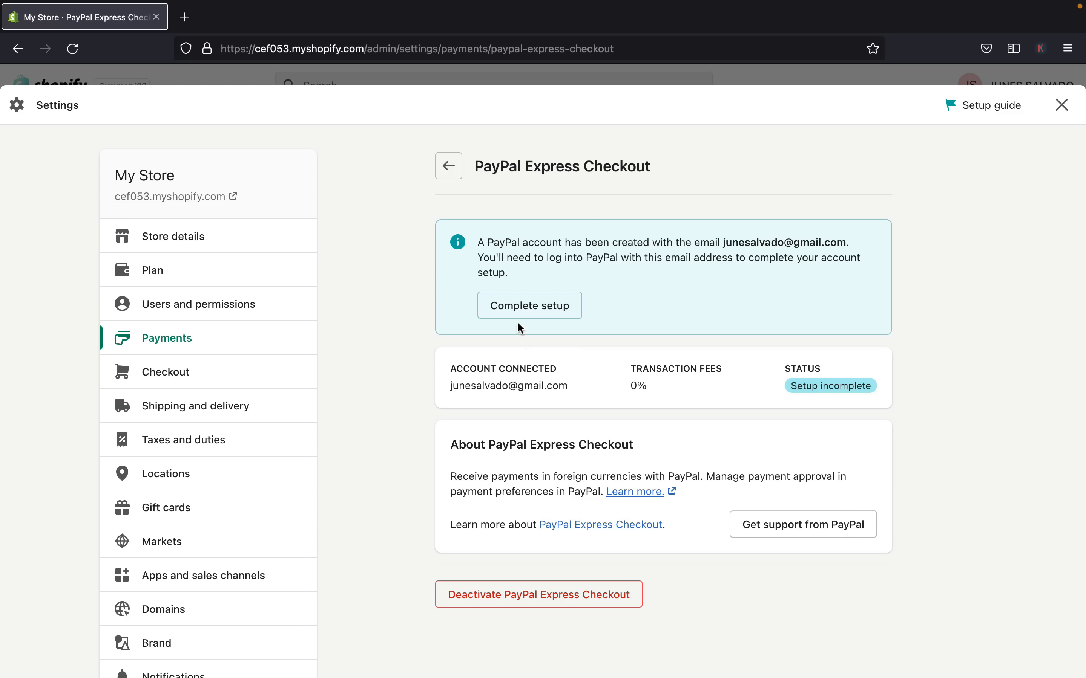
mouse_move(530, 315)
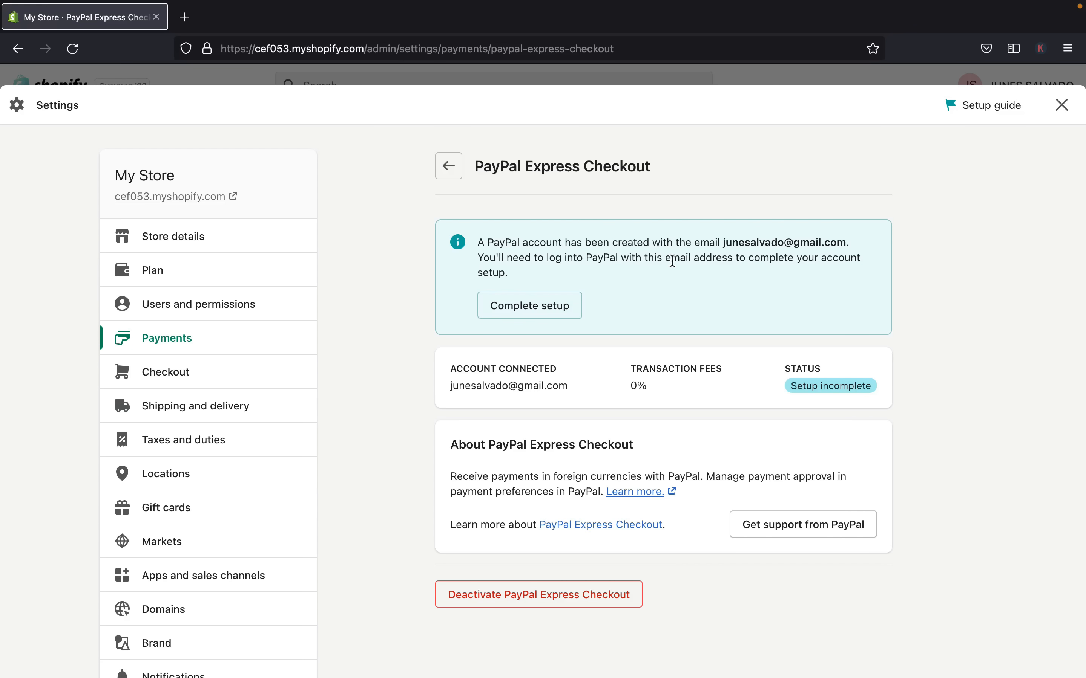
mouse_move(751, 258)
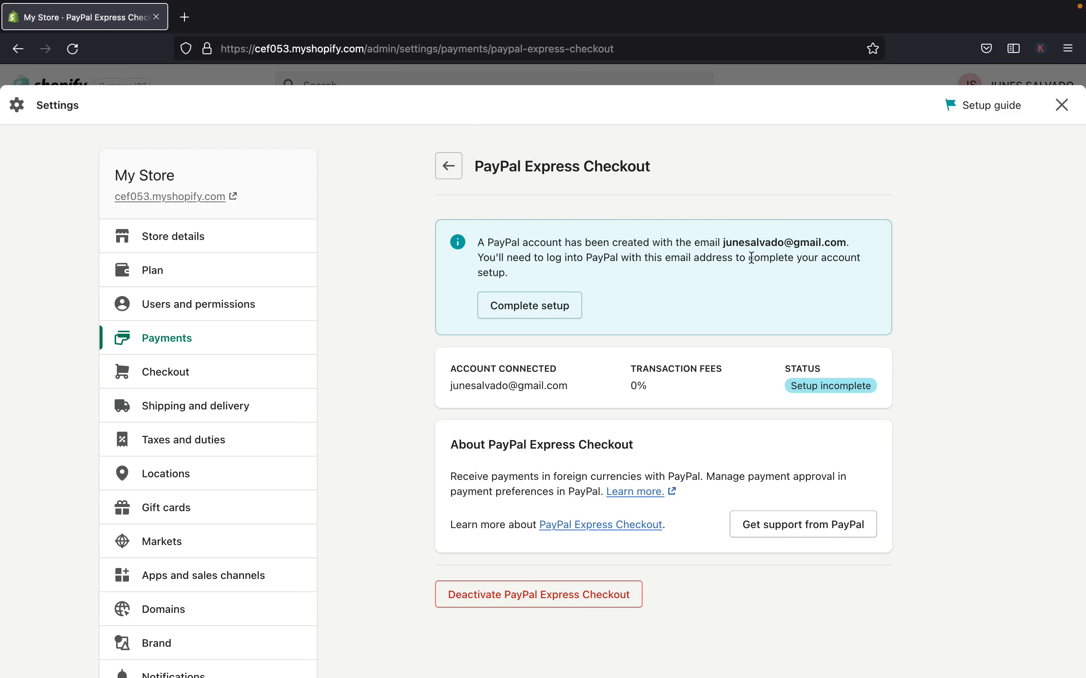
mouse_move(599, 277)
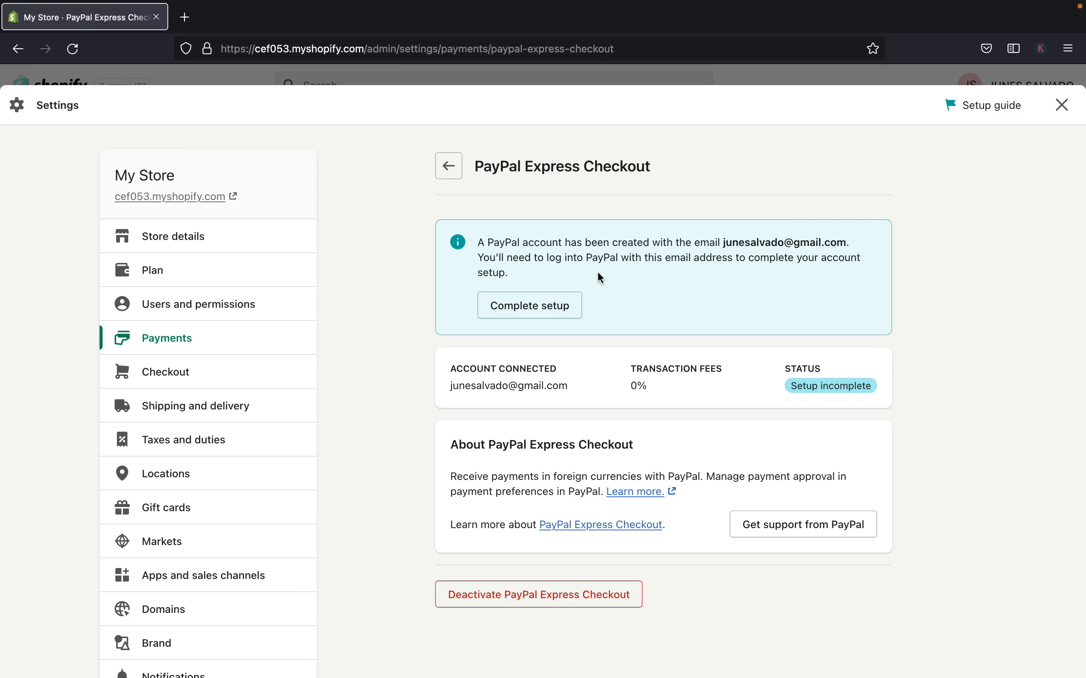
mouse_move(684, 276)
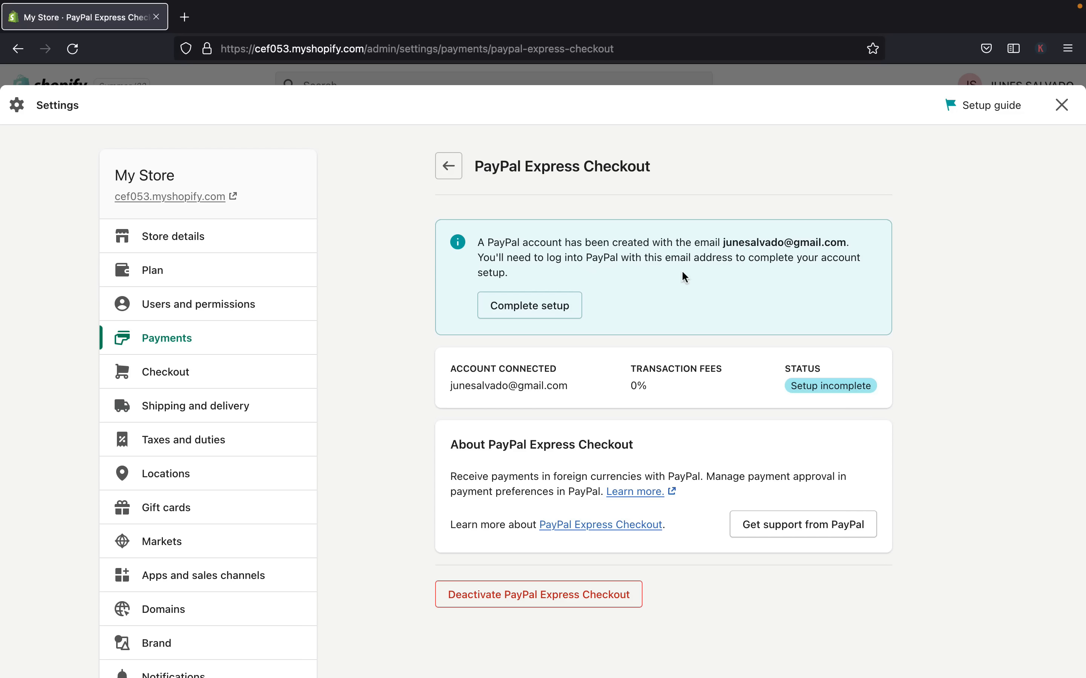
mouse_move(600, 309)
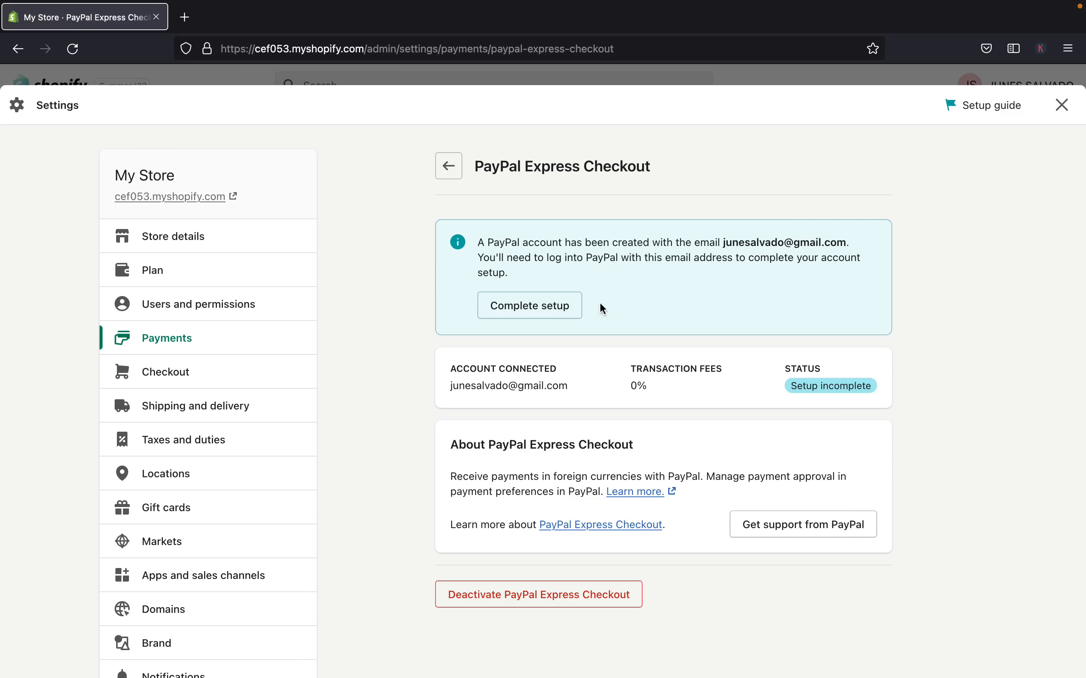
mouse_move(520, 316)
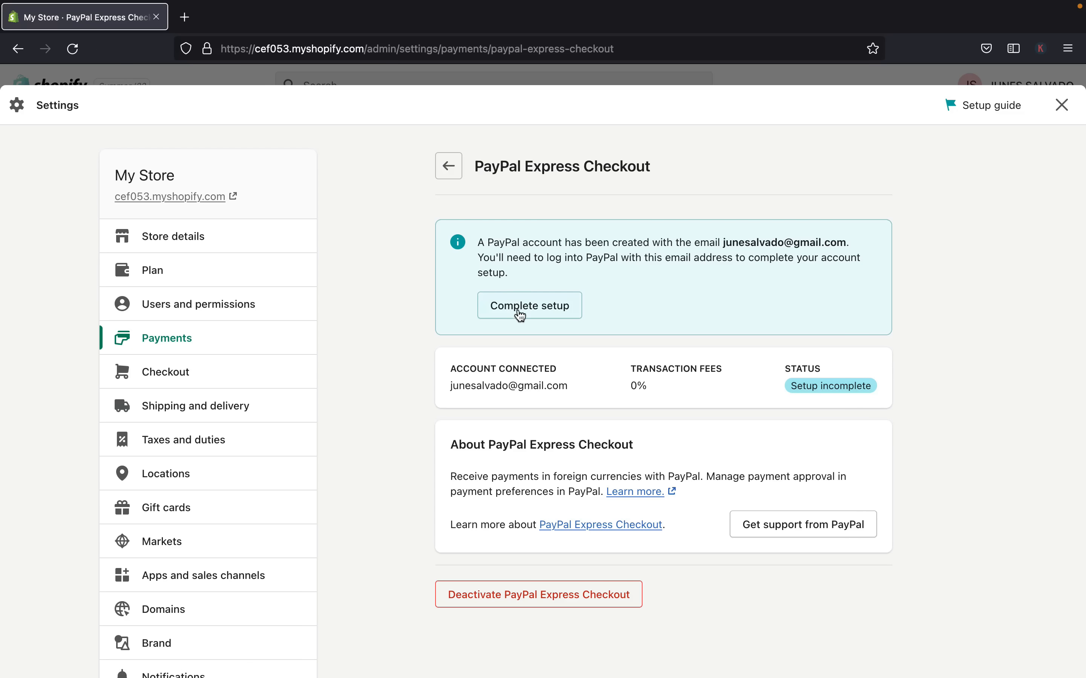
Use Complete setup on the PayPal banner so PayPal's business signup opens in a new tab.
left_click(528, 305)
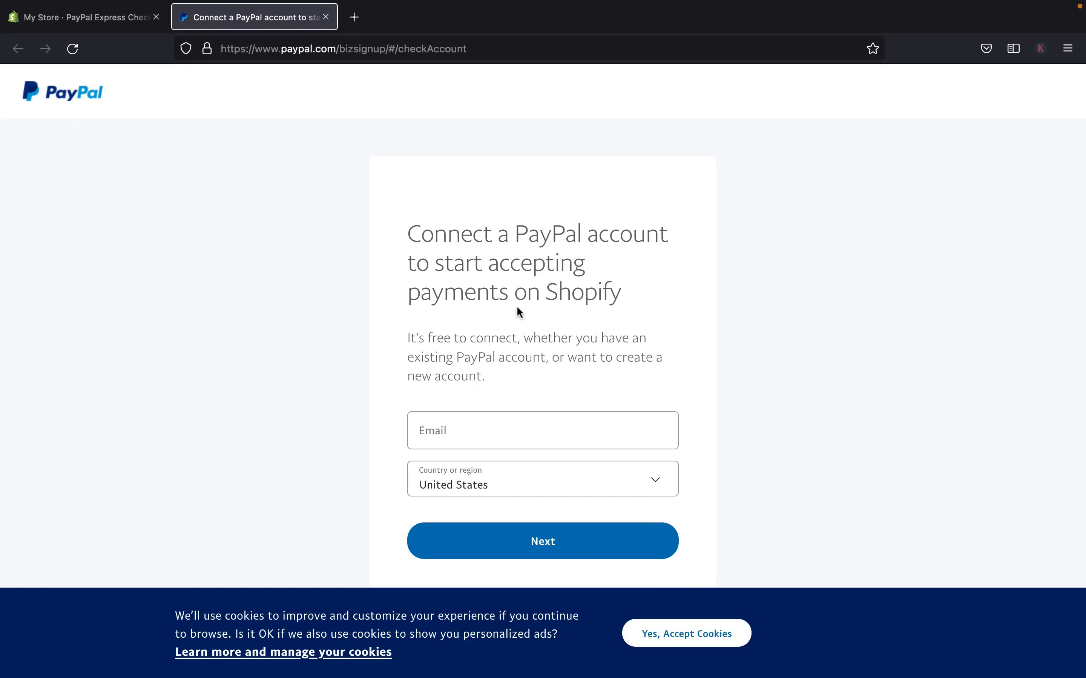
left_click(542, 430)
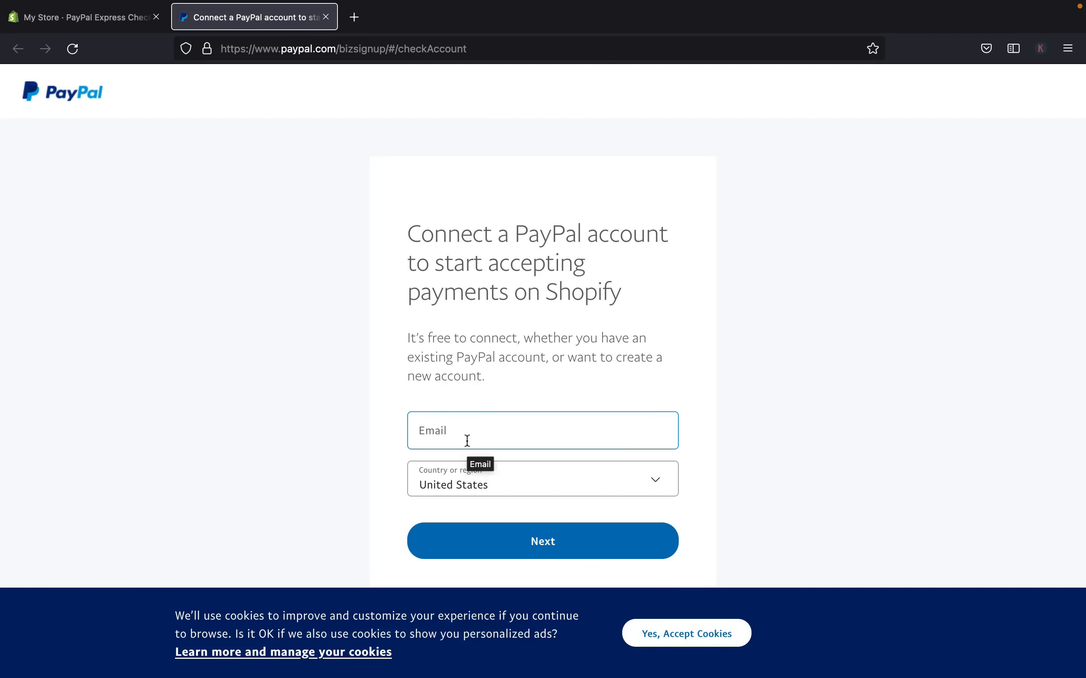
mouse_move(460, 434)
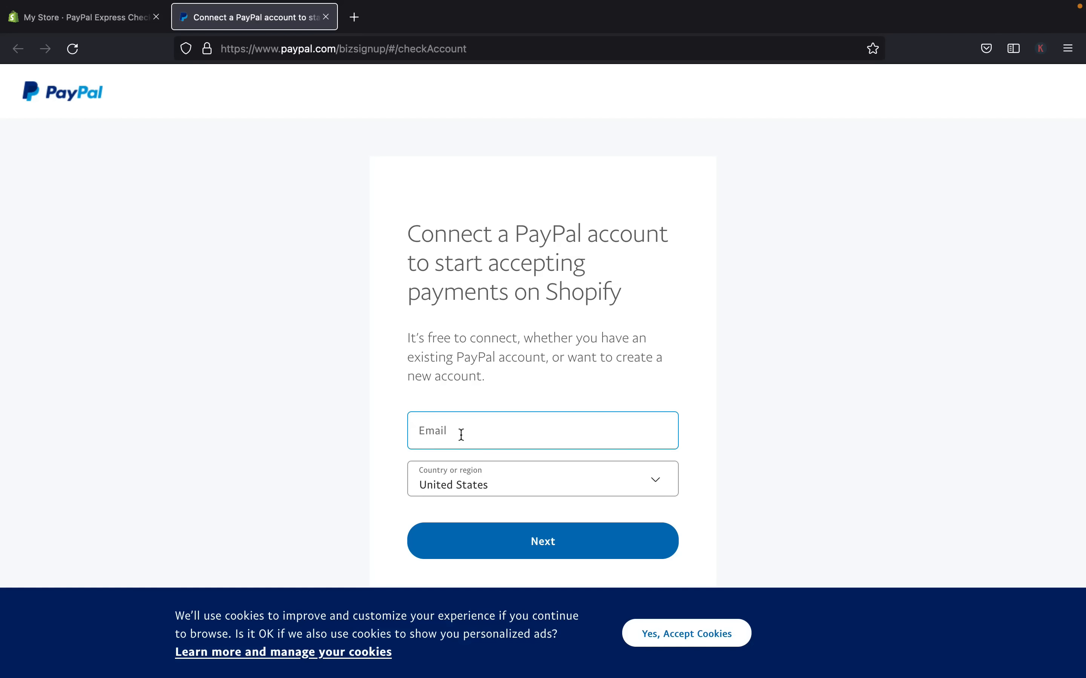
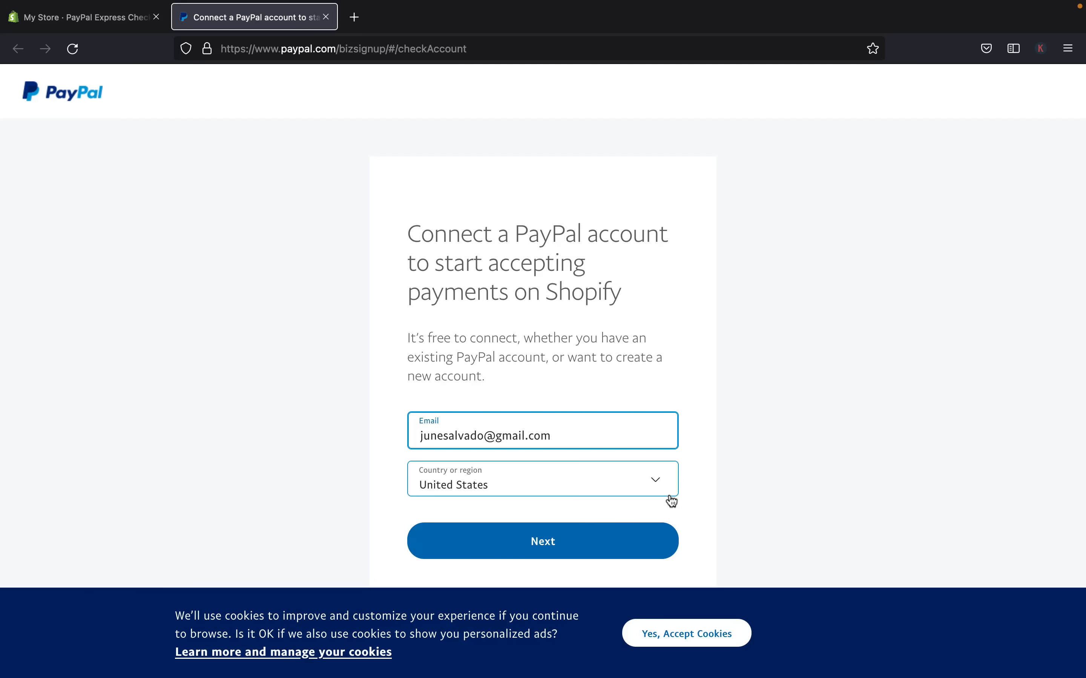
mouse_move(667, 496)
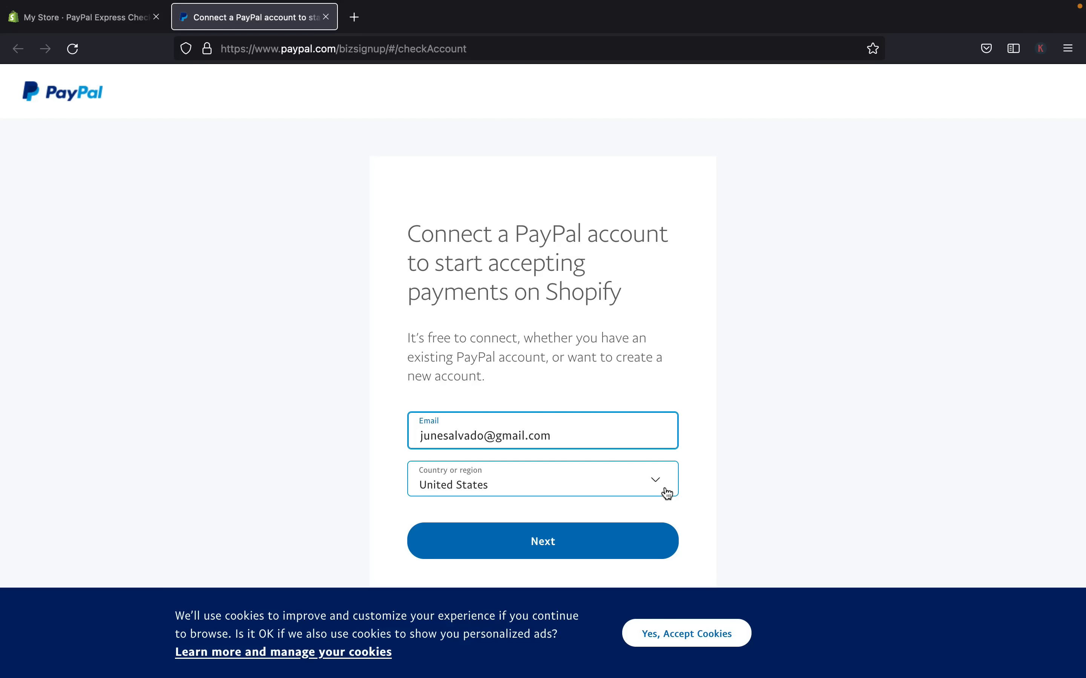
left_click(542, 480)
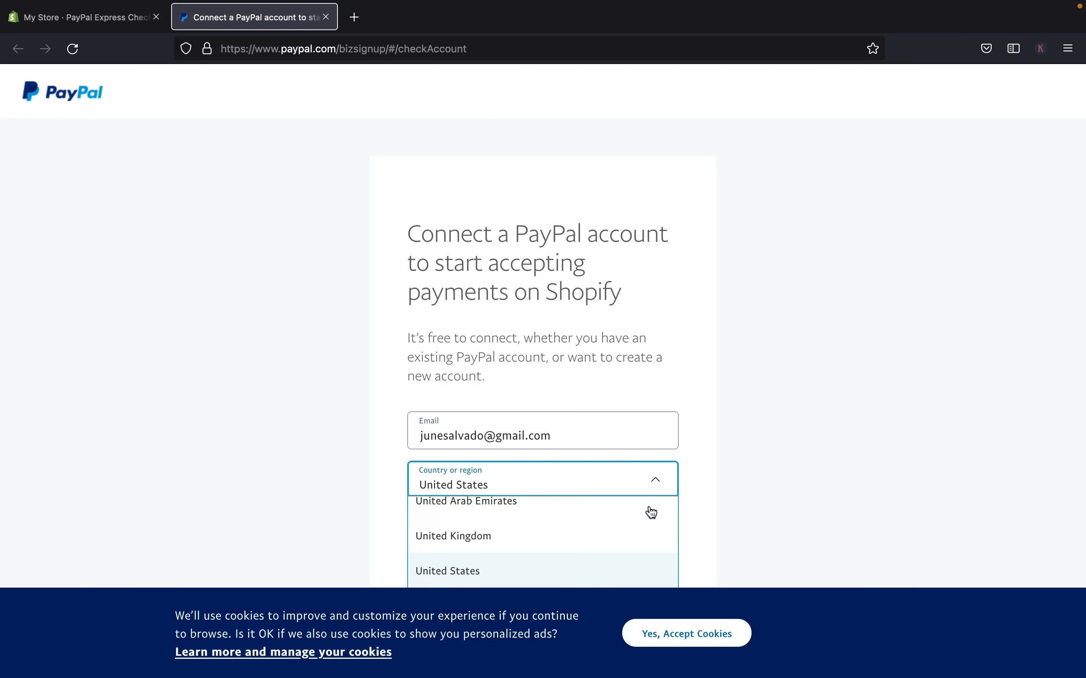
scroll("down", 3)
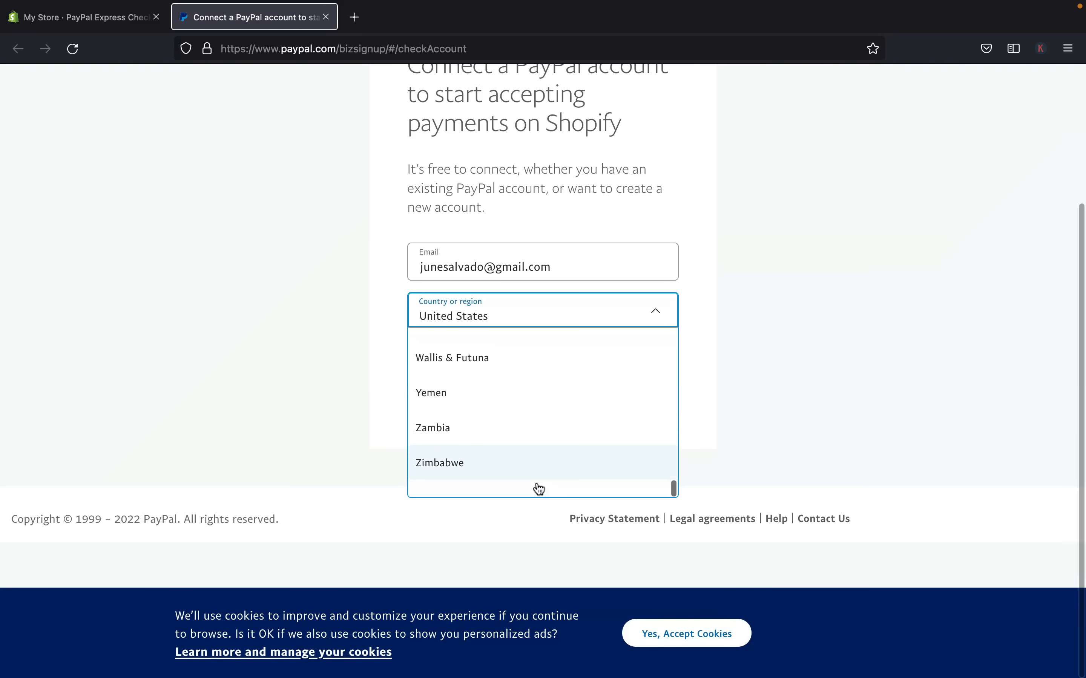
scroll("up", 3)
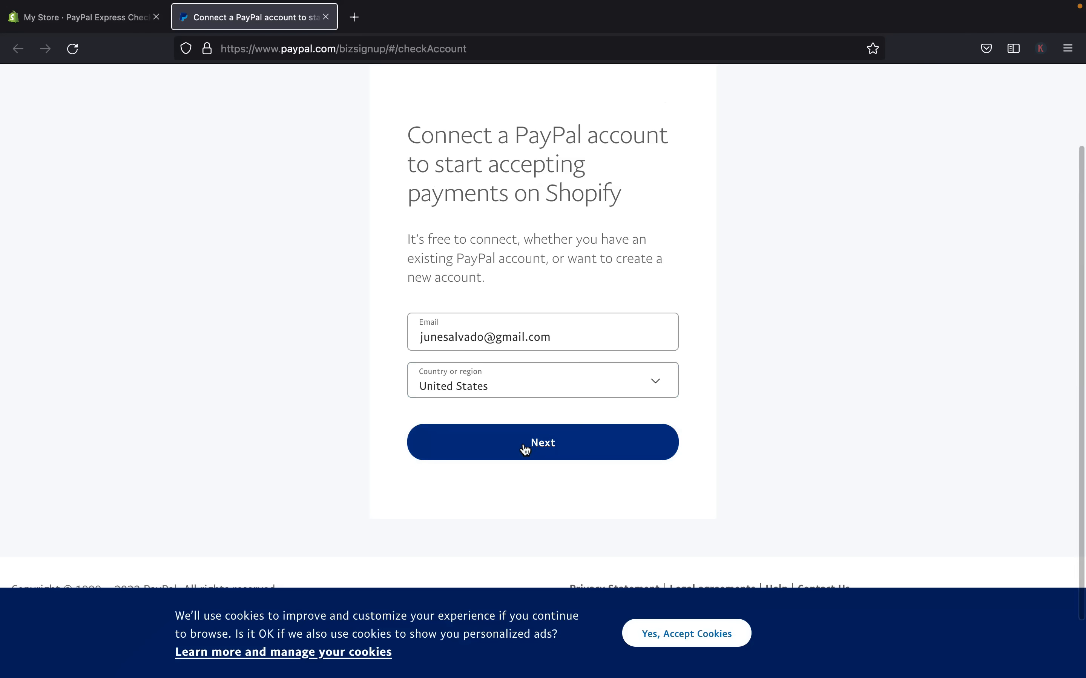
left_click(542, 443)
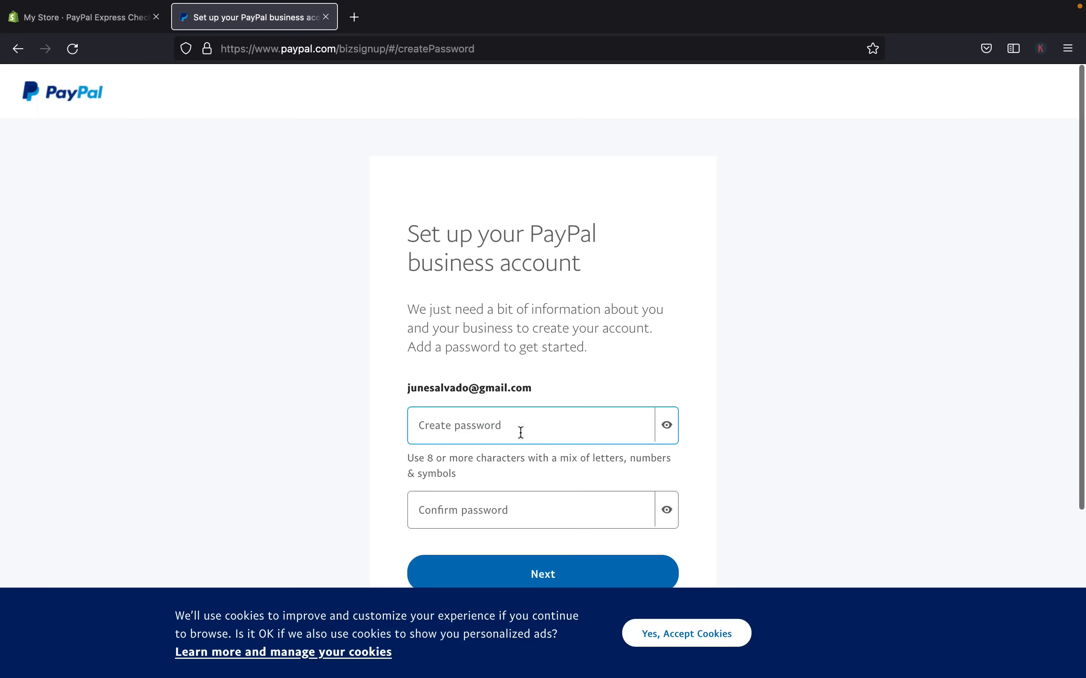
Create and confirm the account password and continue to the business details form.
scroll("down", 3)
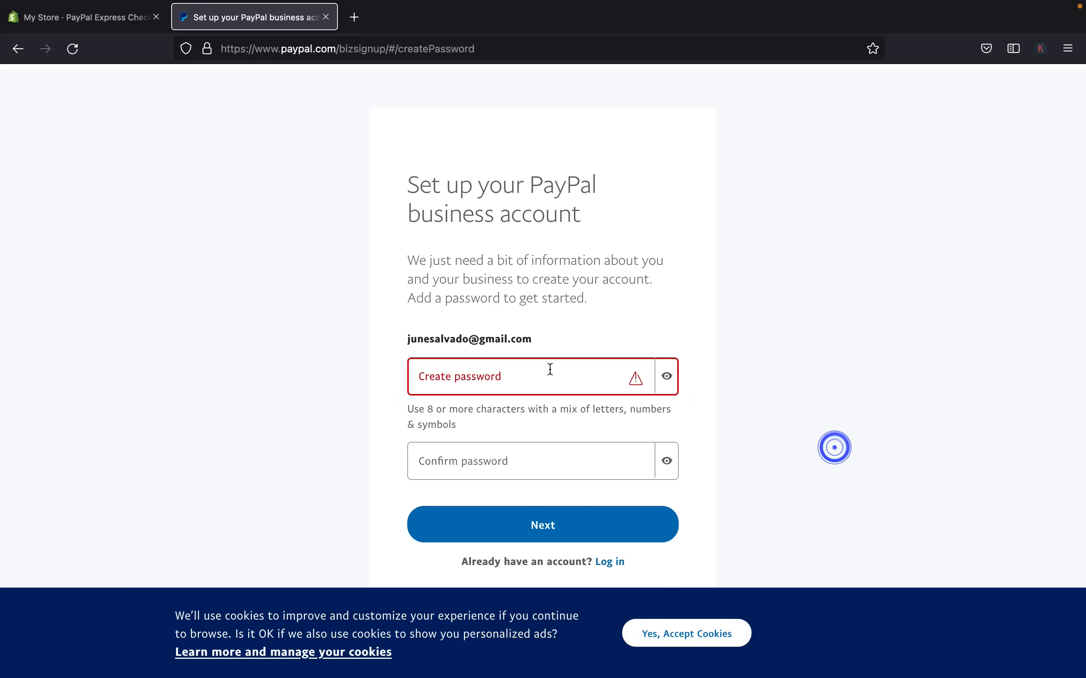
mouse_move(550, 380)
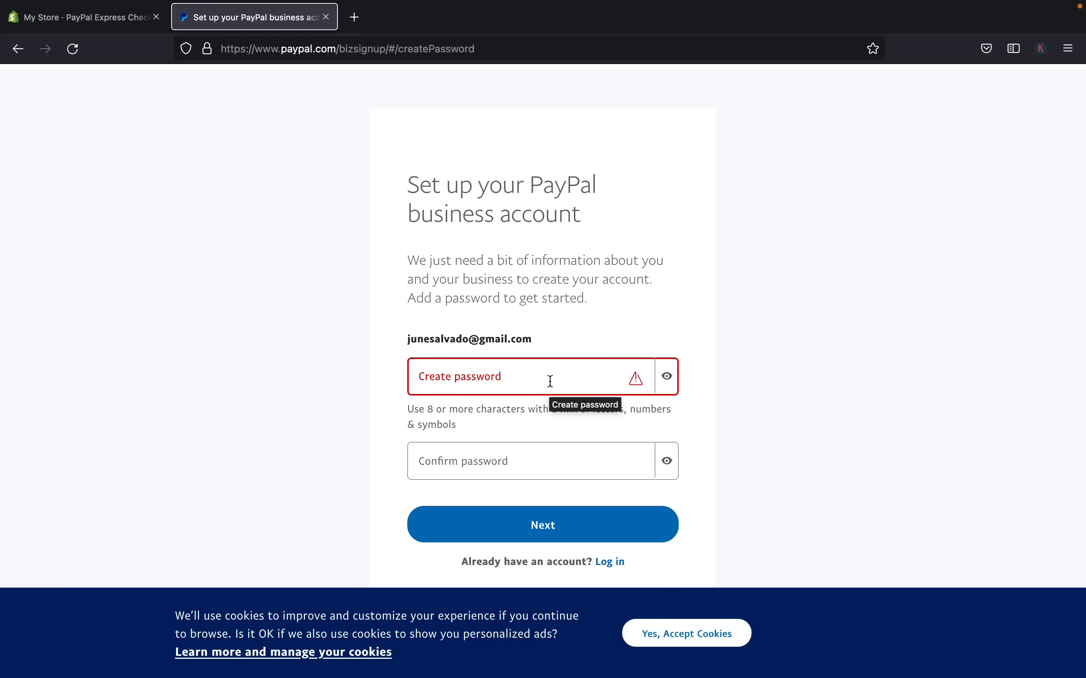
left_click(526, 376)
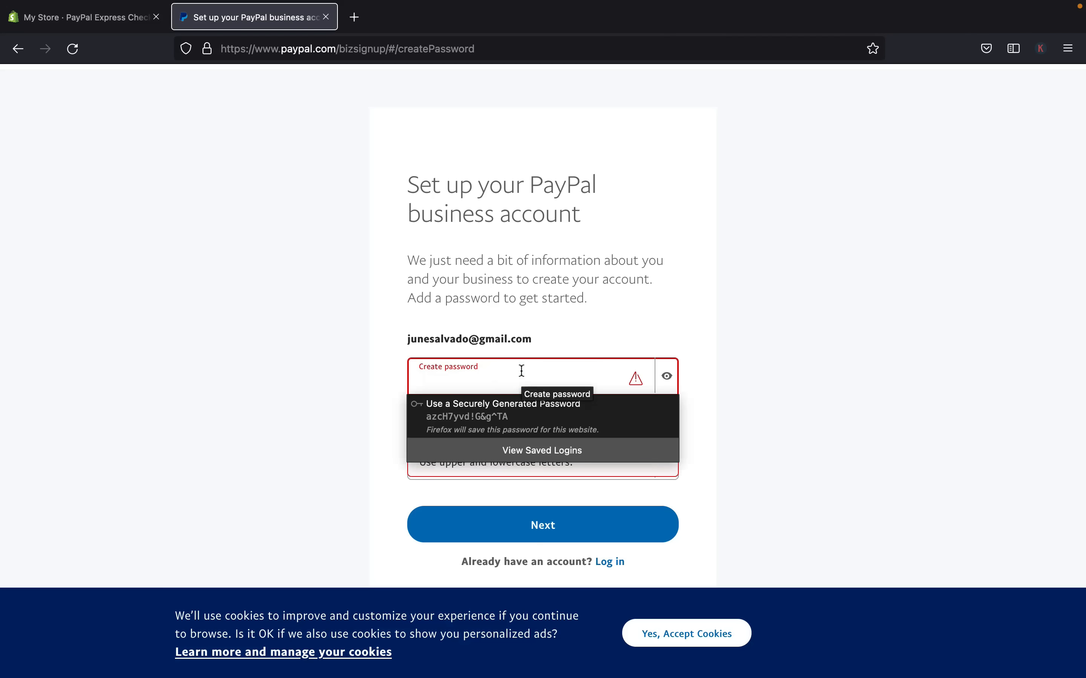
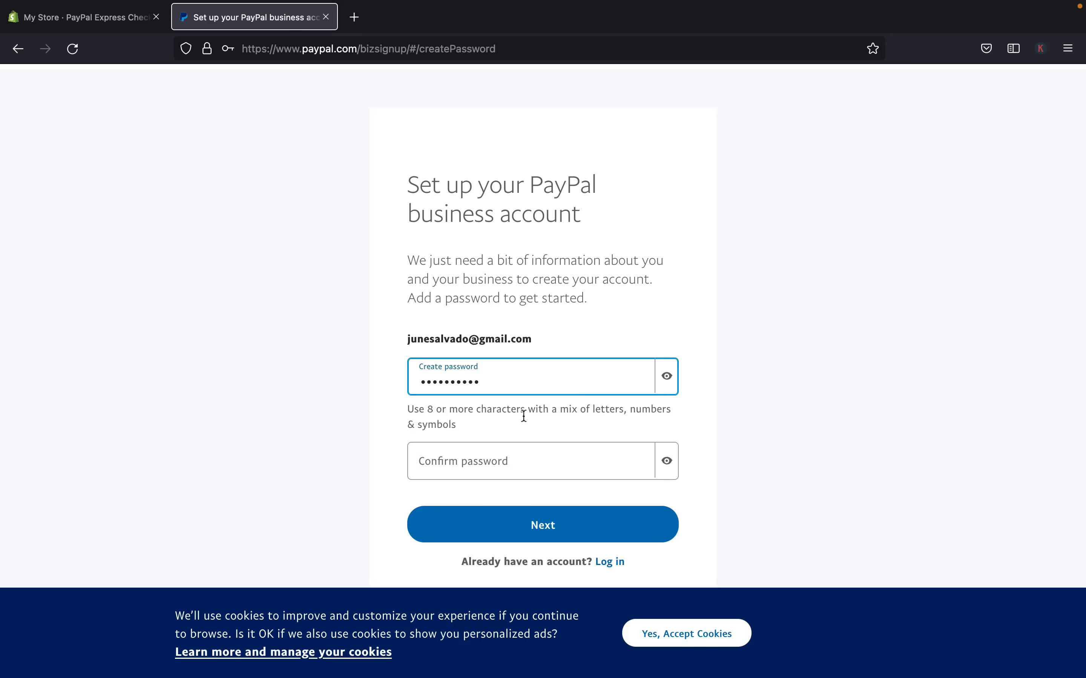
type("•")
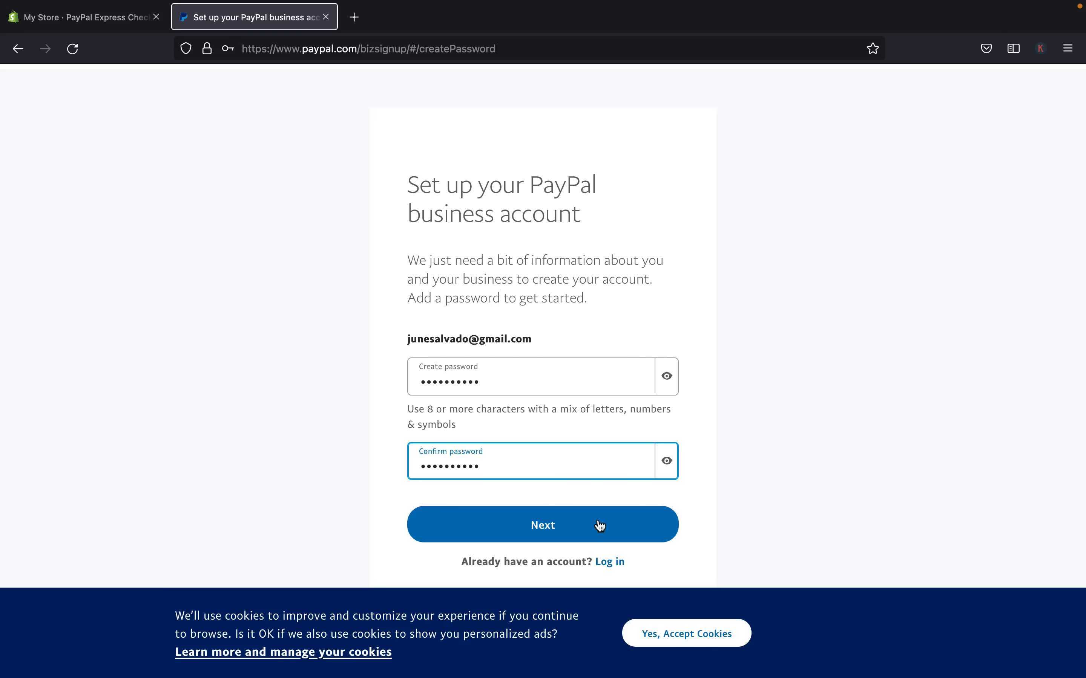
mouse_move(558, 520)
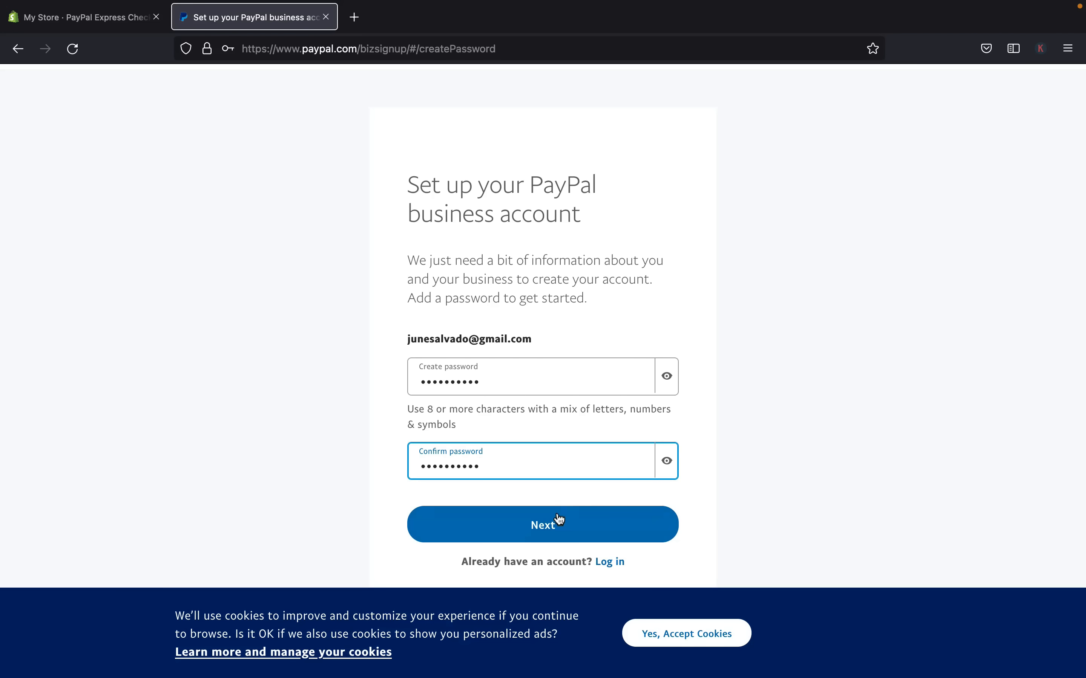
left_click(542, 525)
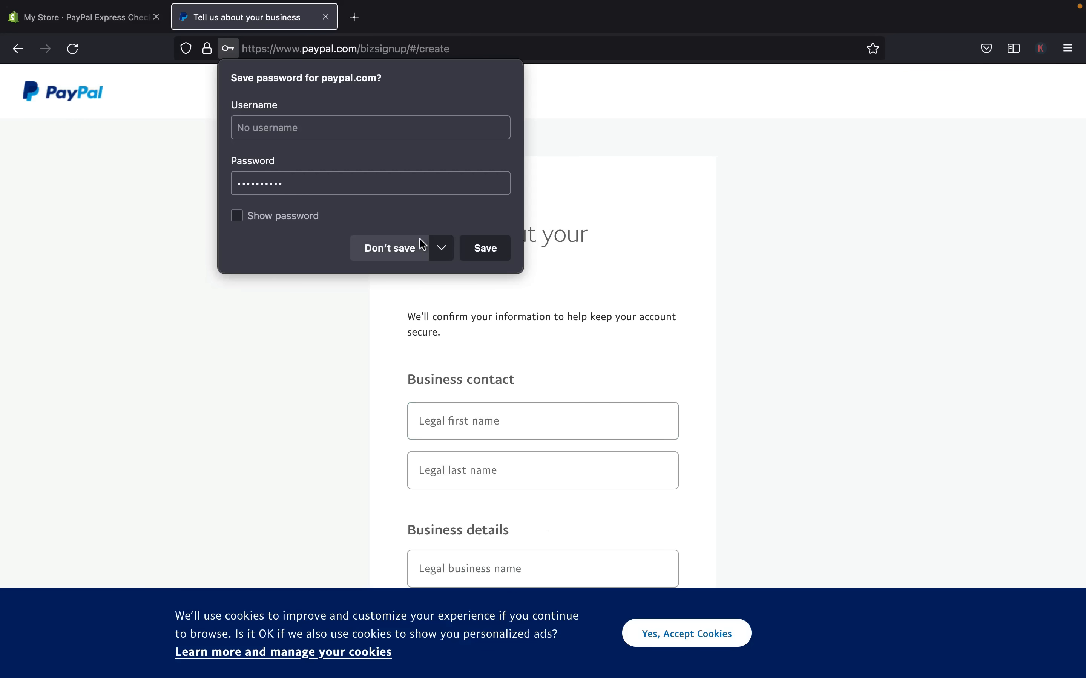
Decline saving the password in Firefox and move through the blank legal name and address fields.
left_click(389, 248)
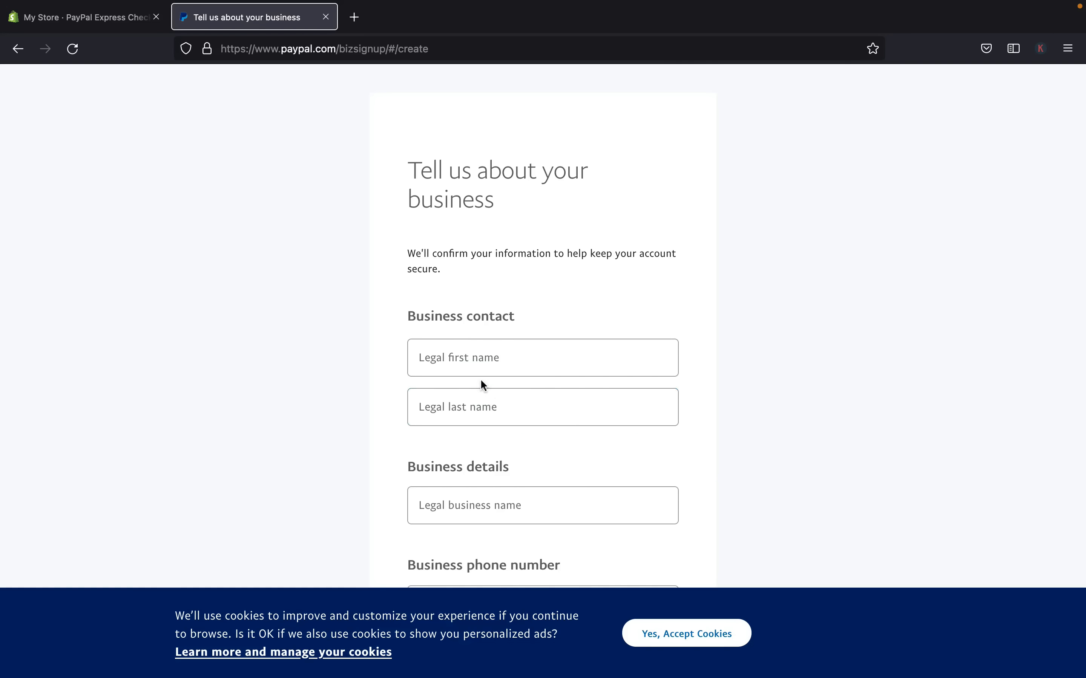
mouse_move(496, 291)
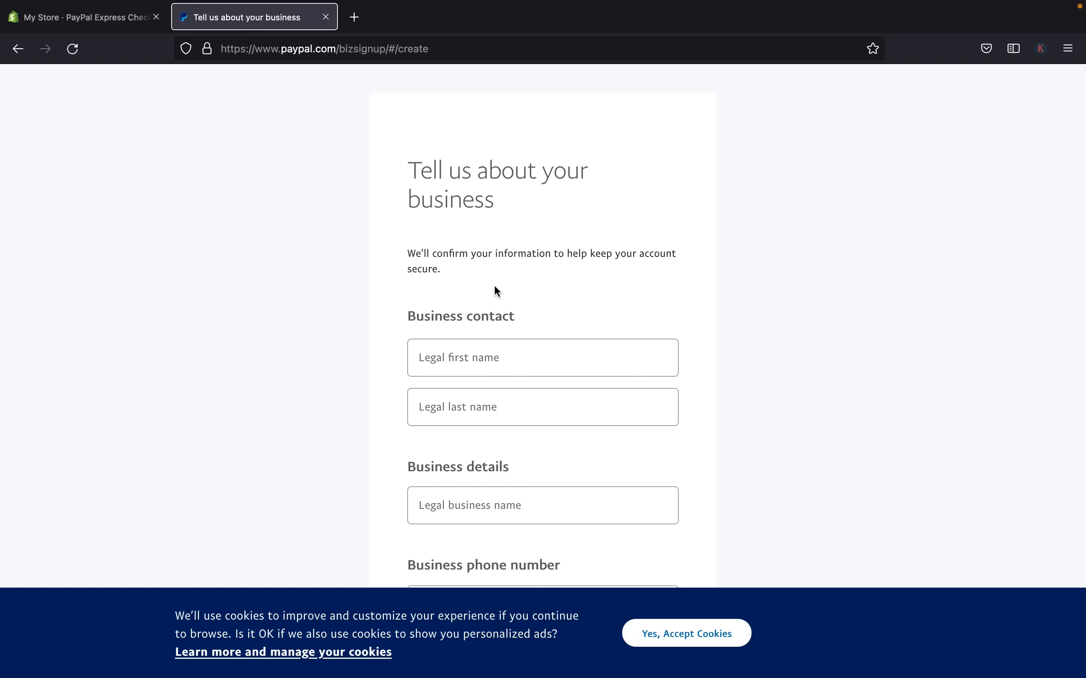
left_click(542, 358)
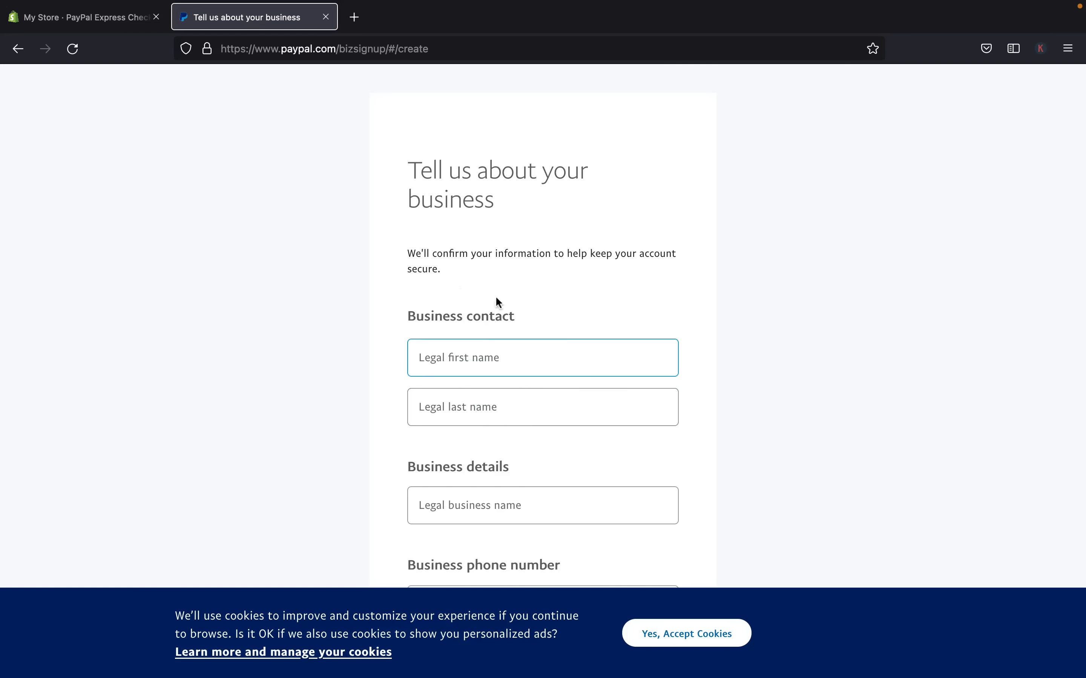
left_click(542, 407)
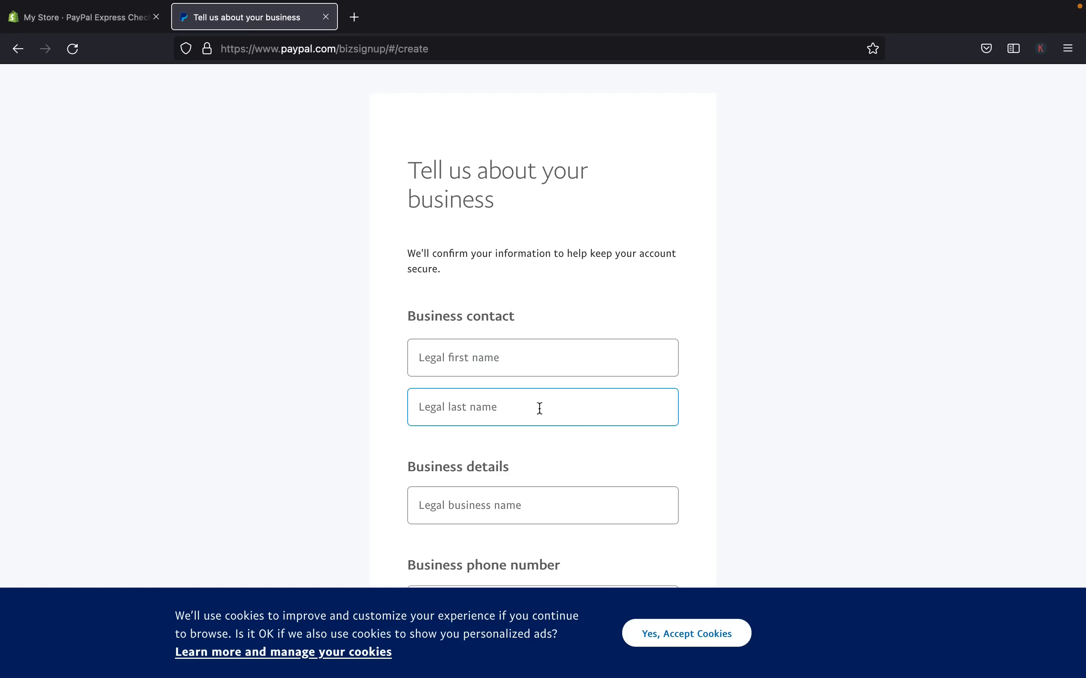
scroll("down", 3)
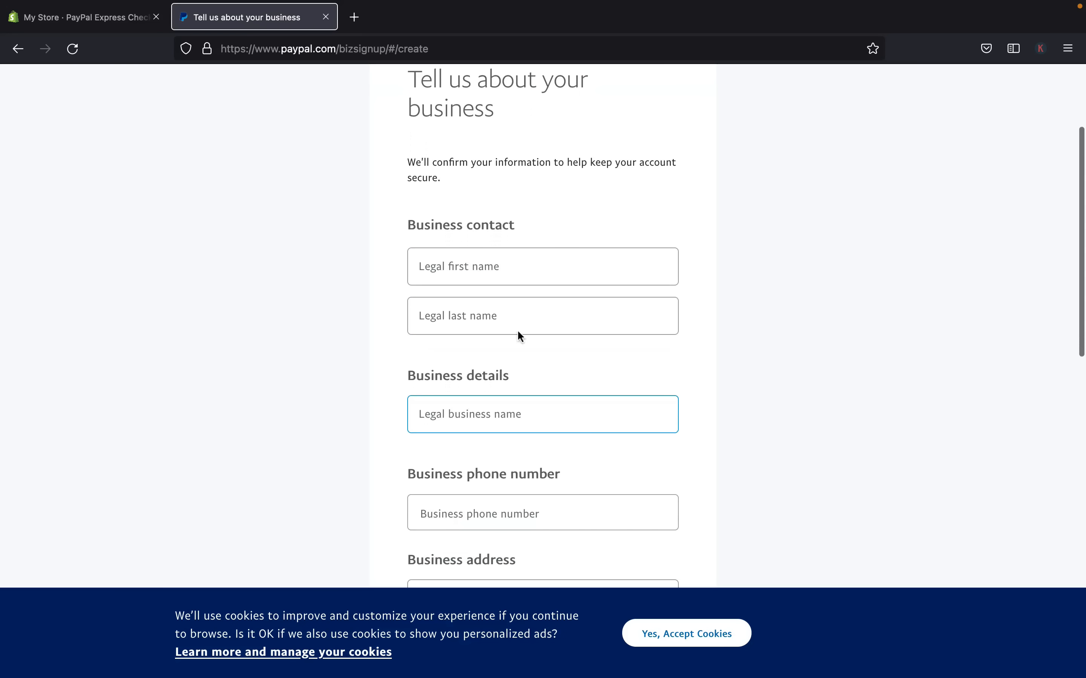
left_click(542, 266)
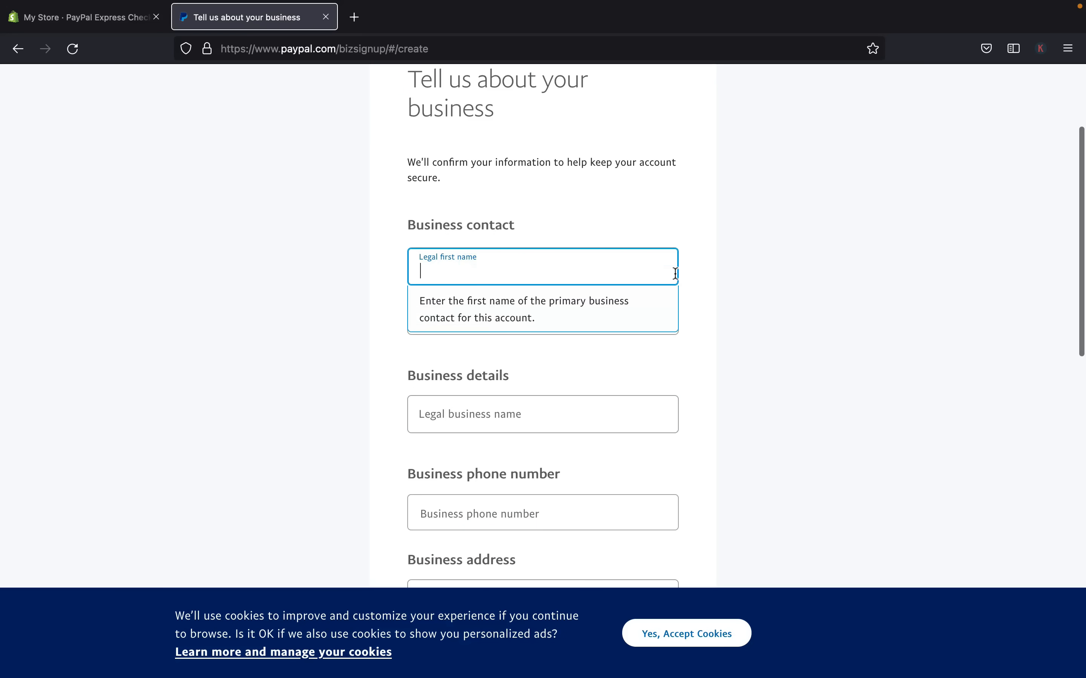
left_click(542, 195)
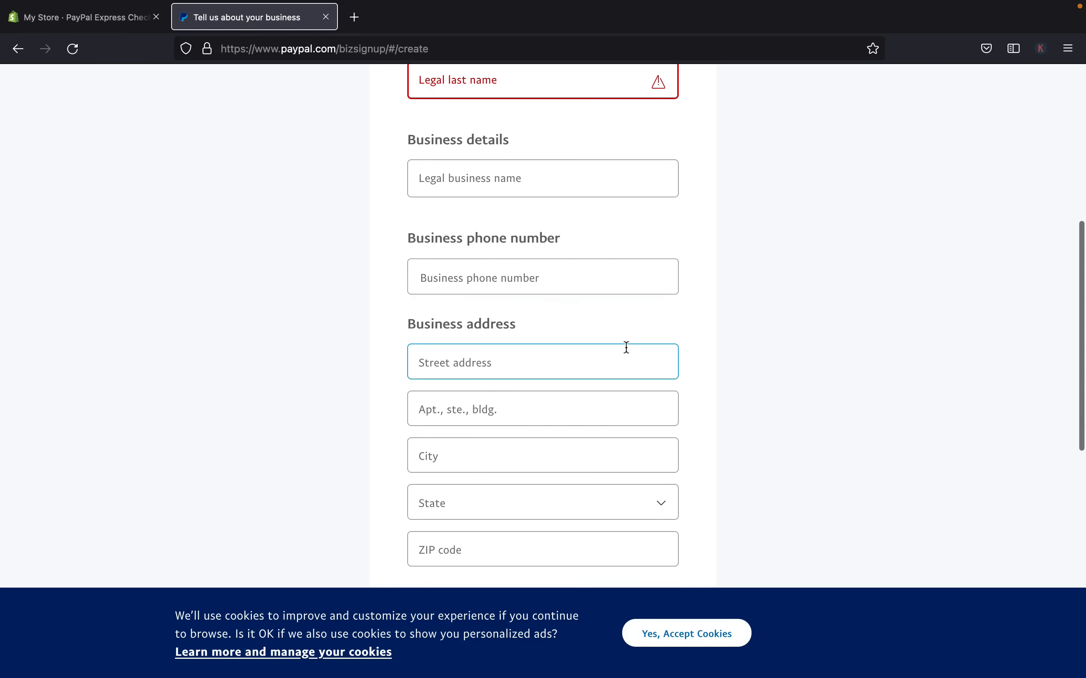
Submit the empty business form with Agree and Create Account, flagging the legal name fields.
scroll("down", 3)
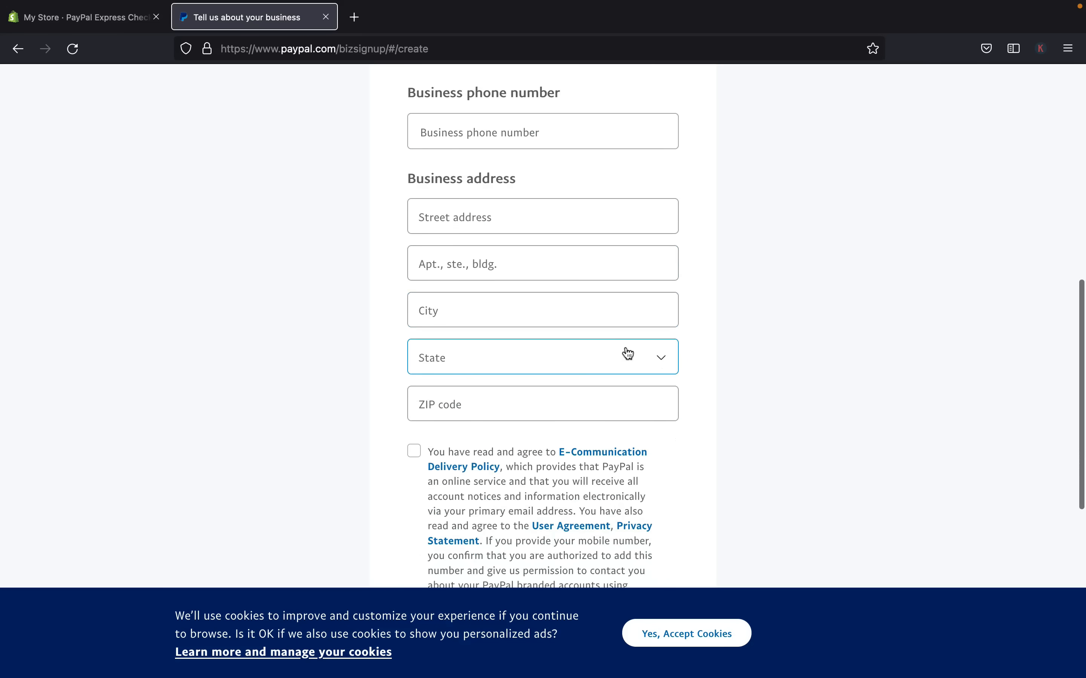
scroll("down", 3)
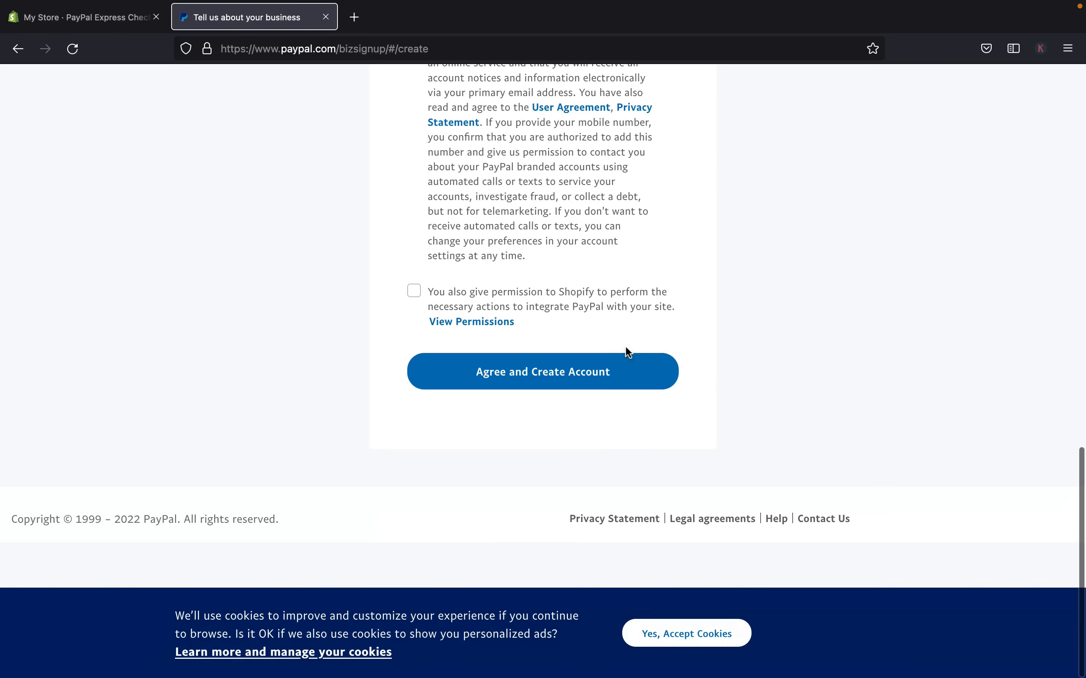
left_click(542, 371)
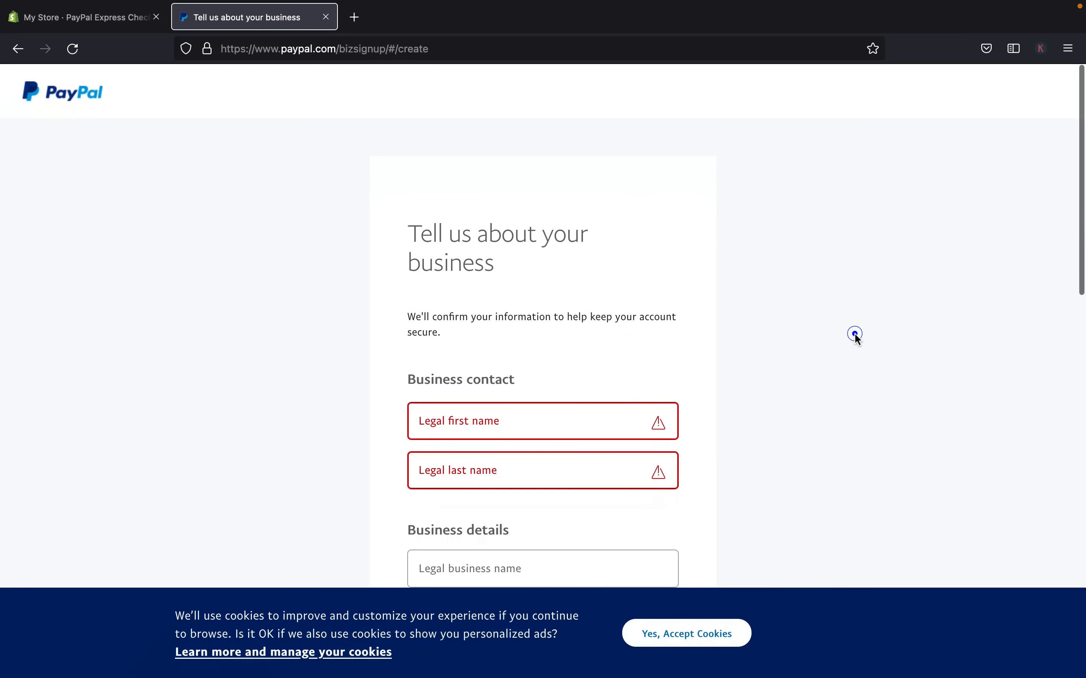
left_click(542, 420)
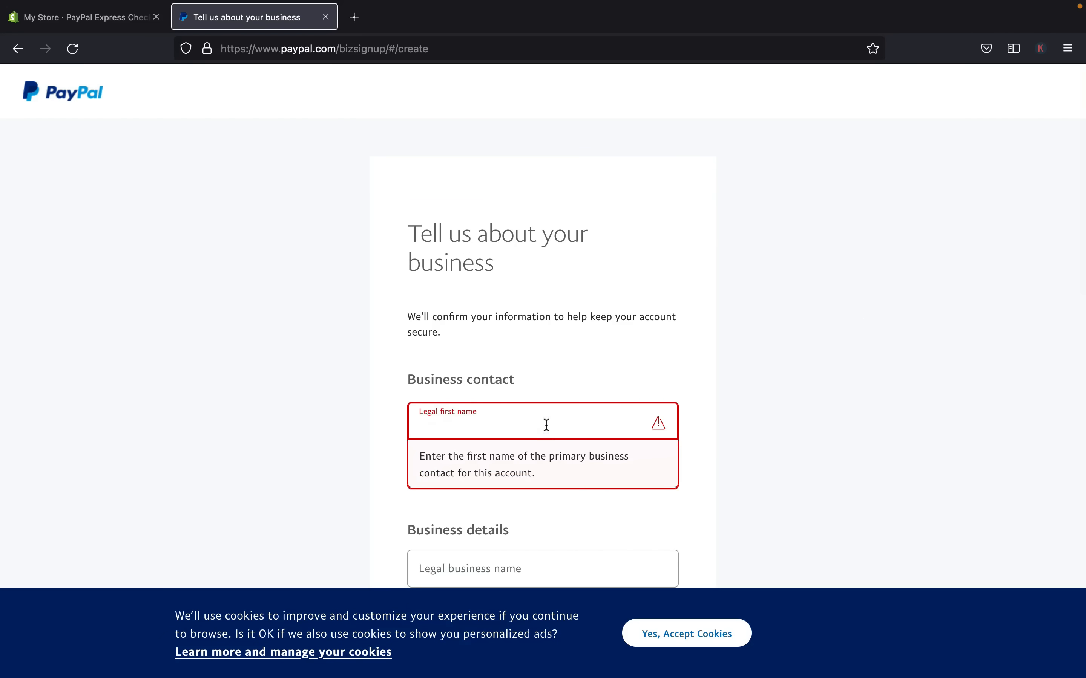
type("June")
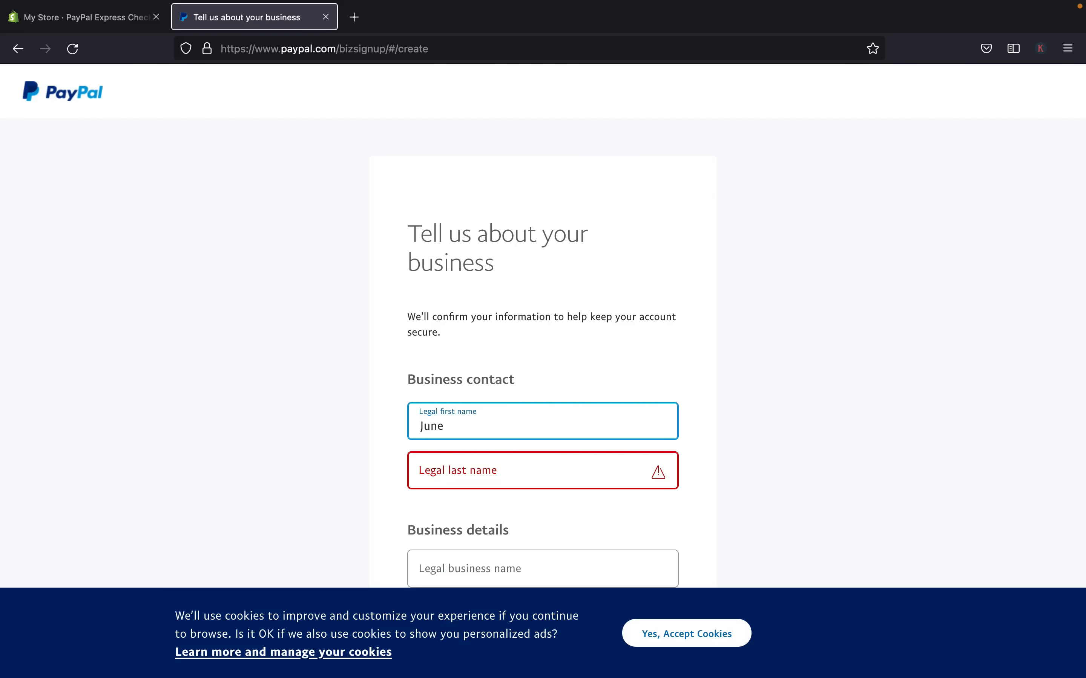
type("SA")
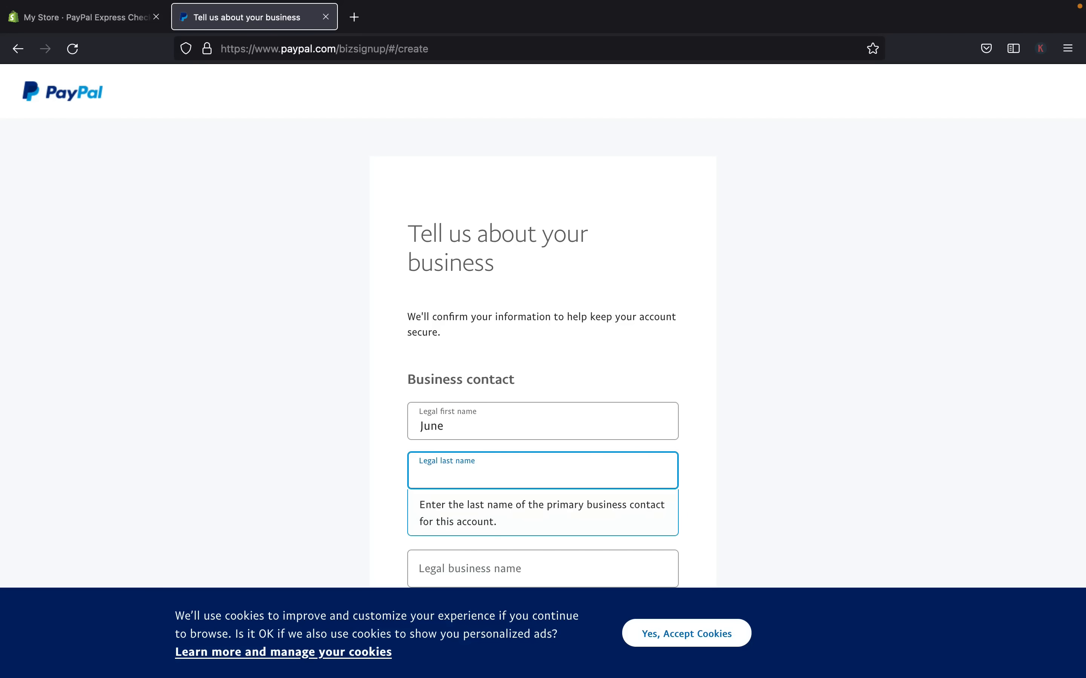
scroll("down", 3)
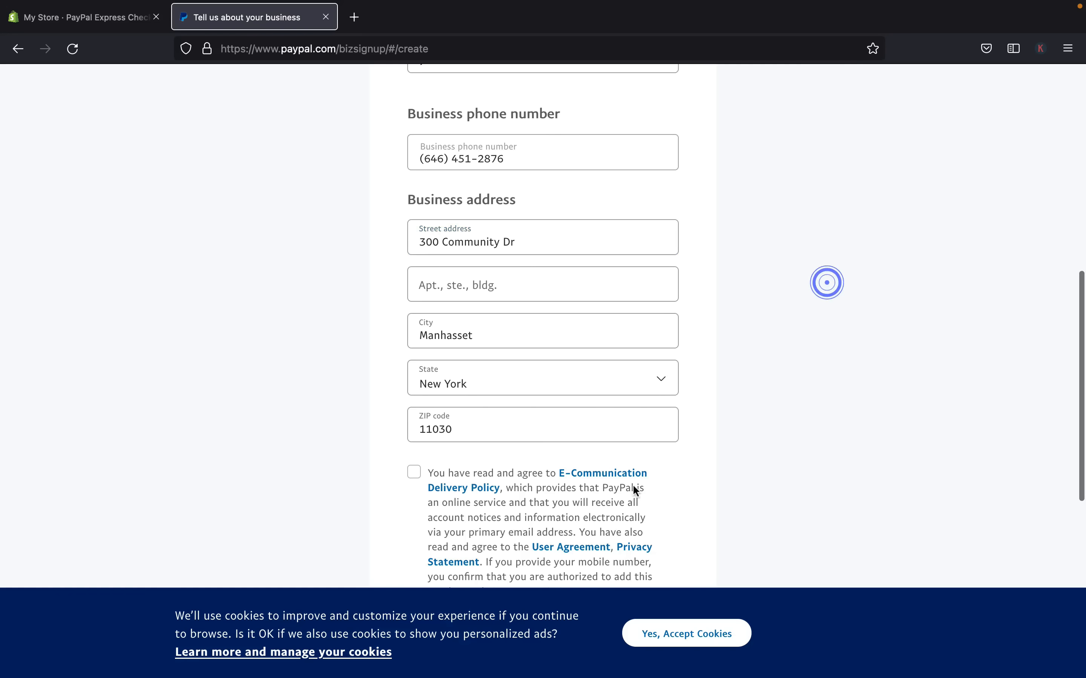
scroll("up", 3)
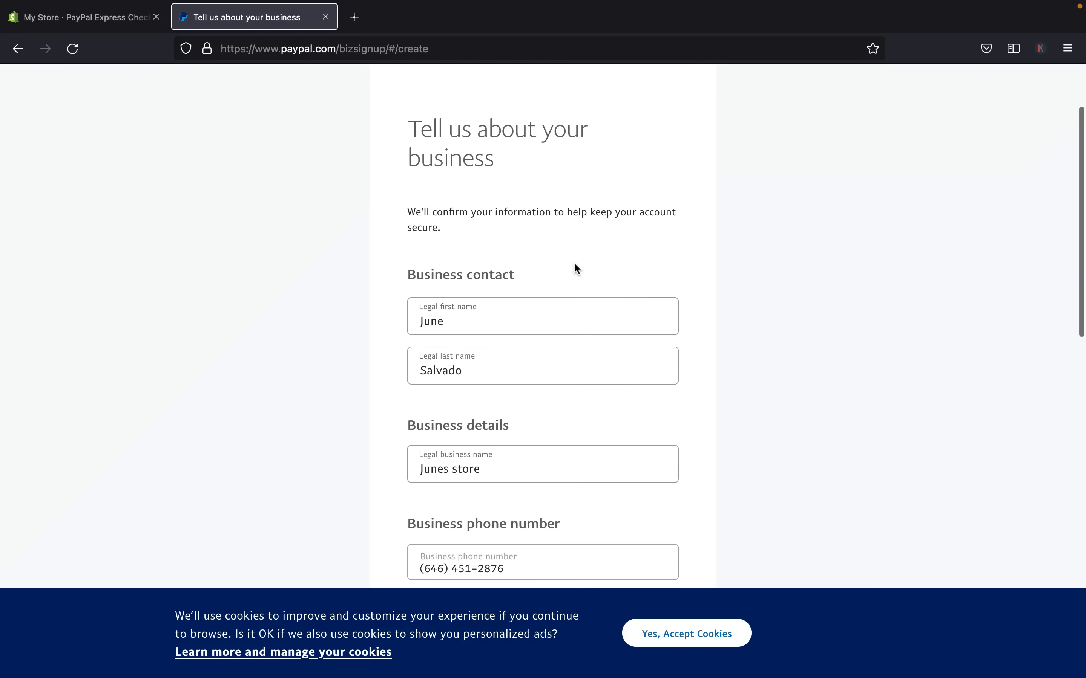
scroll("down", 3)
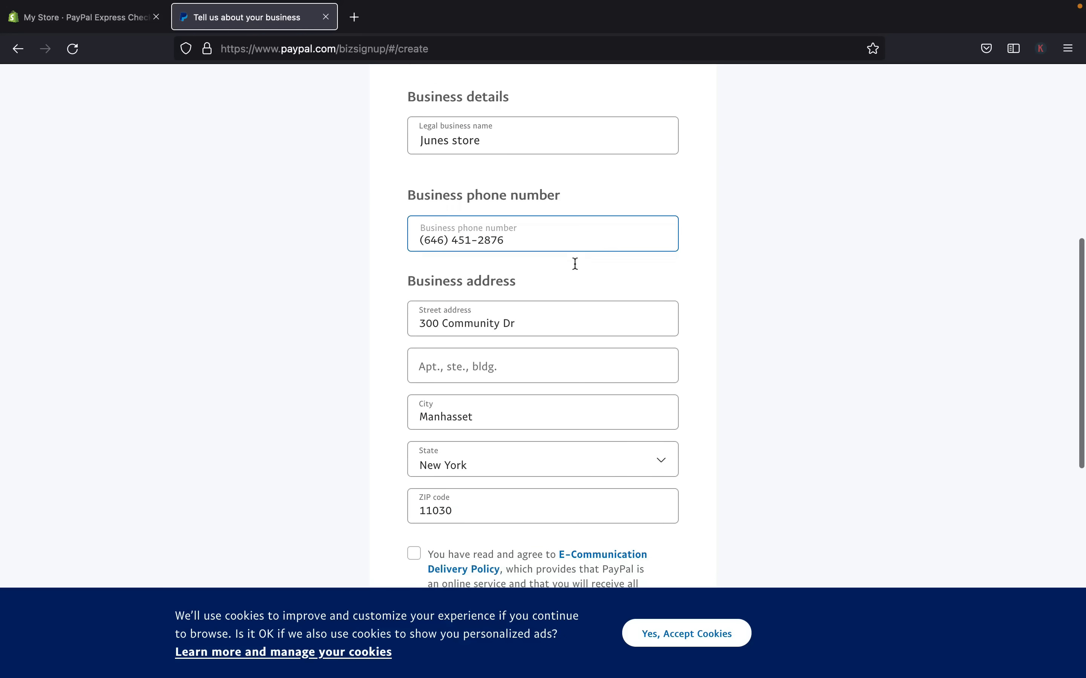
scroll("down", 3)
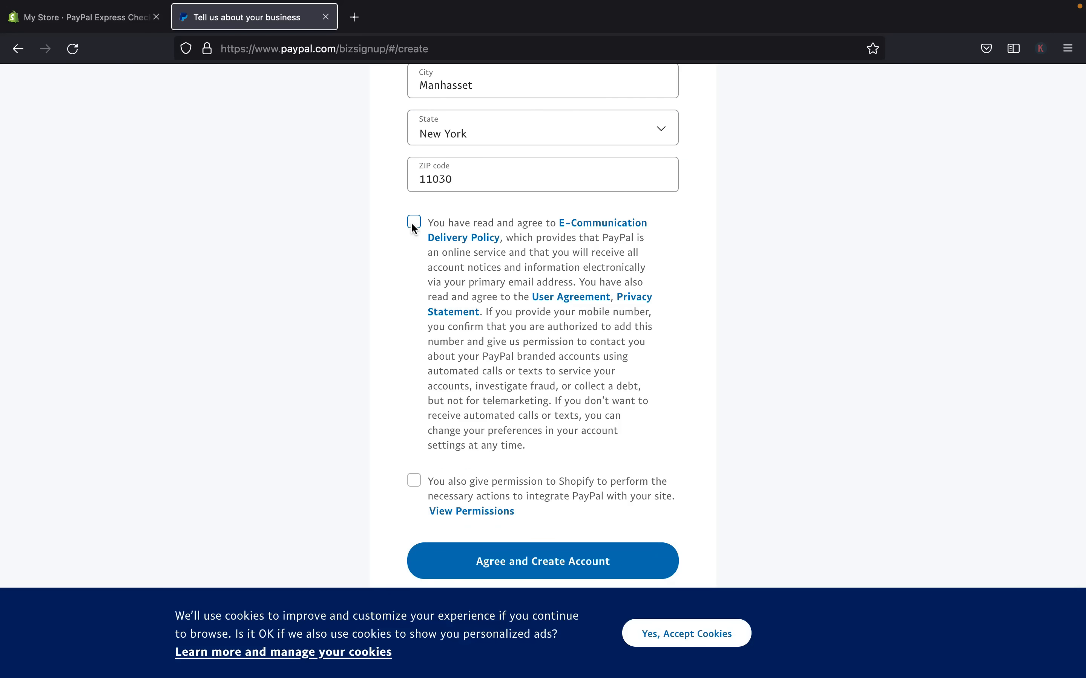
Tick the E-Communication and Shopify permission agreements and create the business account.
left_click(413, 222)
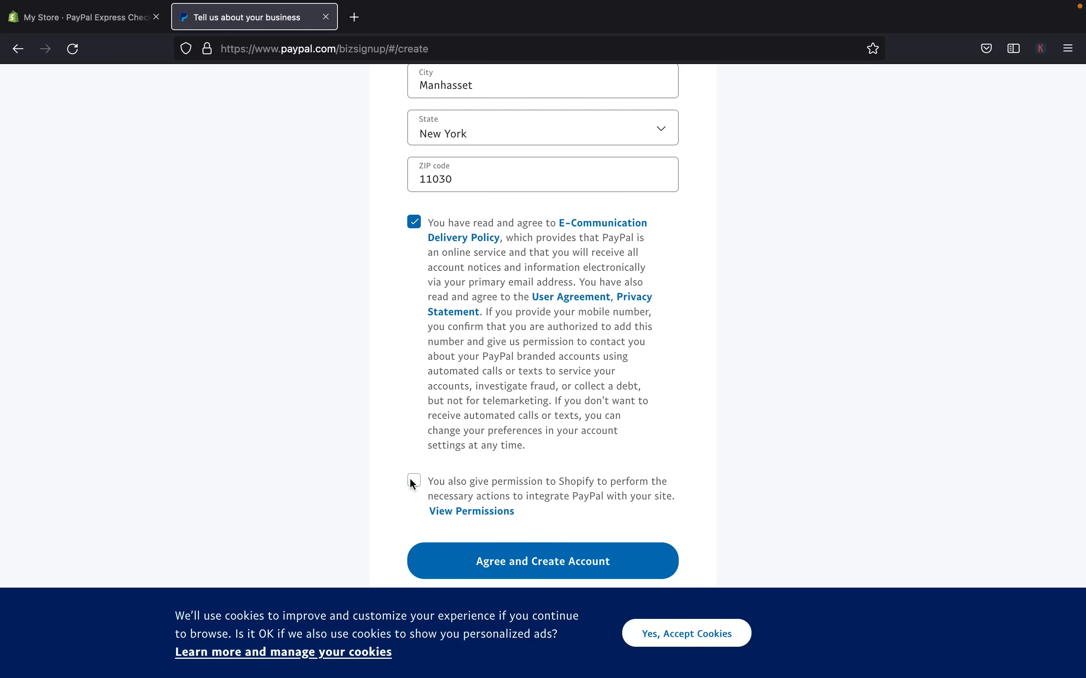
left_click(414, 481)
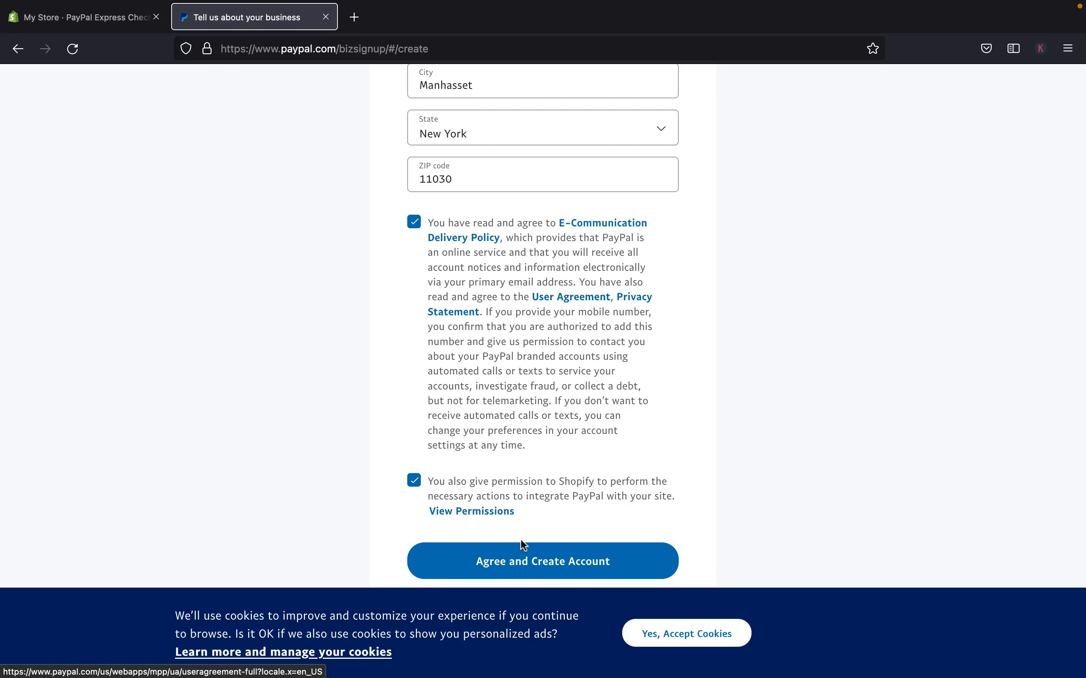
left_click(543, 562)
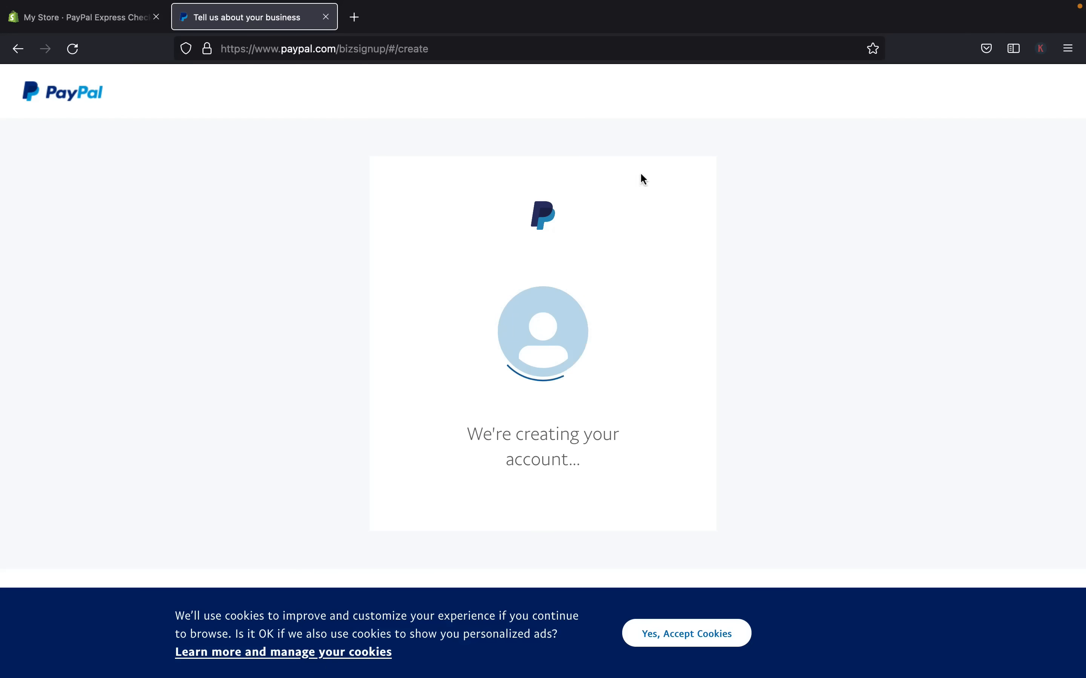
mouse_move(450, 545)
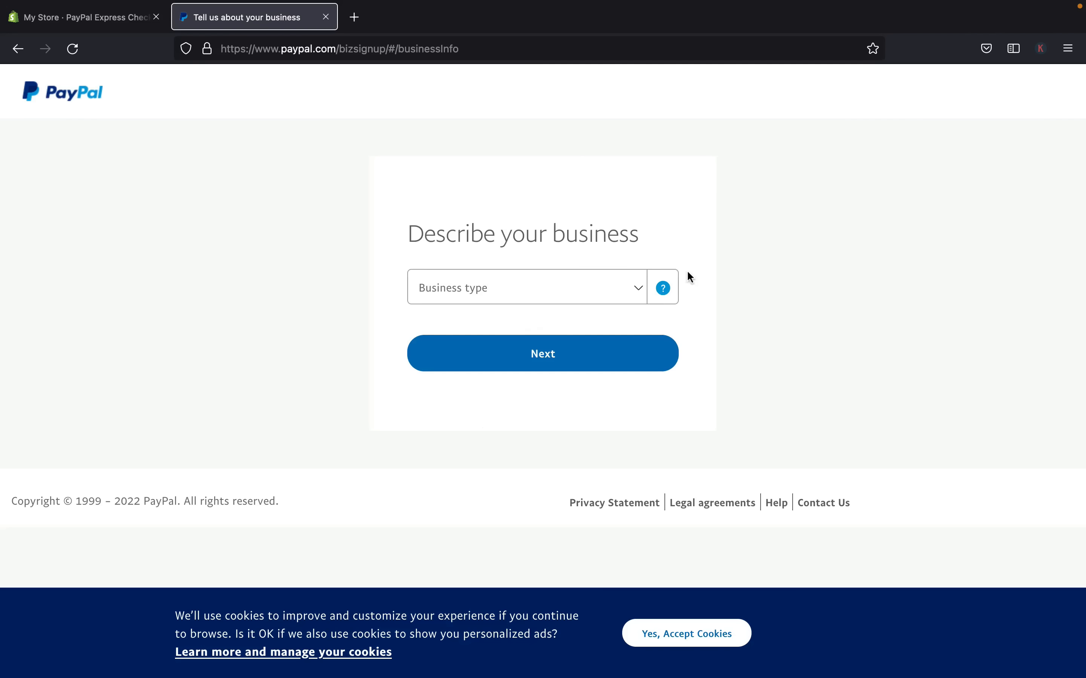
mouse_move(619, 328)
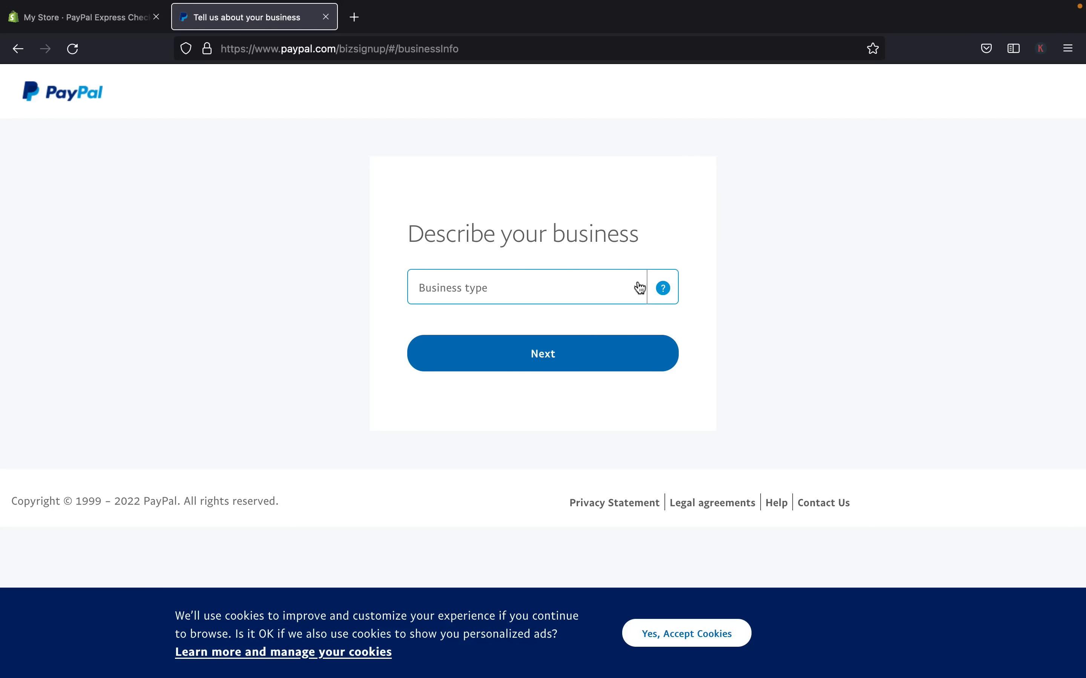
Choose Individual/Sole Proprietorship and the women's accessory shops product category.
left_click(526, 288)
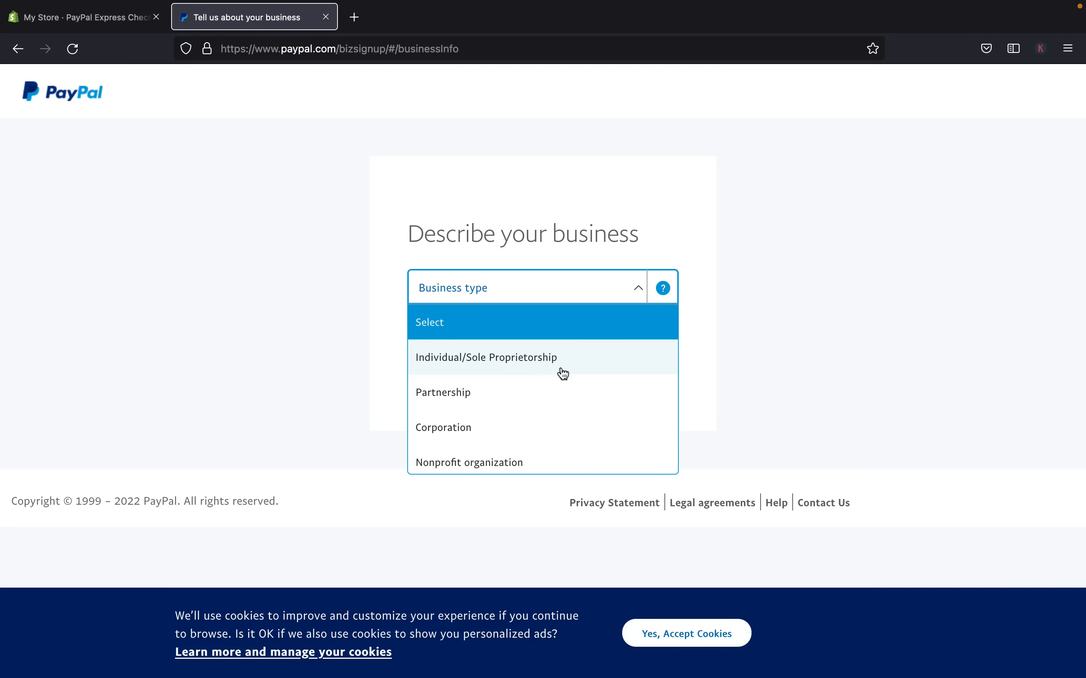
left_click(487, 358)
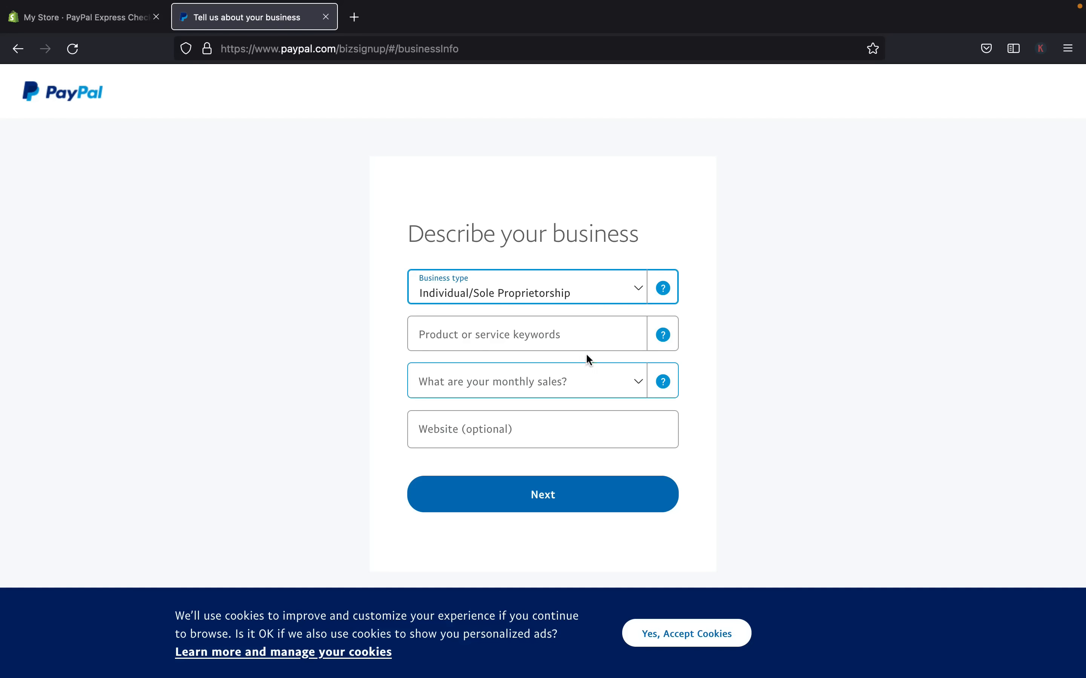
left_click(526, 334)
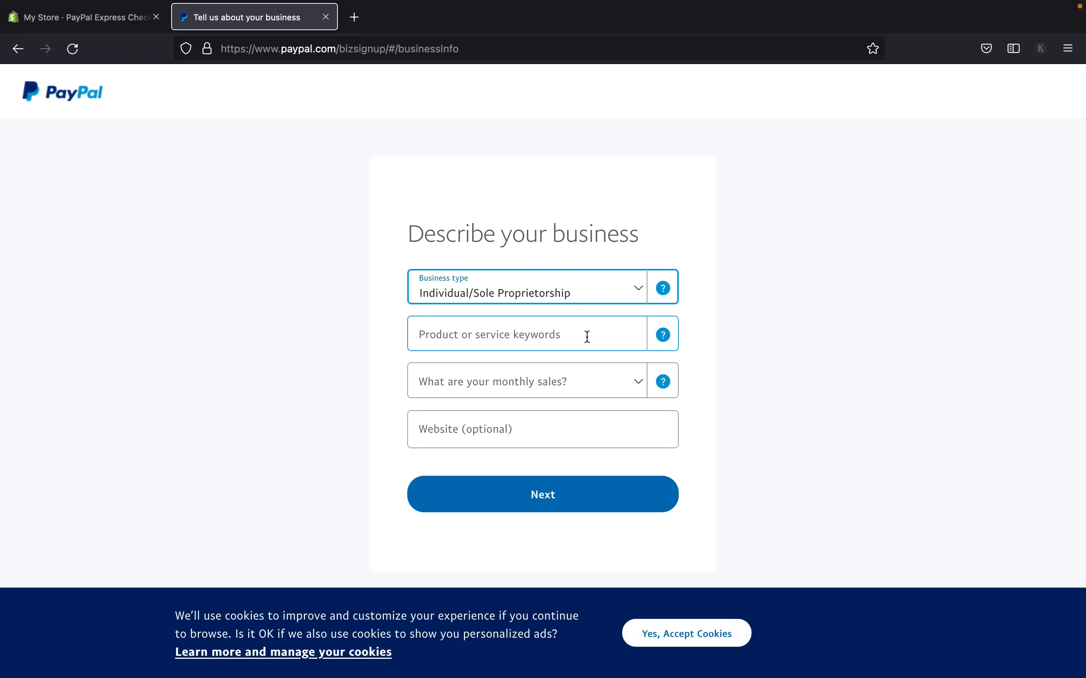
left_click(526, 334)
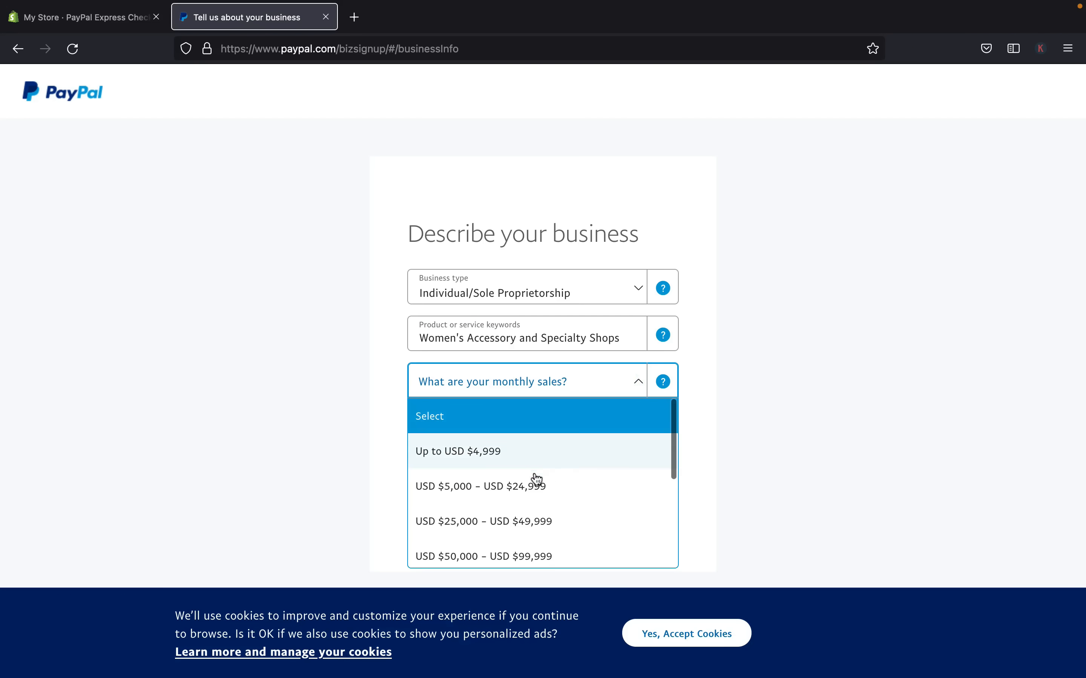
mouse_move(528, 524)
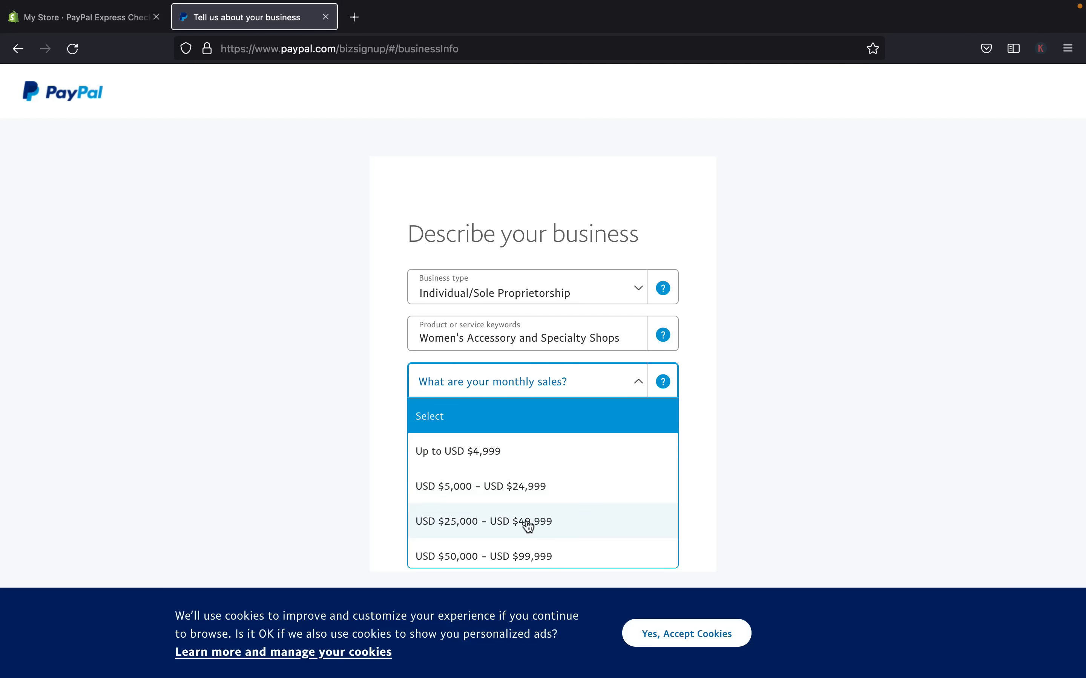
Pick USD $50,000 – USD $99,999 monthly sales, leave the website blank and continue to personal info.
scroll("down", 3)
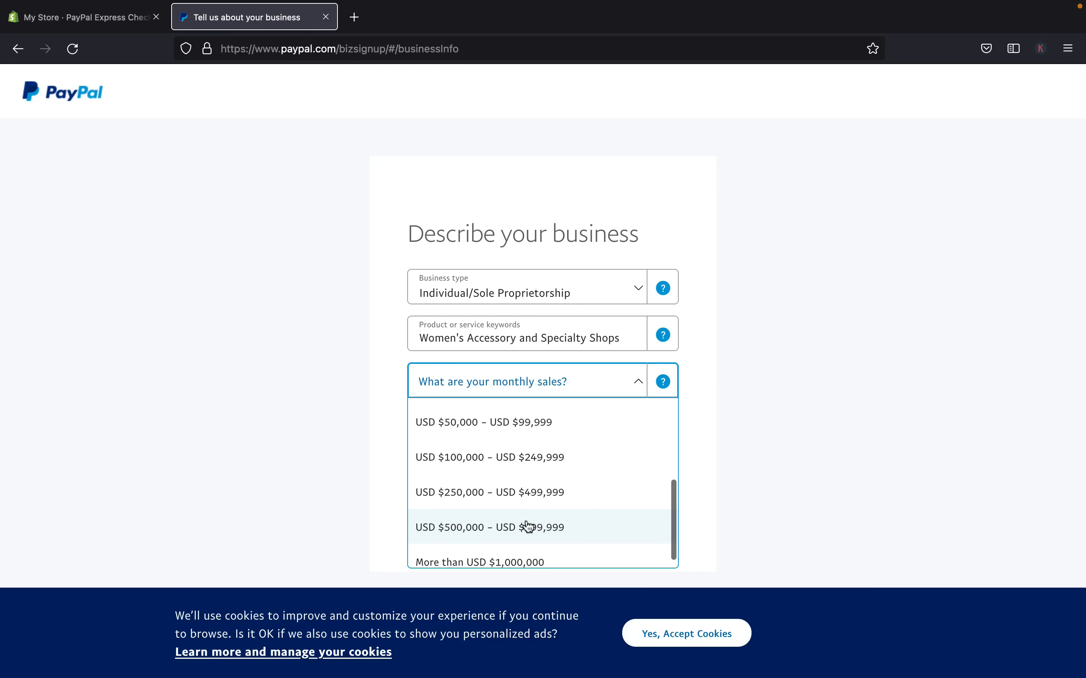
scroll("up", 3)
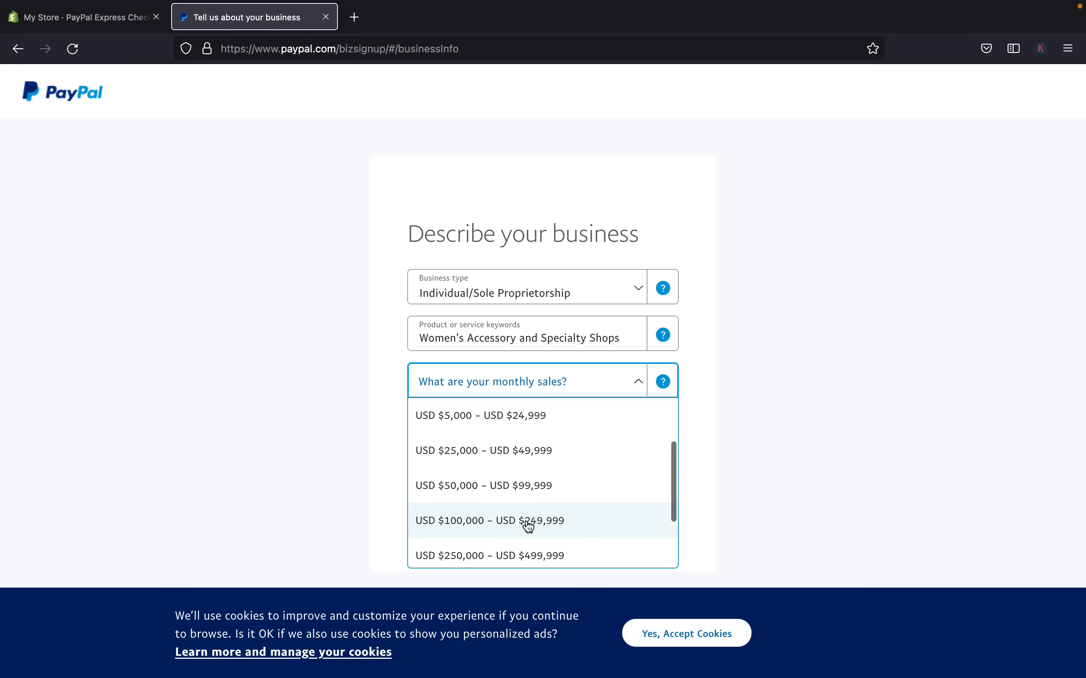
left_click(483, 486)
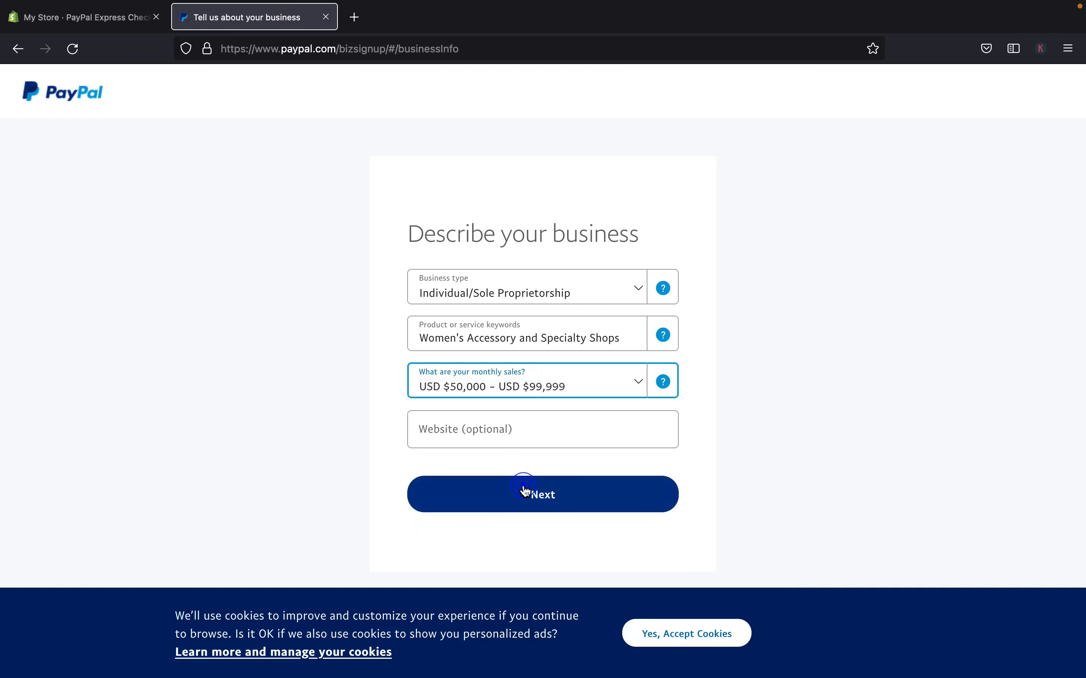
left_click(542, 429)
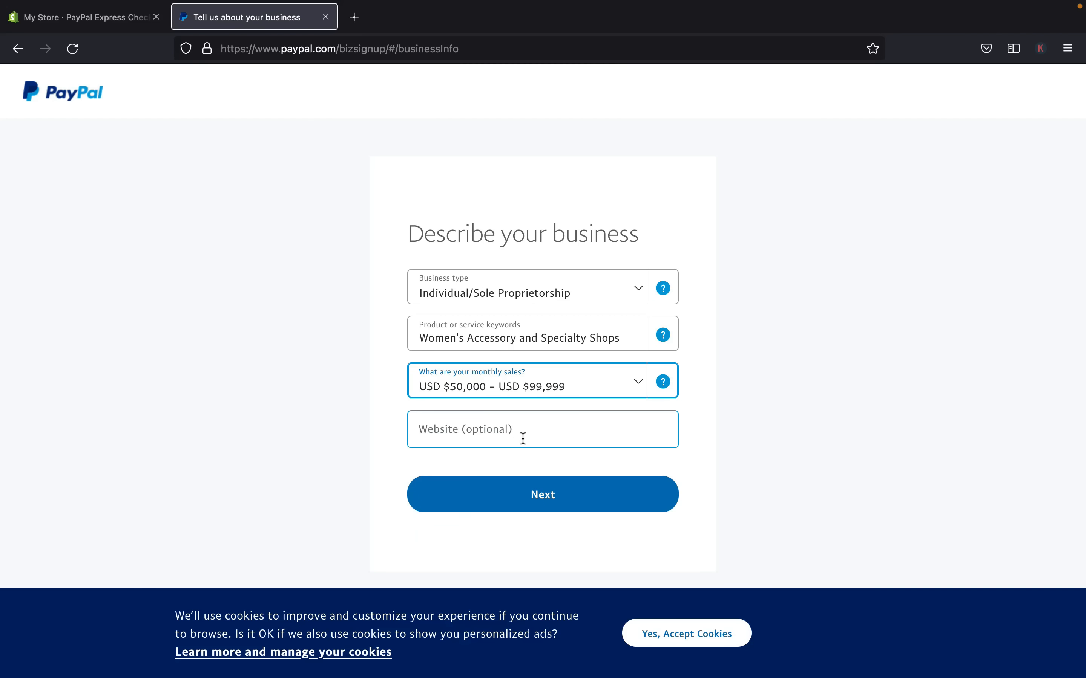
mouse_move(523, 432)
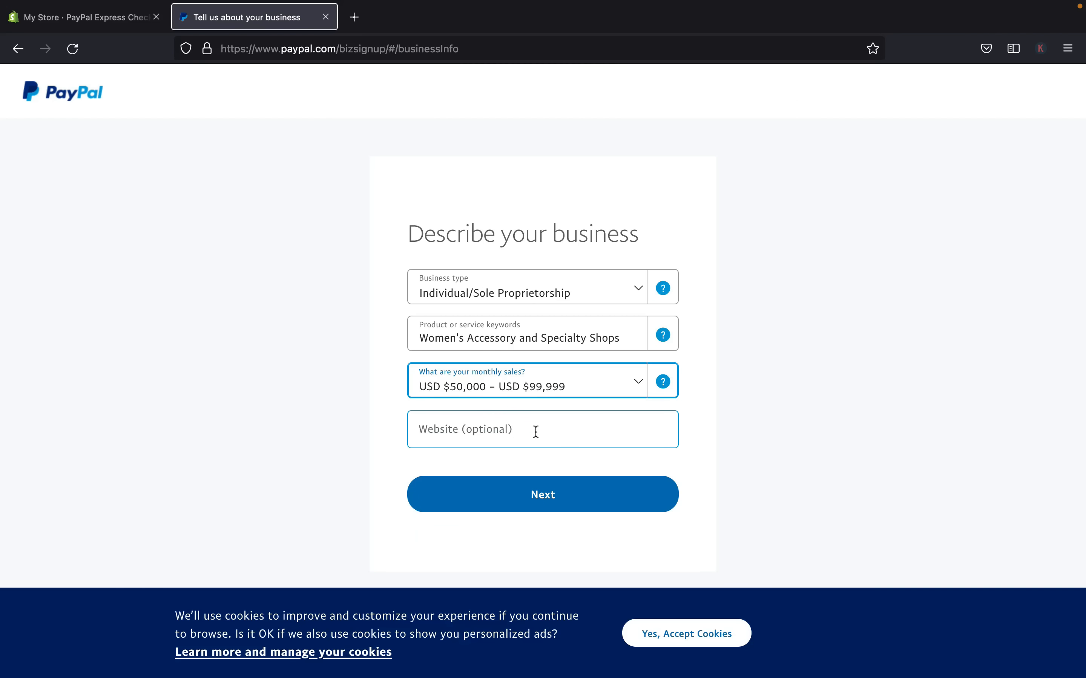
left_click(542, 495)
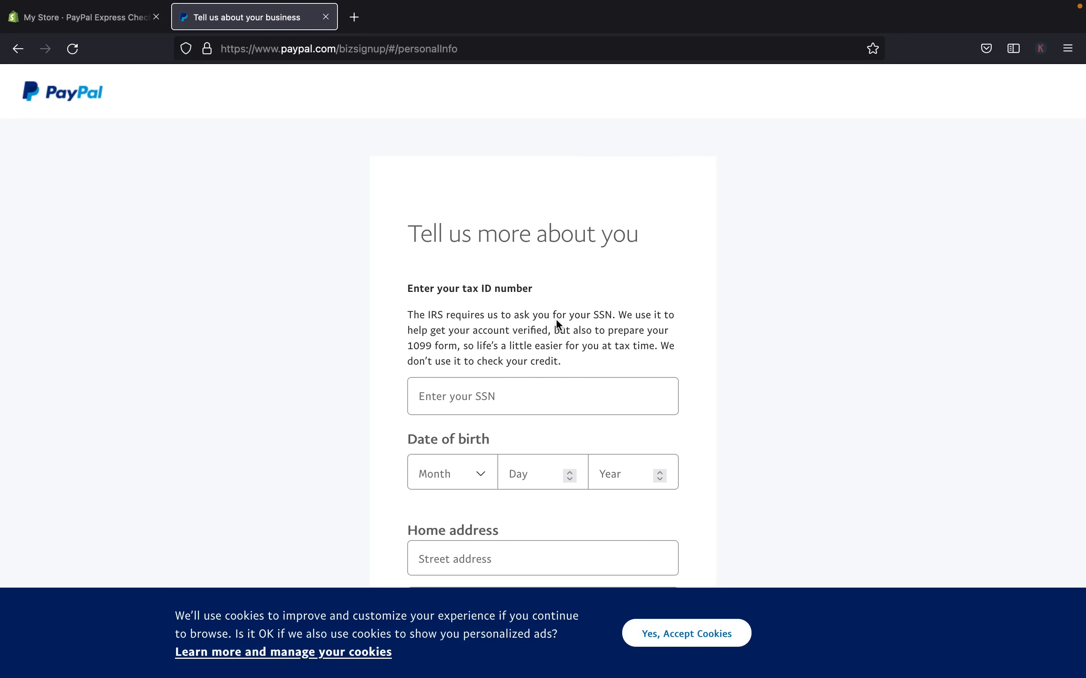
scroll("down", 3)
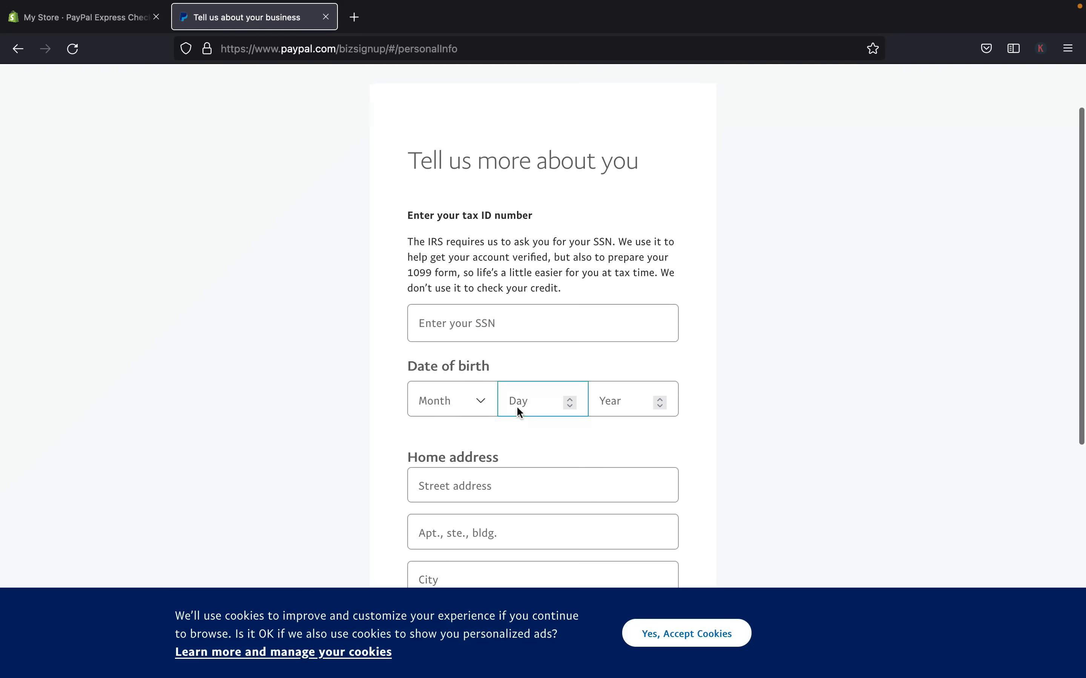
scroll("down", 3)
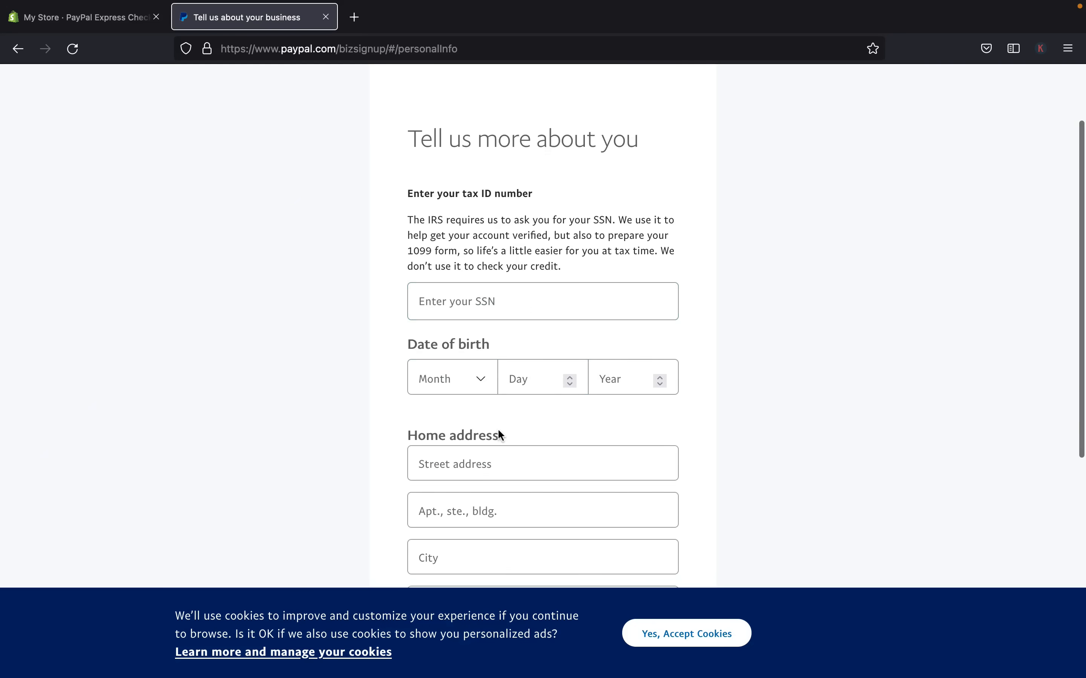
scroll("down", 3)
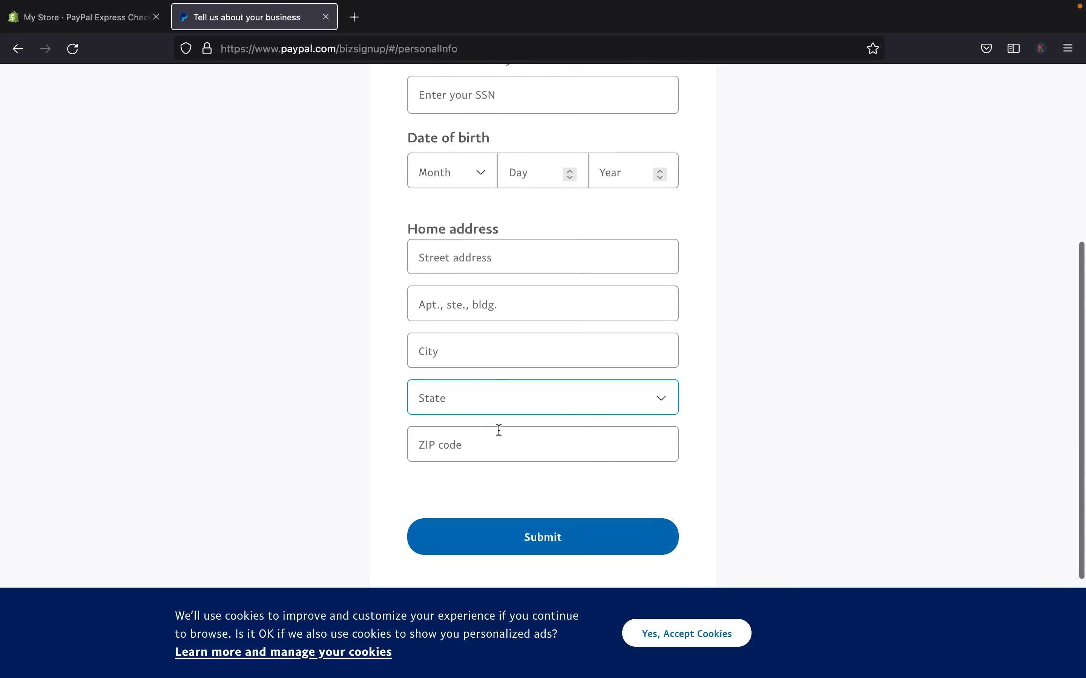
scroll("down", 3)
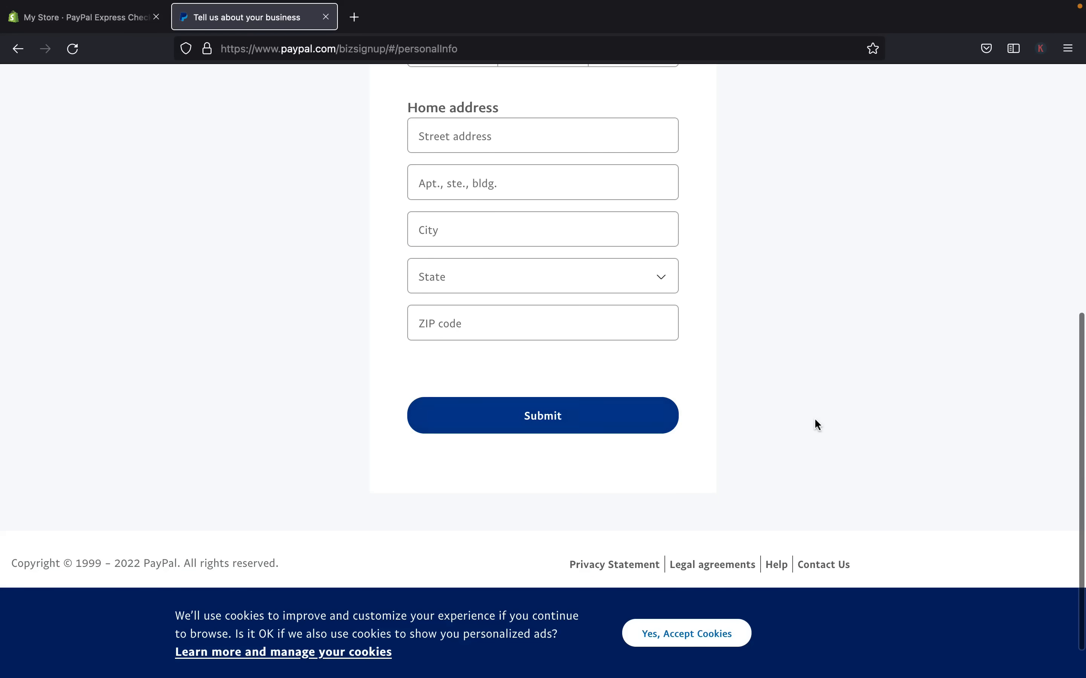
scroll("up", 3)
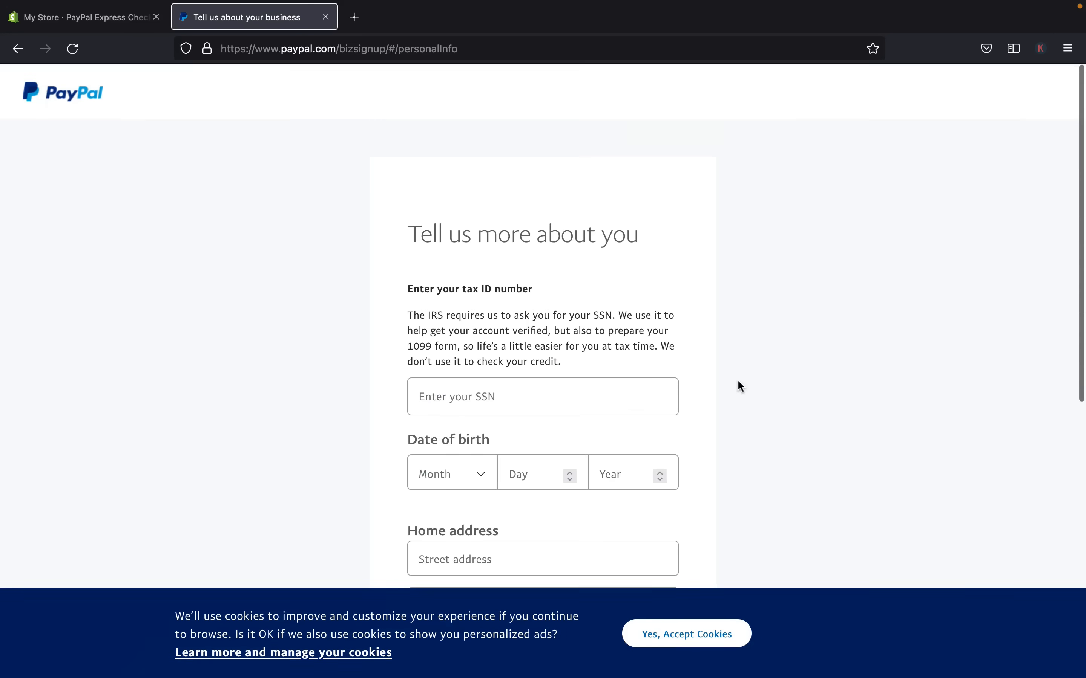
scroll("down", 3)
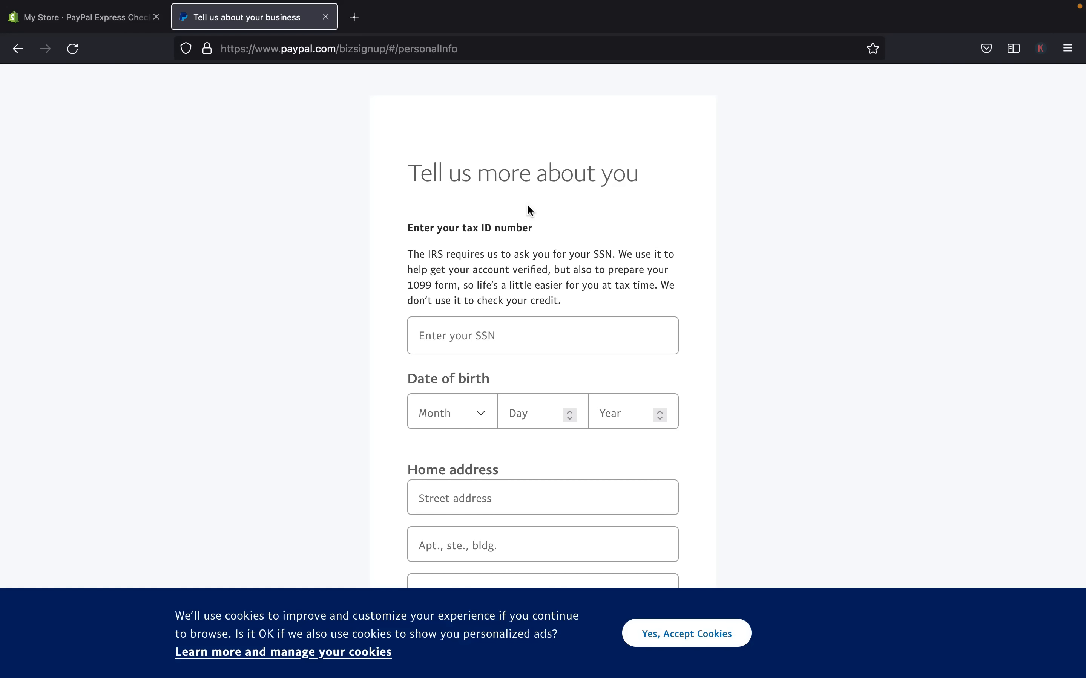
mouse_move(508, 232)
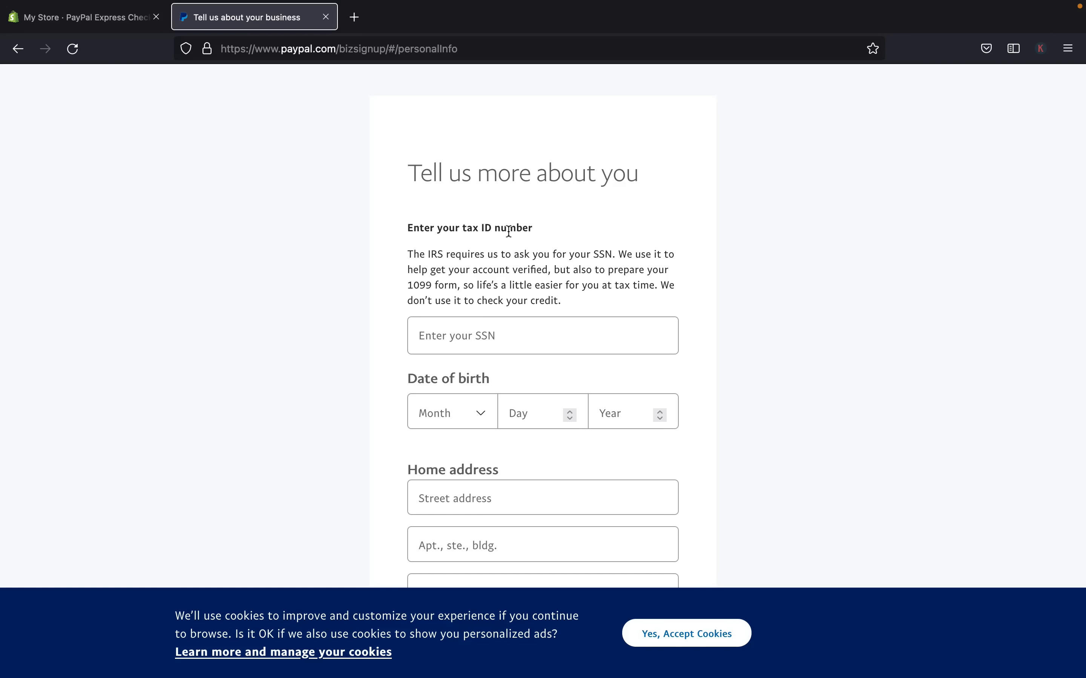
mouse_move(444, 302)
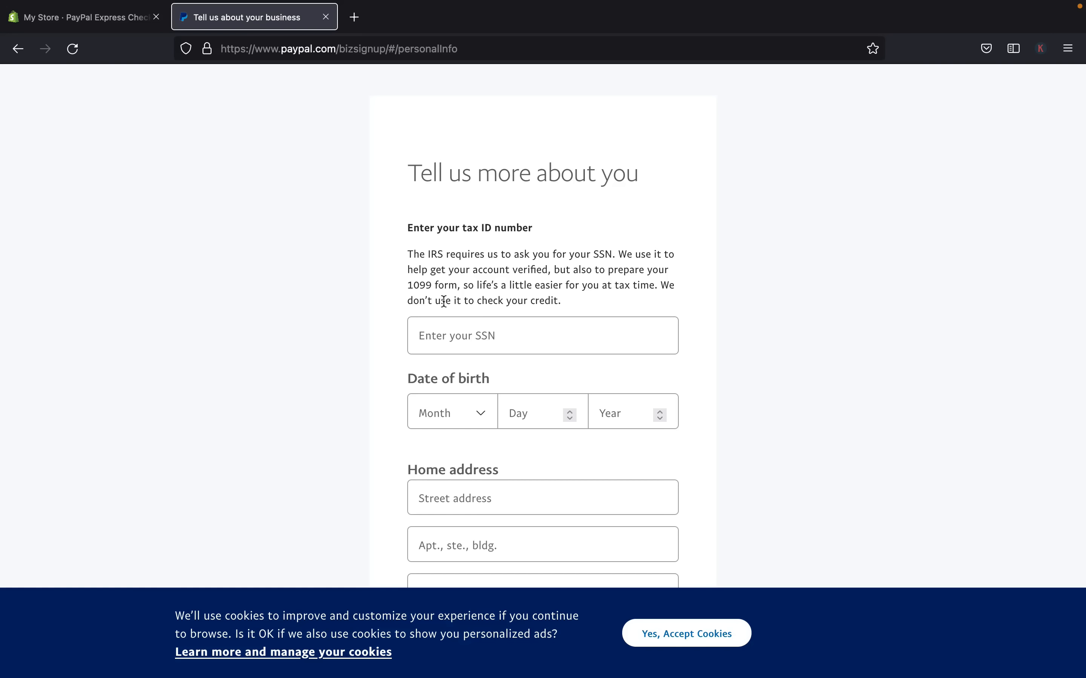
mouse_move(346, 350)
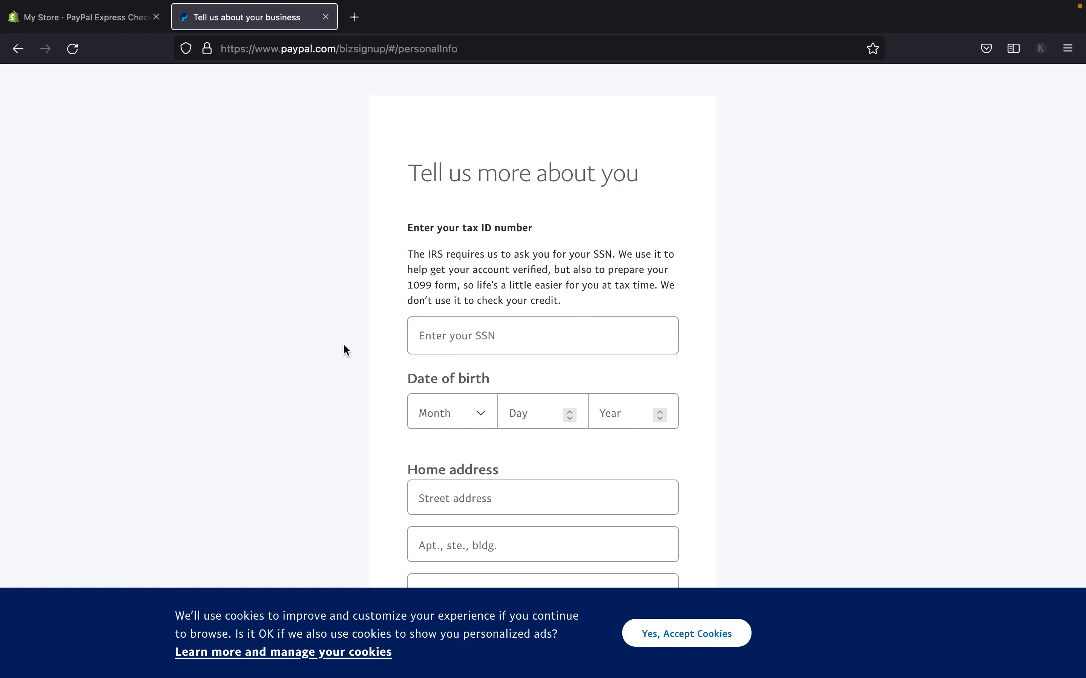
mouse_move(269, 448)
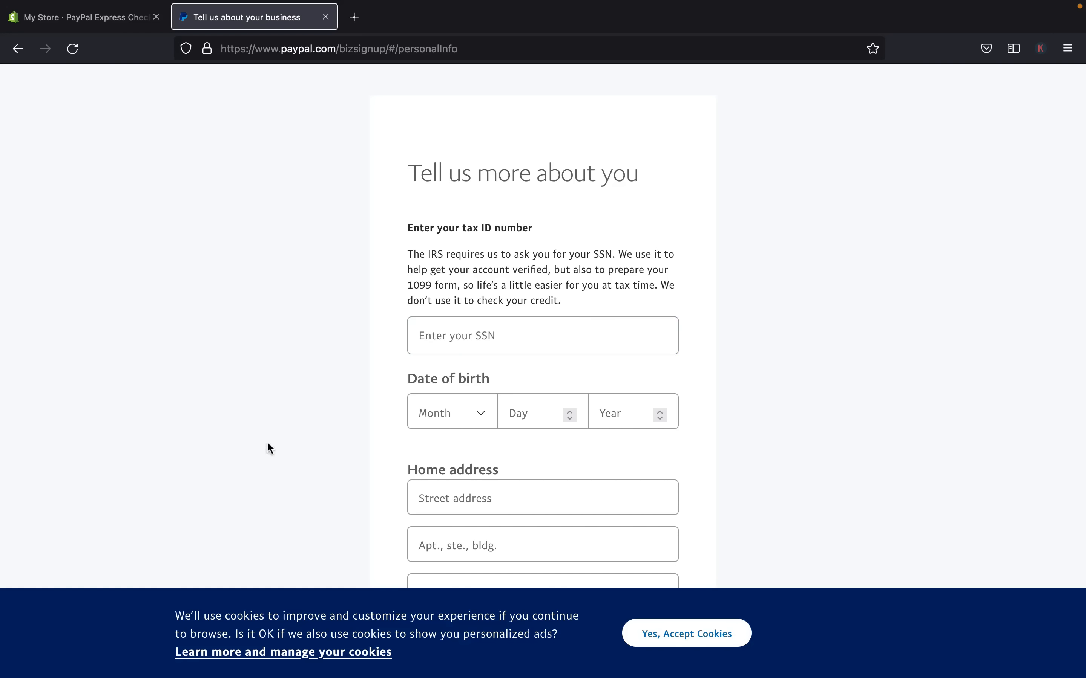
mouse_move(308, 365)
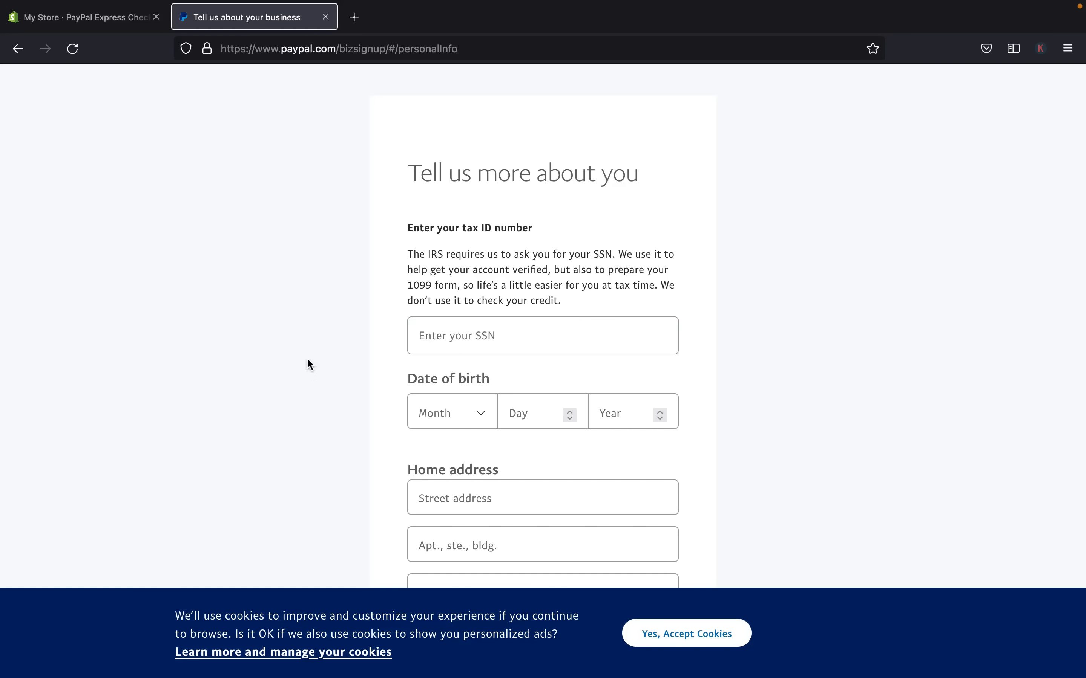
mouse_move(284, 331)
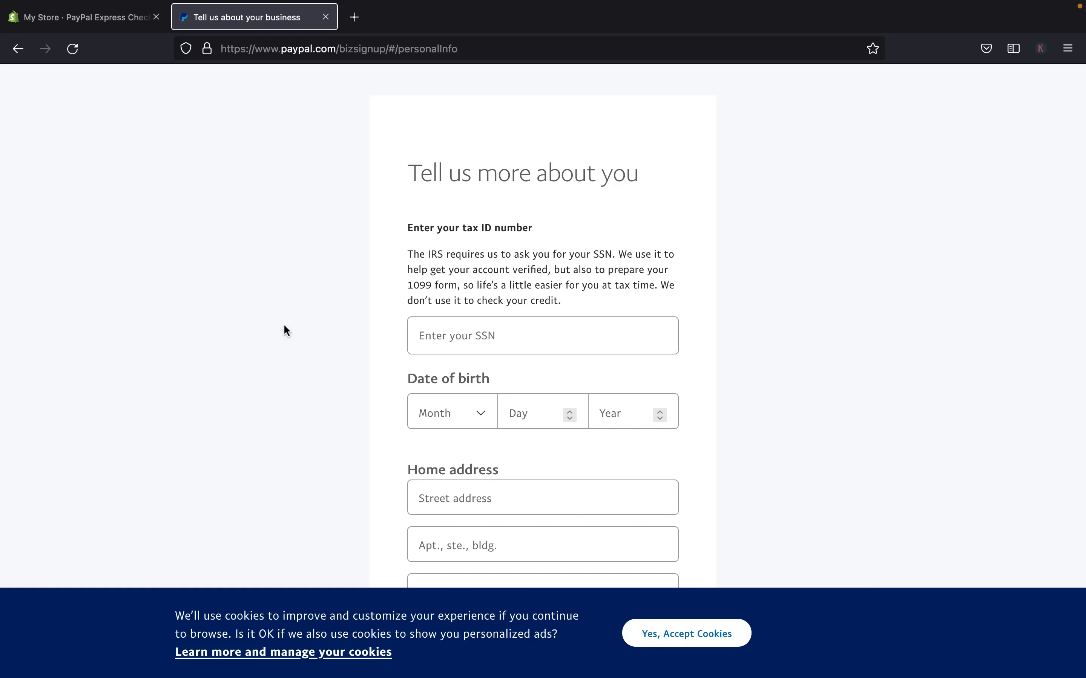
left_click(542, 335)
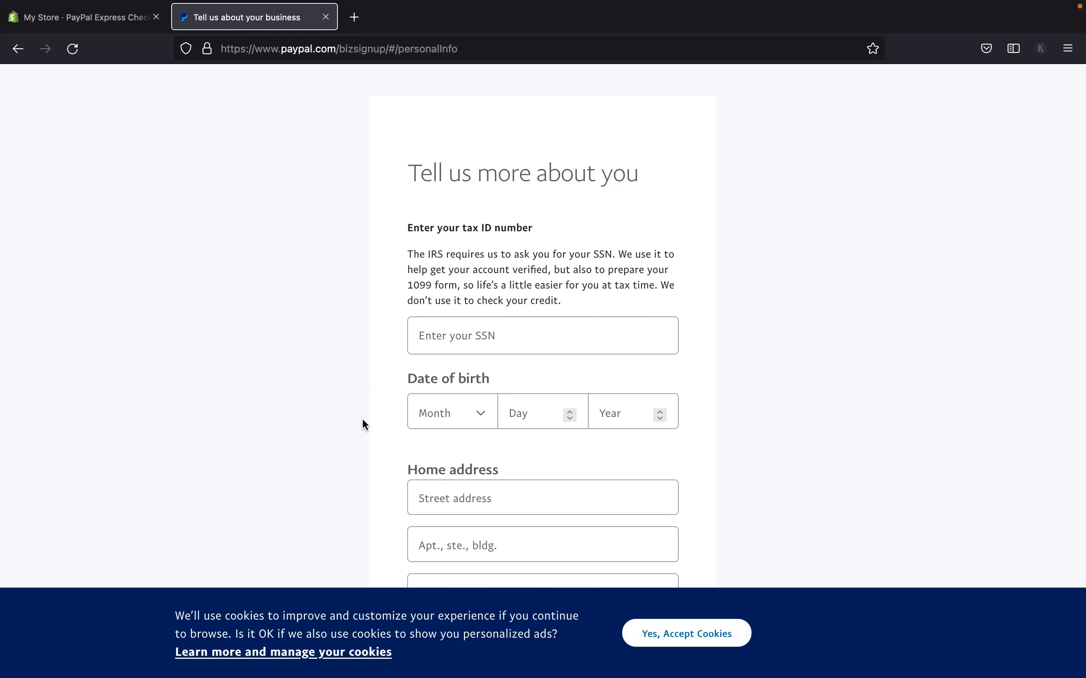
scroll("up", 3)
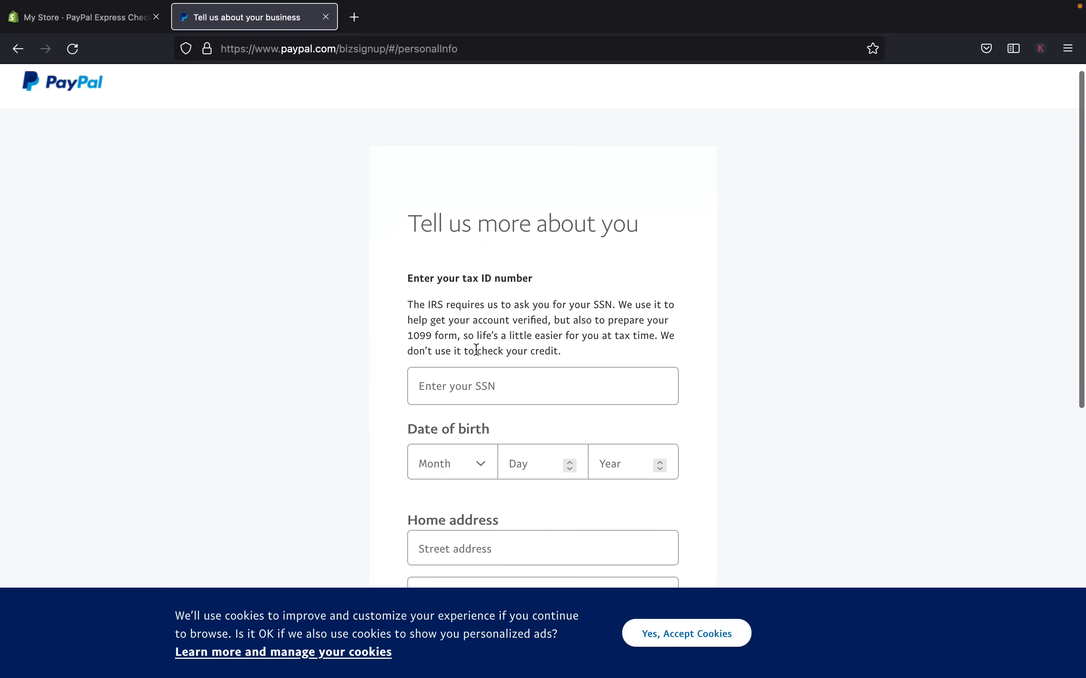
mouse_move(496, 331)
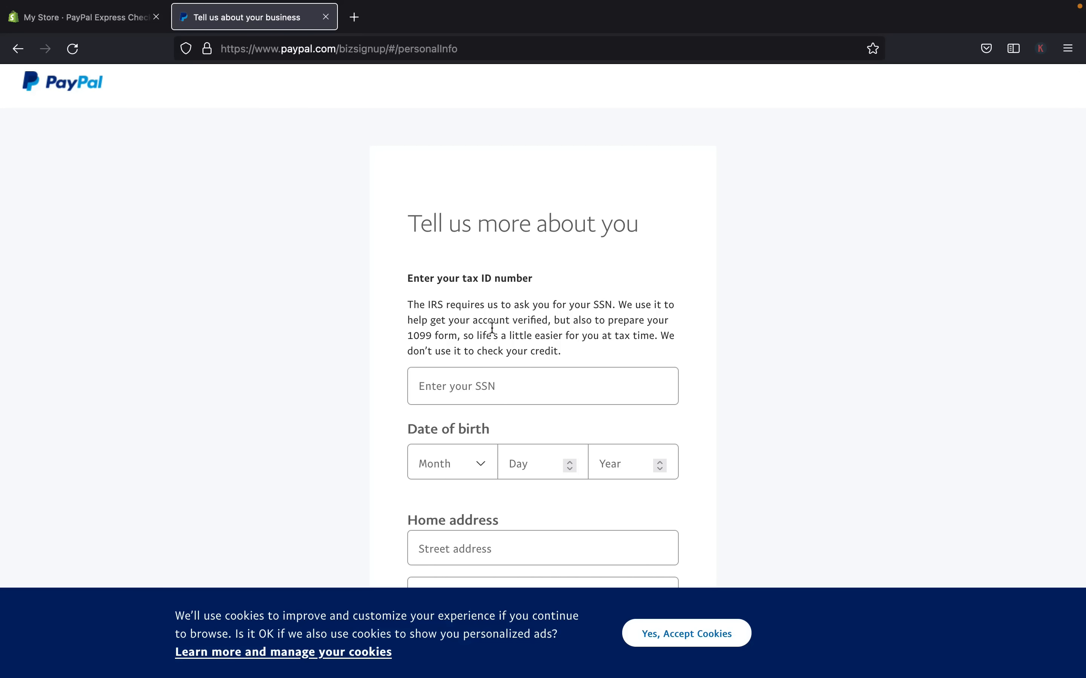
mouse_move(553, 313)
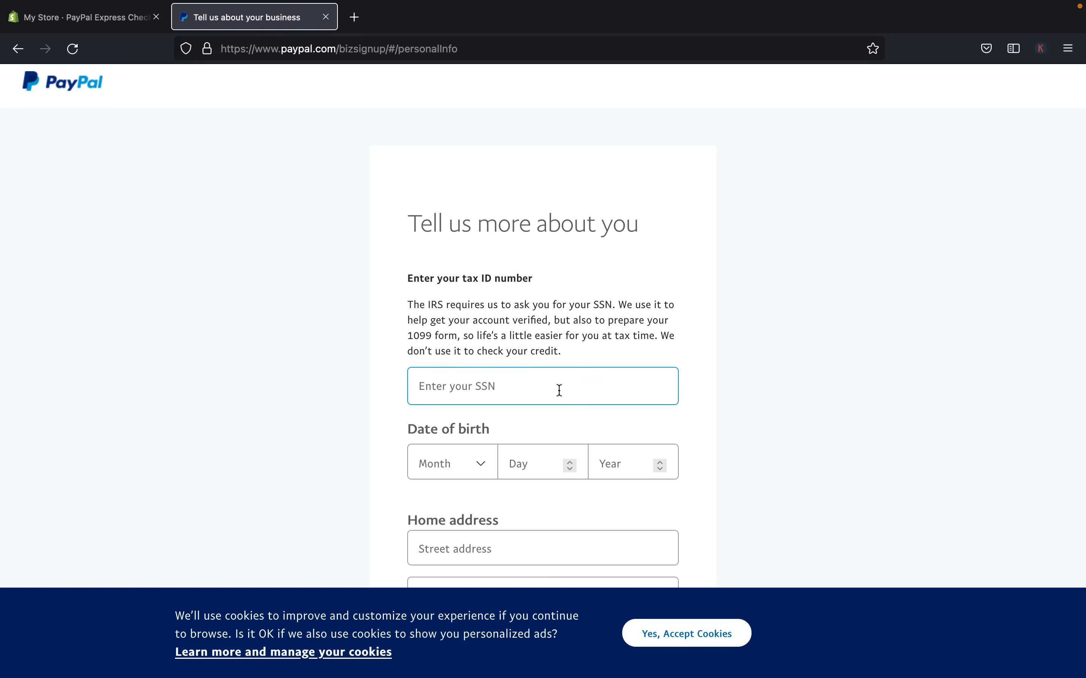
scroll("down", 3)
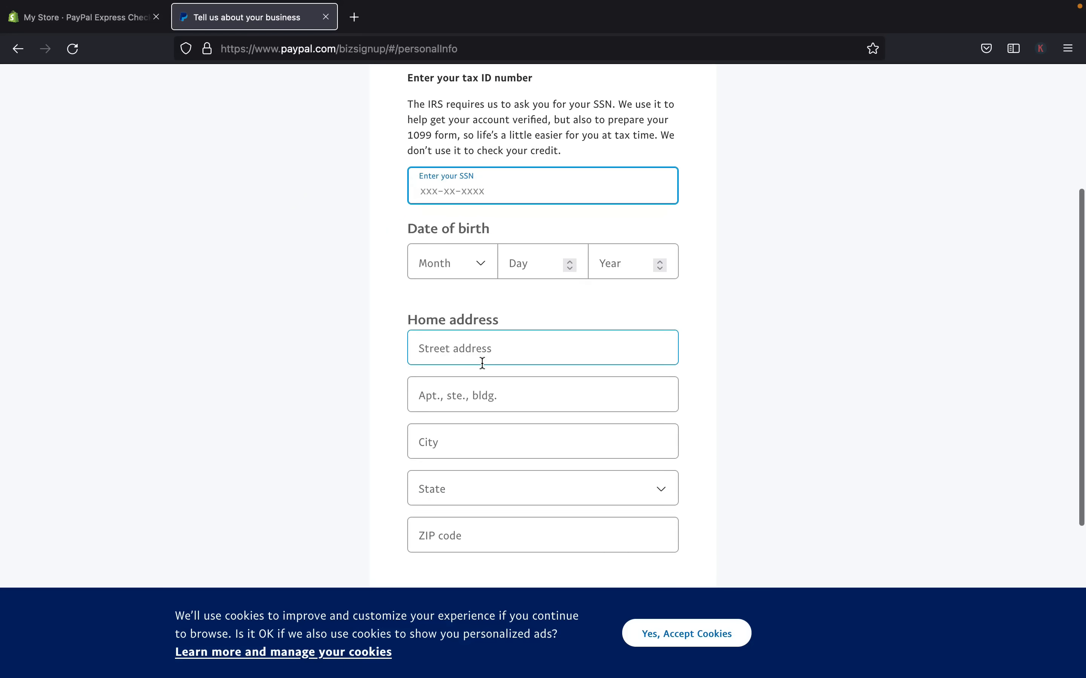
scroll("down", 3)
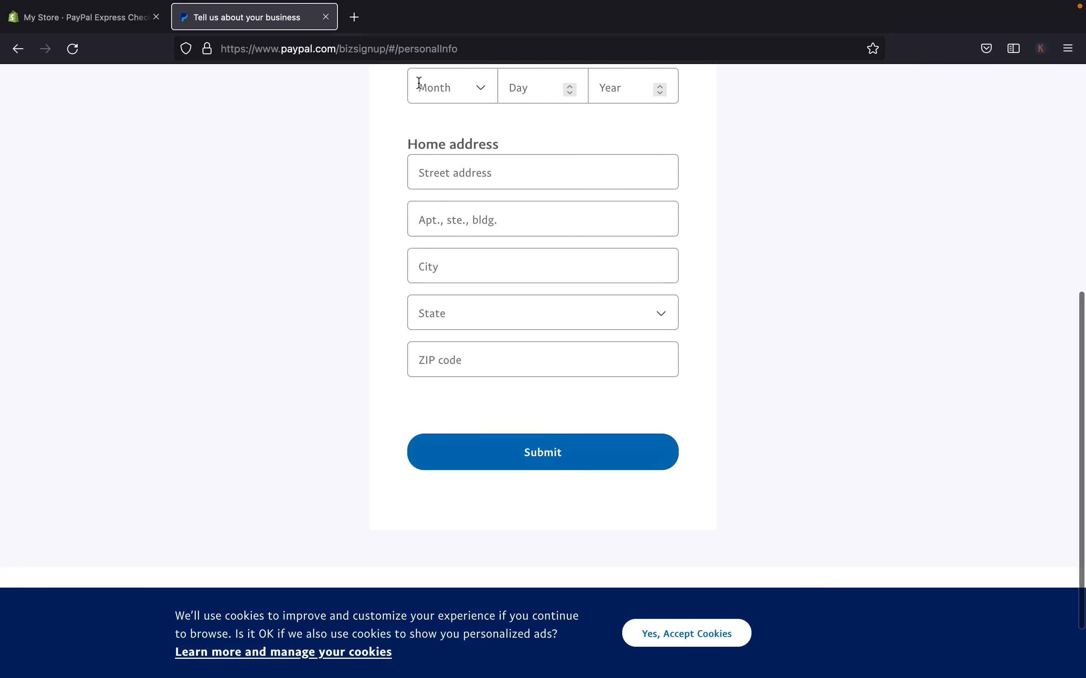
Check the PayPal signup form once more, then settle on the Shopify PayPal Express Checkout settings marked setup incomplete.
left_click(83, 17)
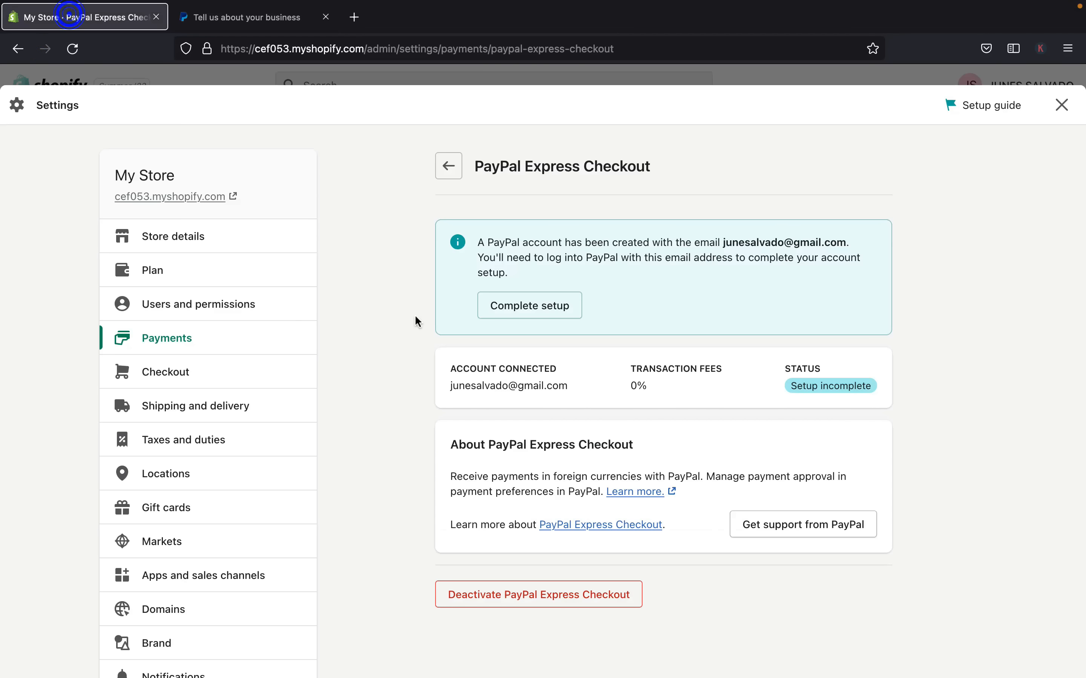
mouse_move(393, 376)
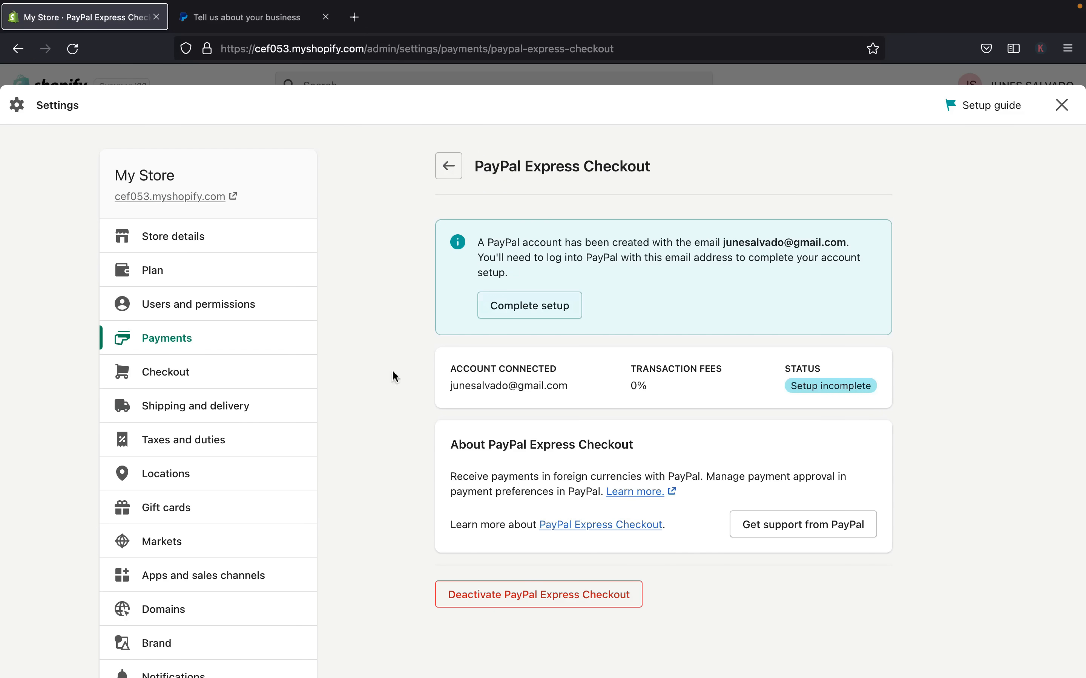
mouse_move(454, 491)
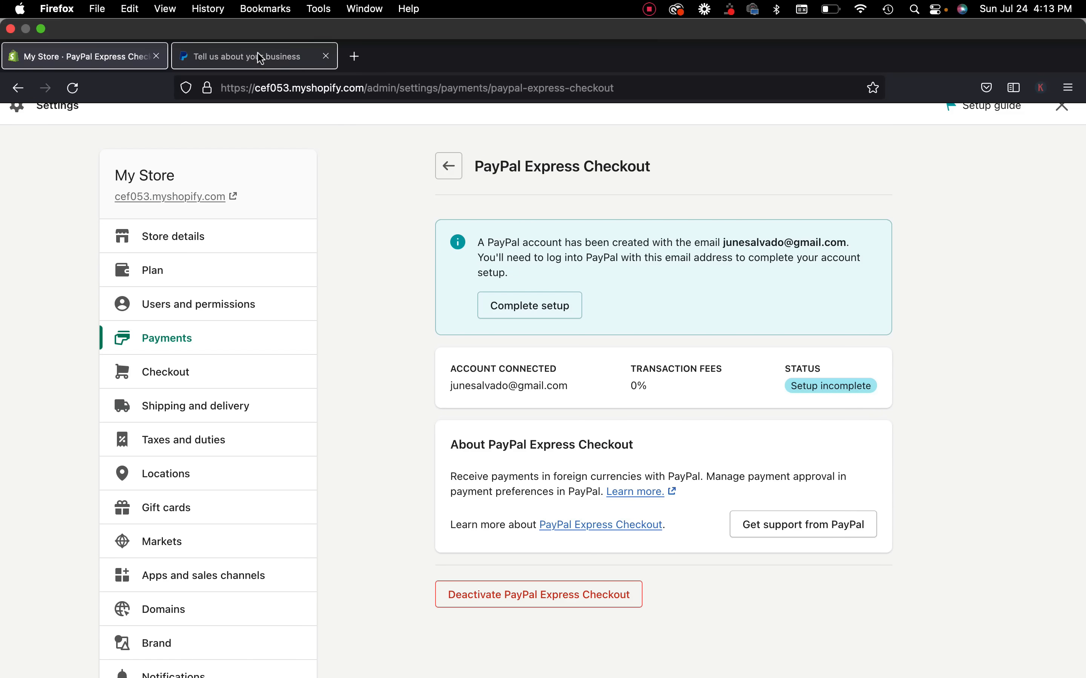
left_click(253, 56)
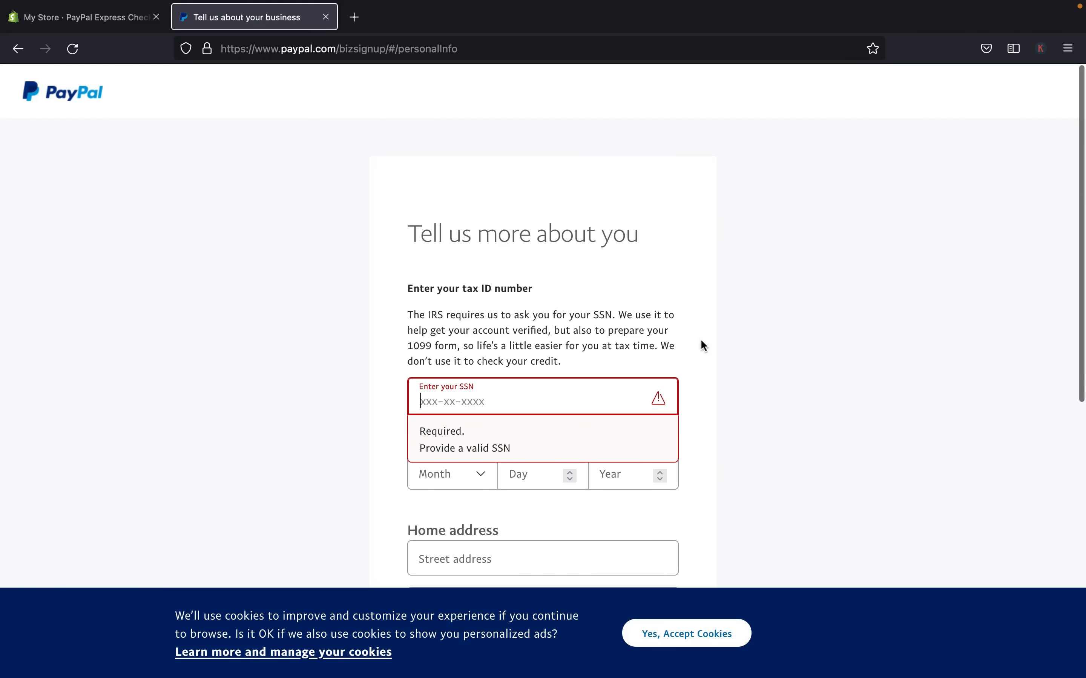
mouse_move(1021, 260)
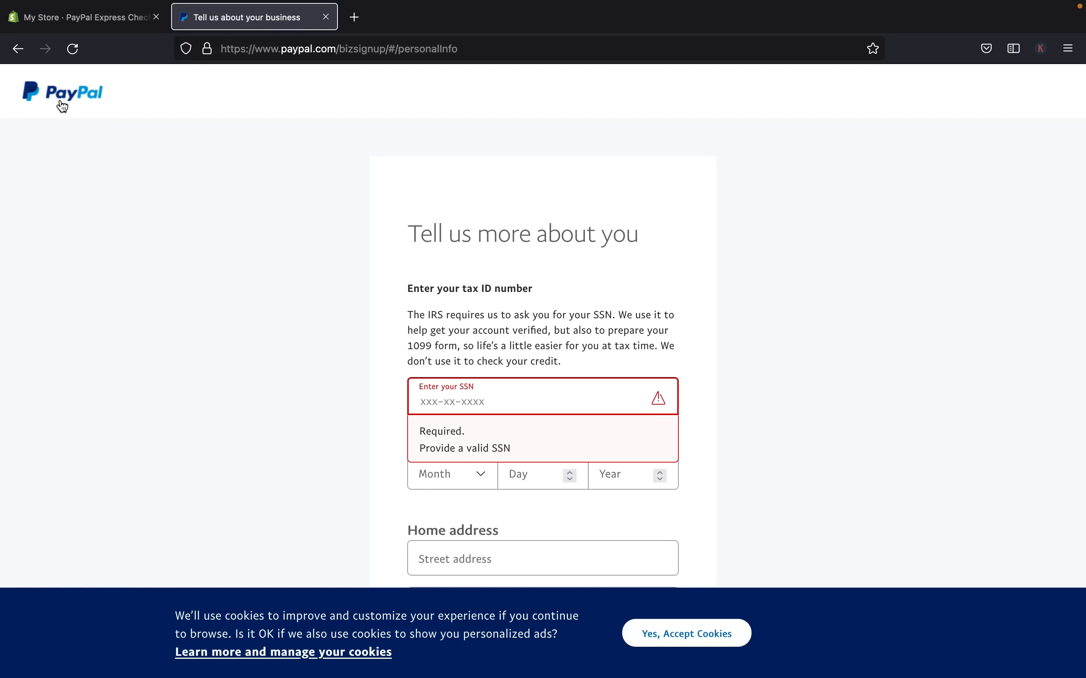
left_click(83, 17)
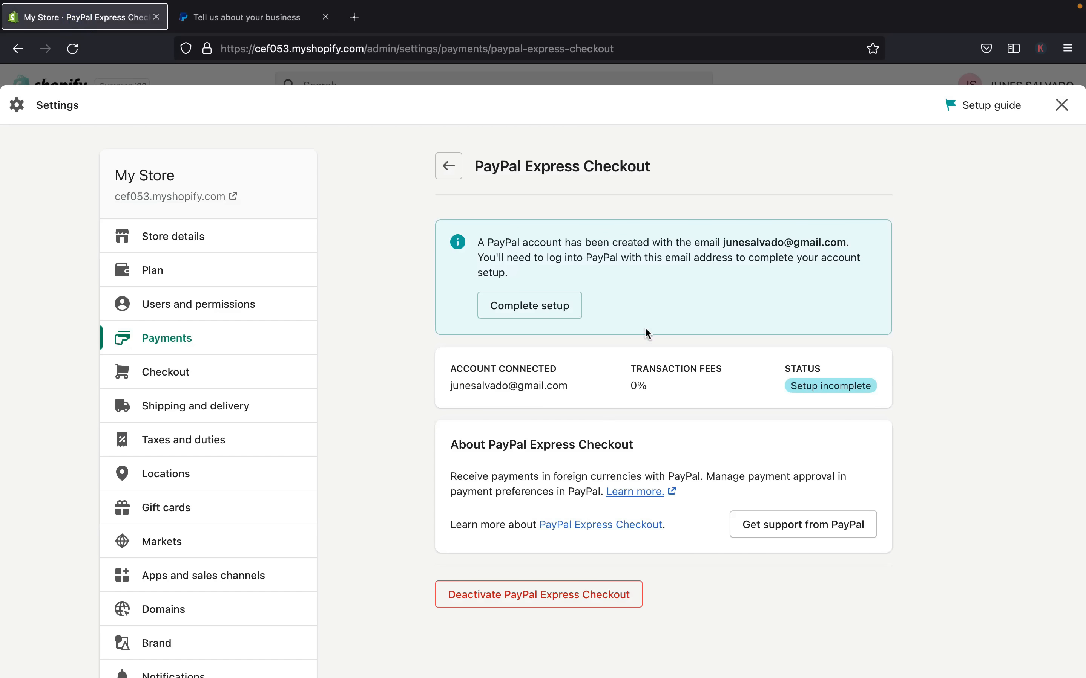
mouse_move(593, 381)
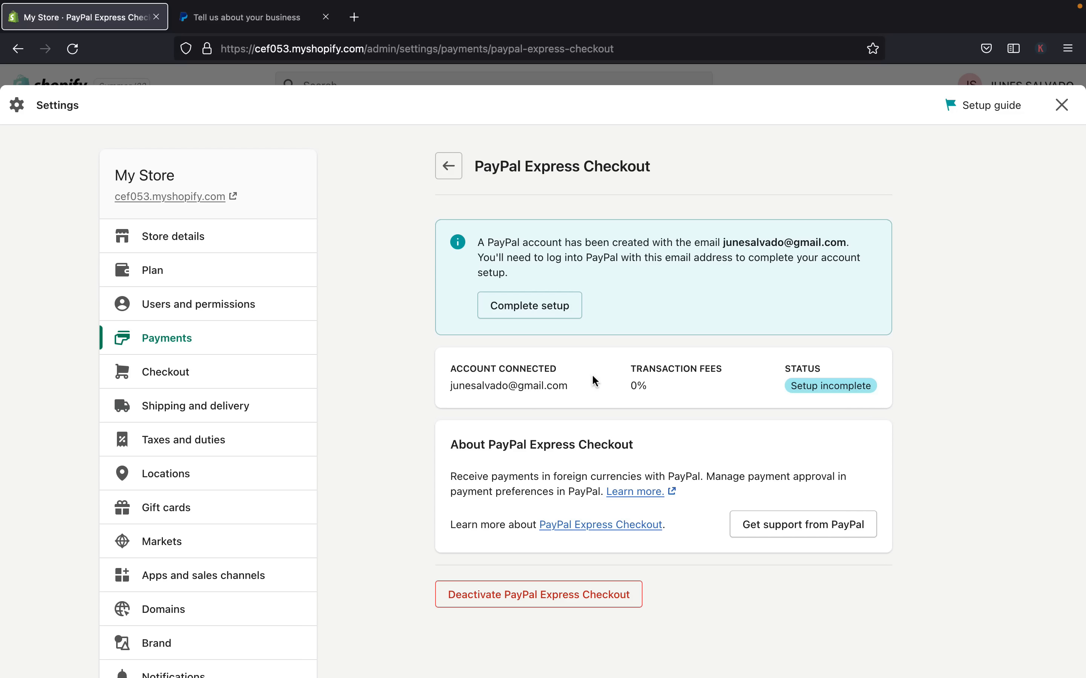
mouse_move(223, 290)
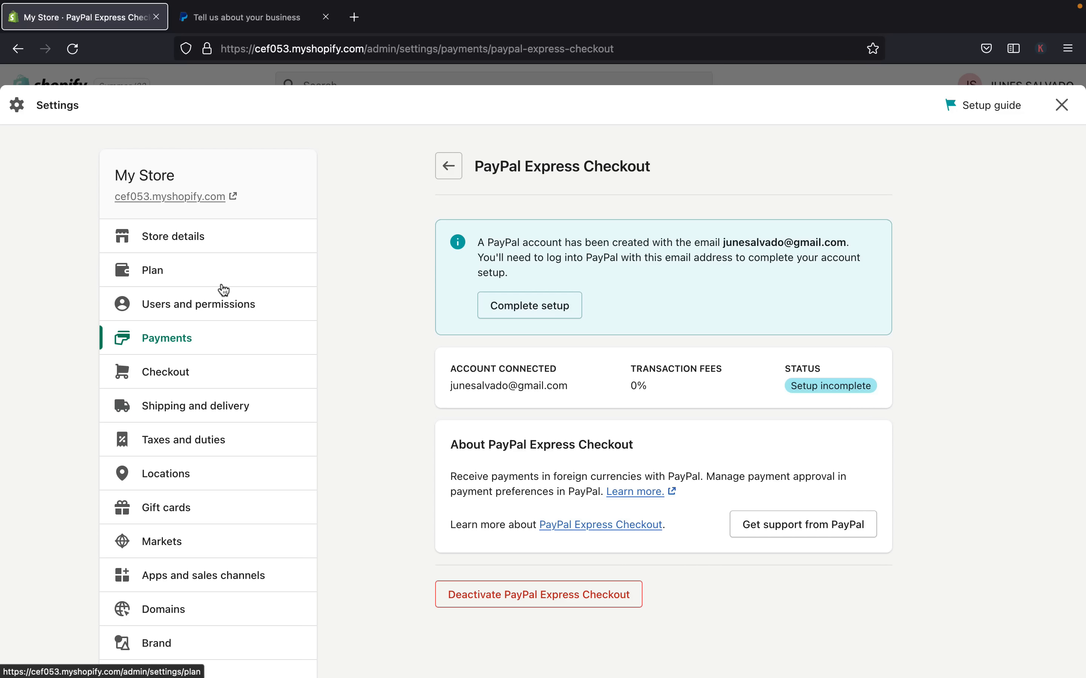
mouse_move(161, 144)
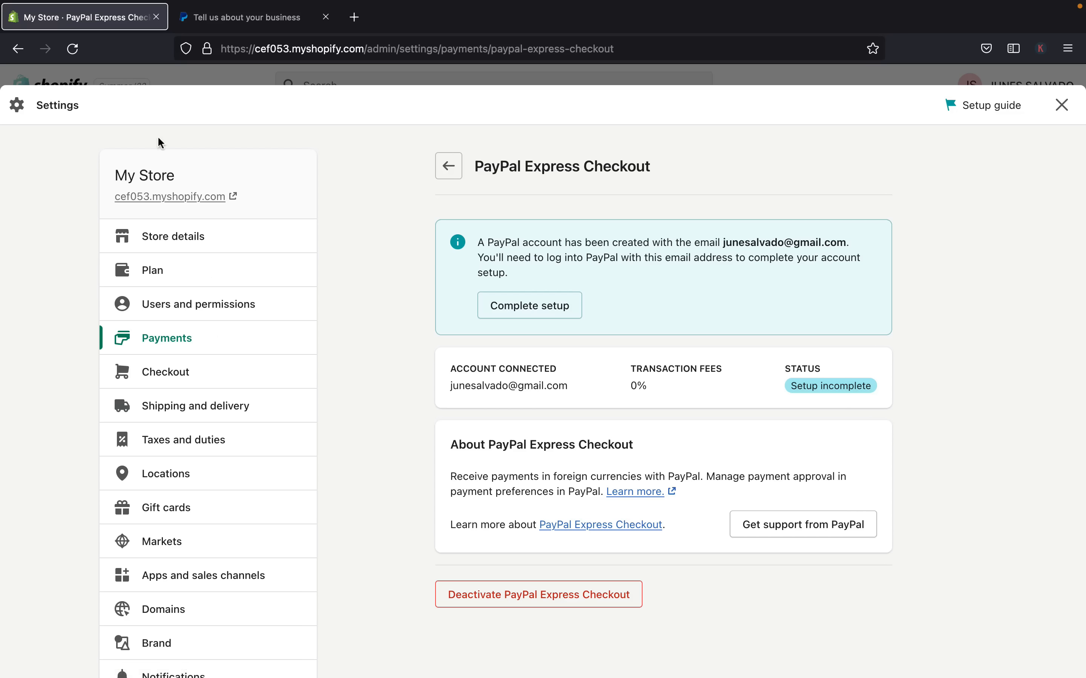
mouse_move(1061, 106)
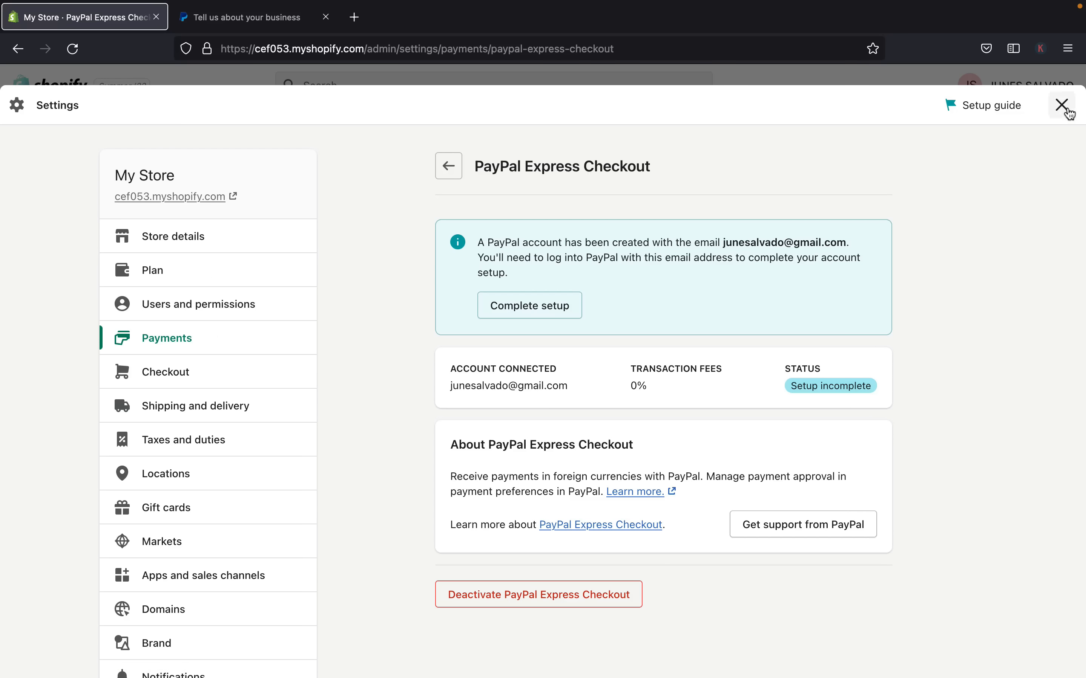
Close Settings and land on the Shopify home page with its setup guide at 0 of 6 tasks.
left_click(1062, 106)
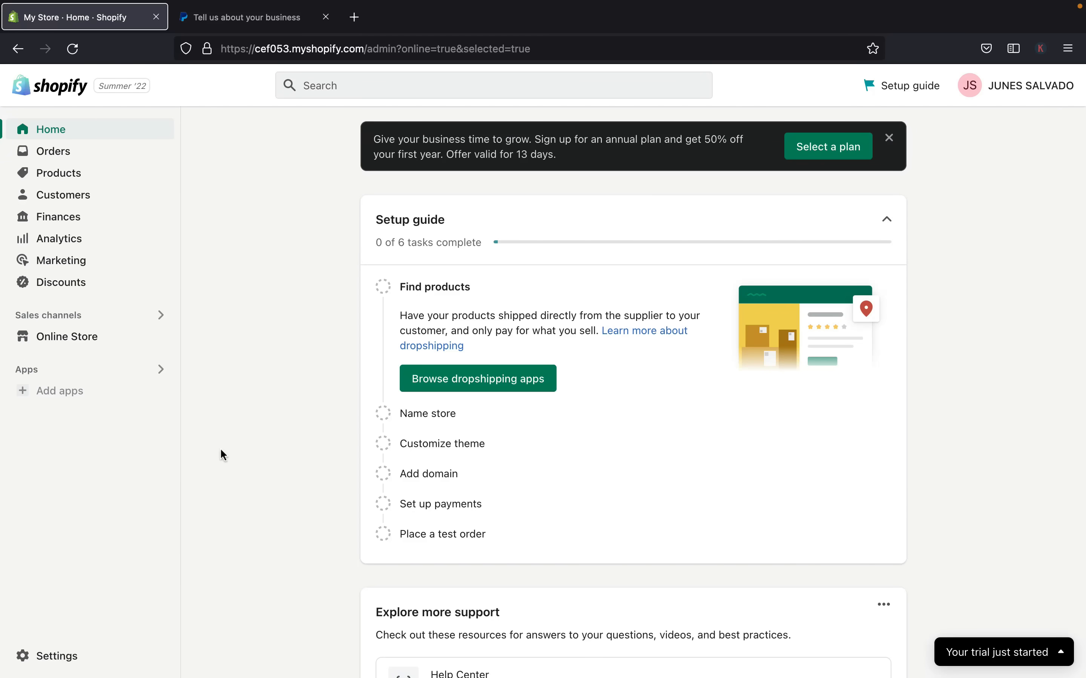
scroll("down", 3)
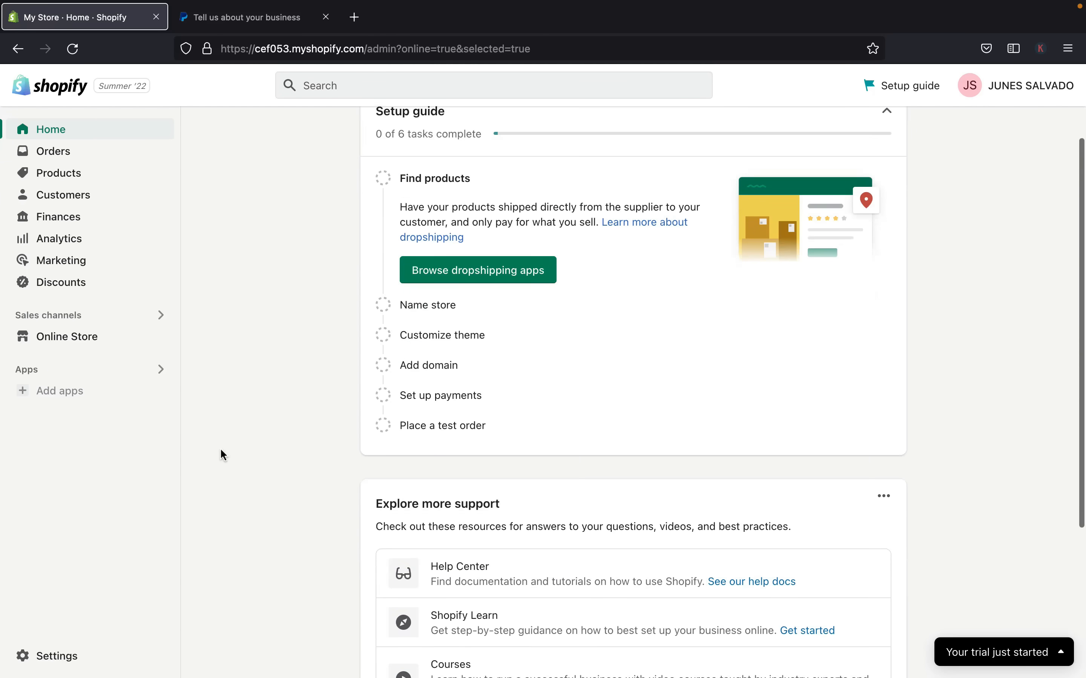
scroll("up", 3)
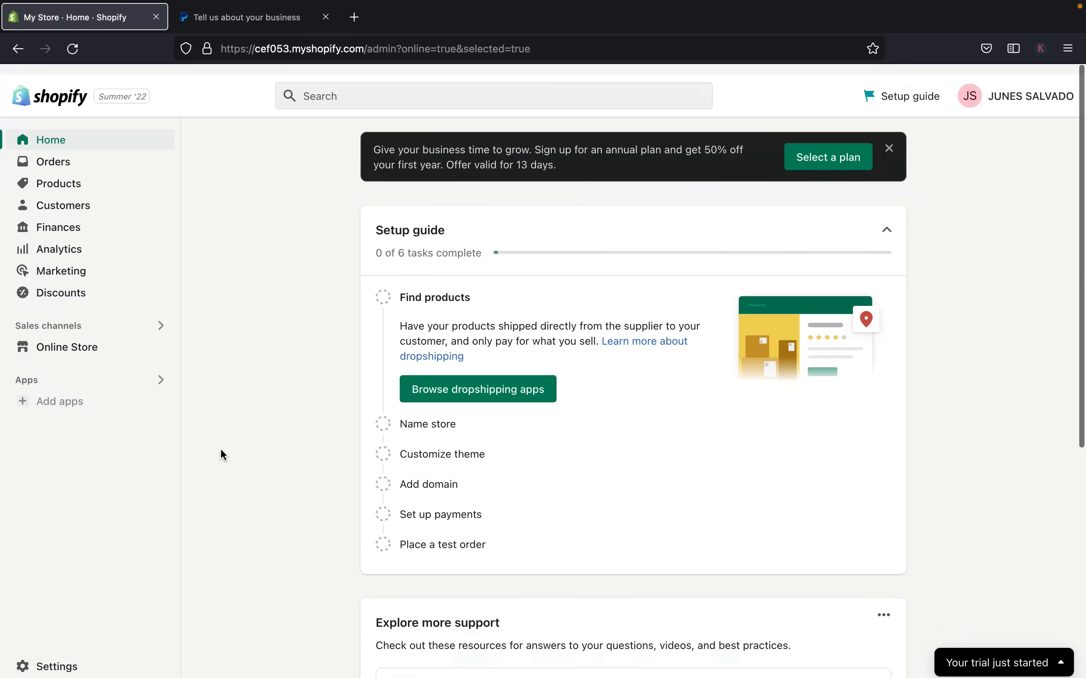